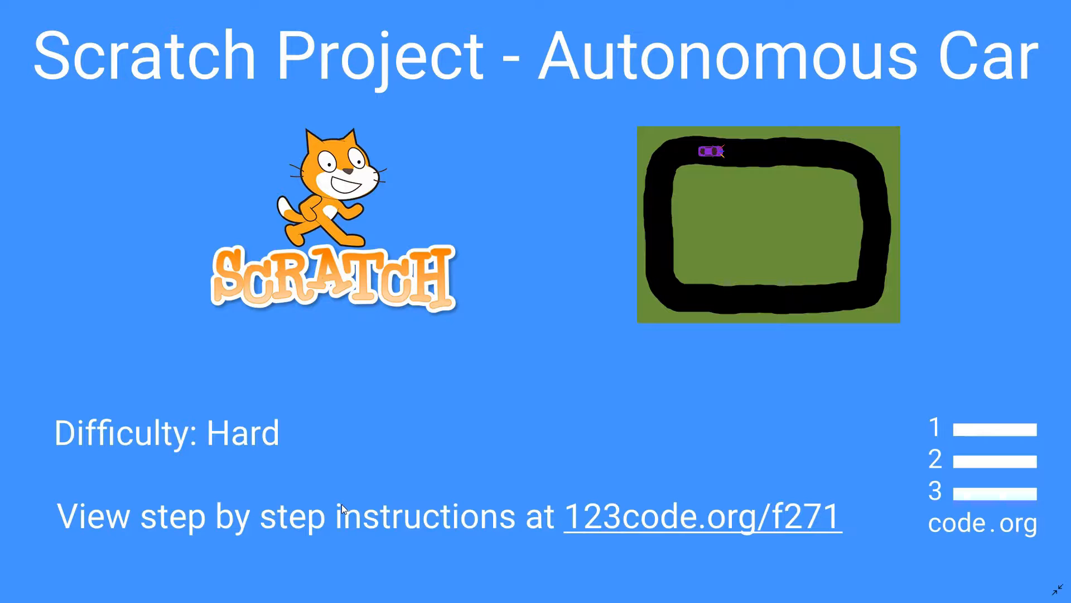
Step: Enter project code f271 on 123code.org to open the Autonomous Car lesson
click(702, 516)
text(f)
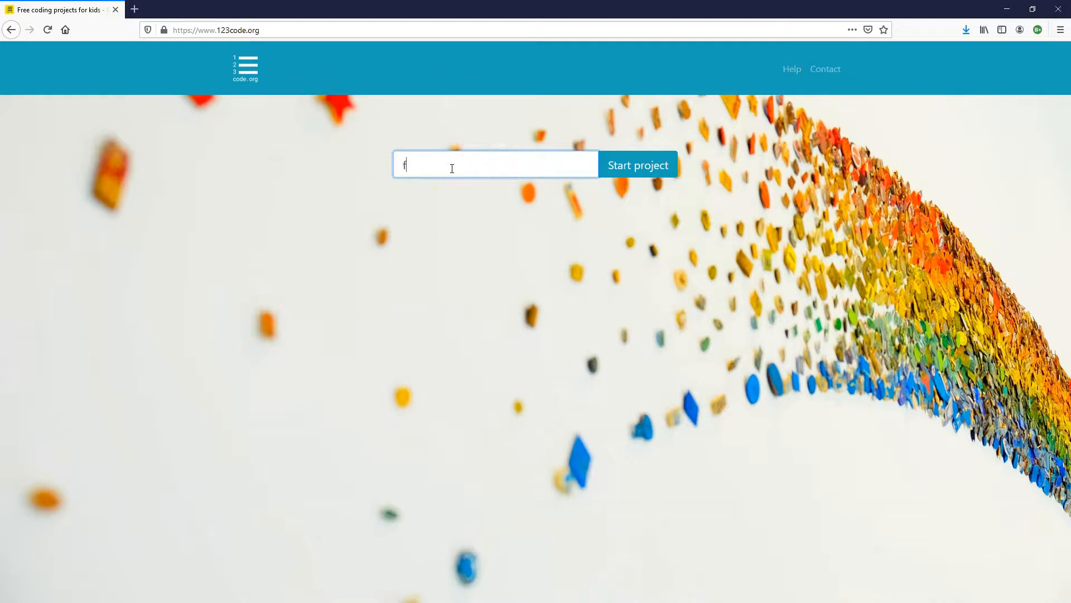
text(271)
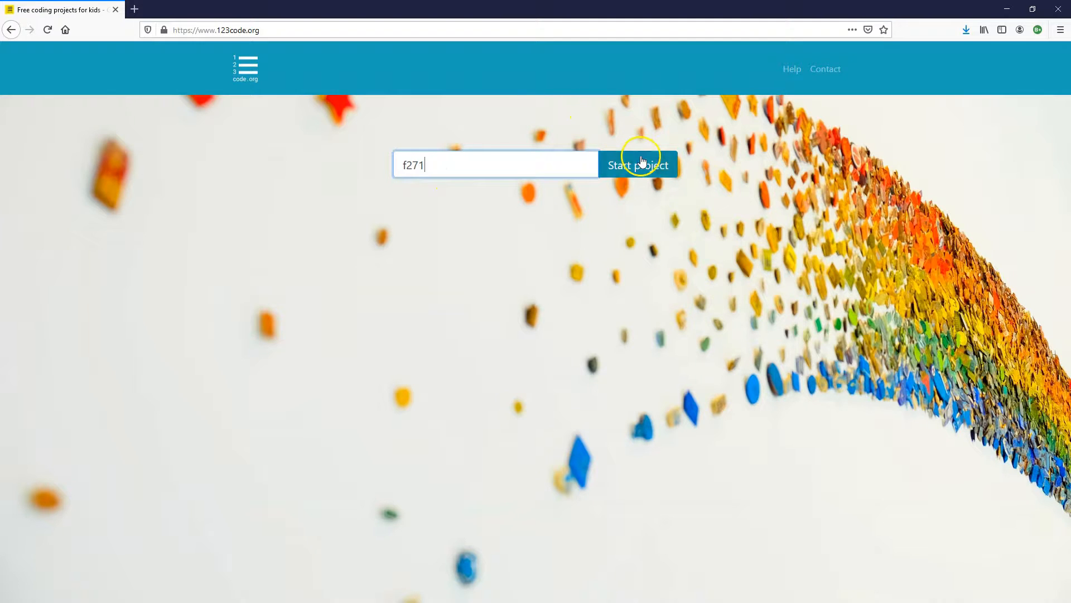
click(637, 164)
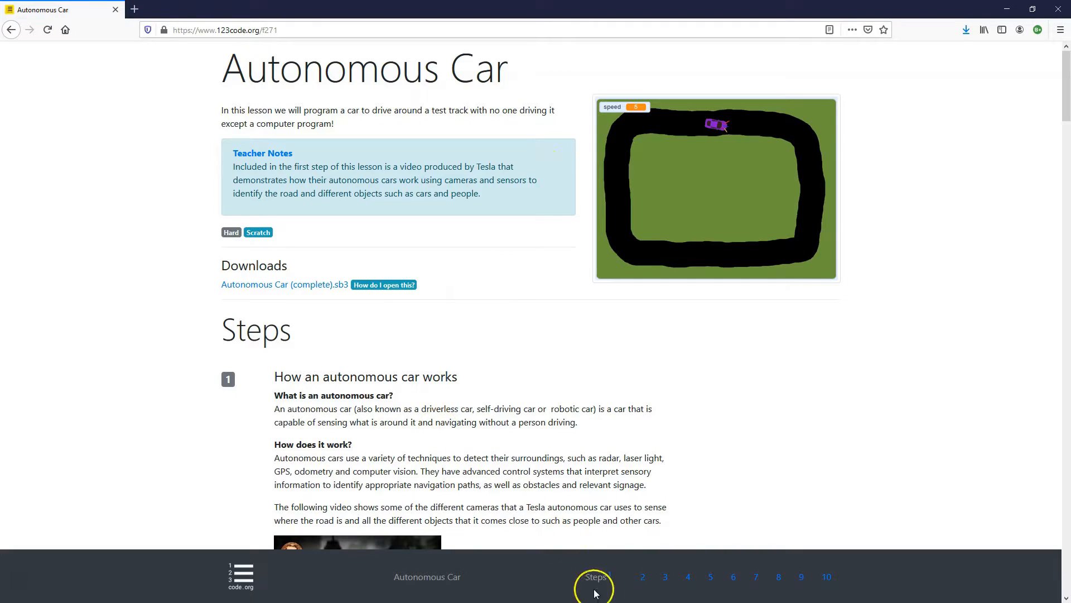
mouse_move(828, 577)
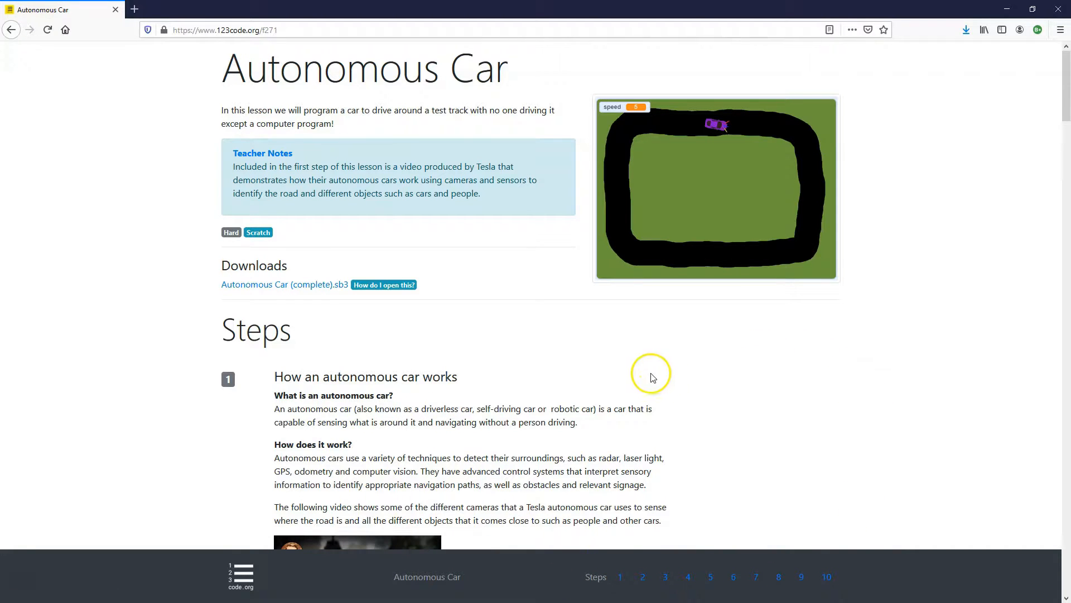
scroll(down, 3)
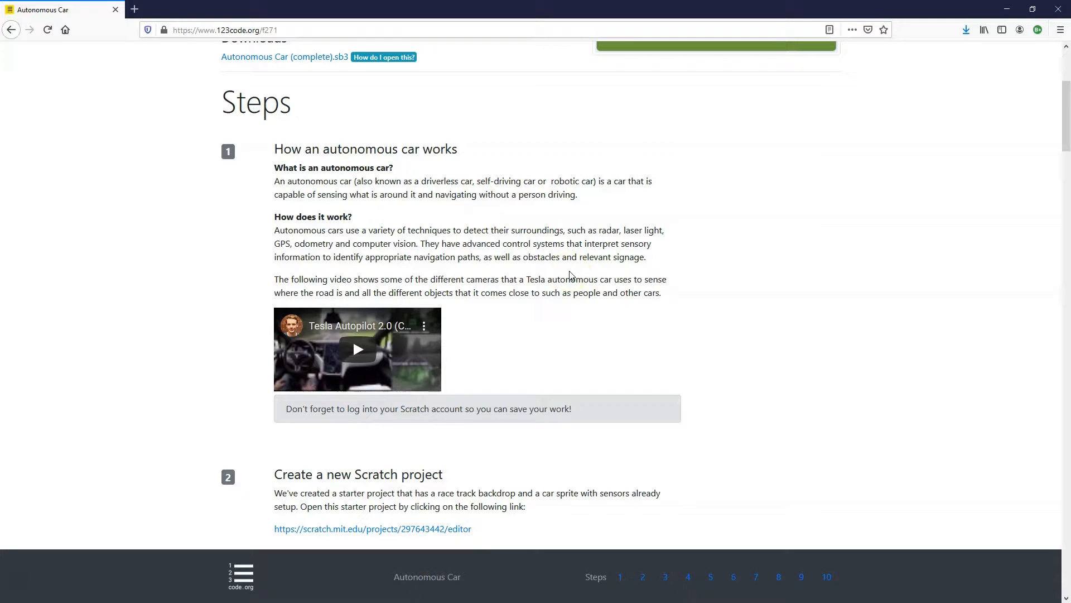
mouse_move(570, 274)
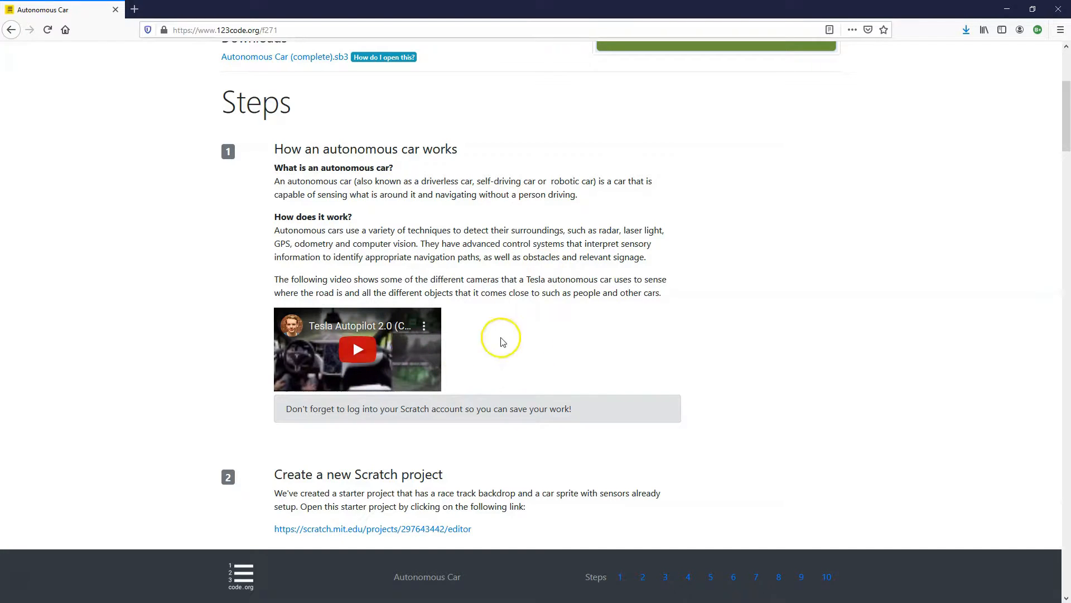
mouse_move(522, 347)
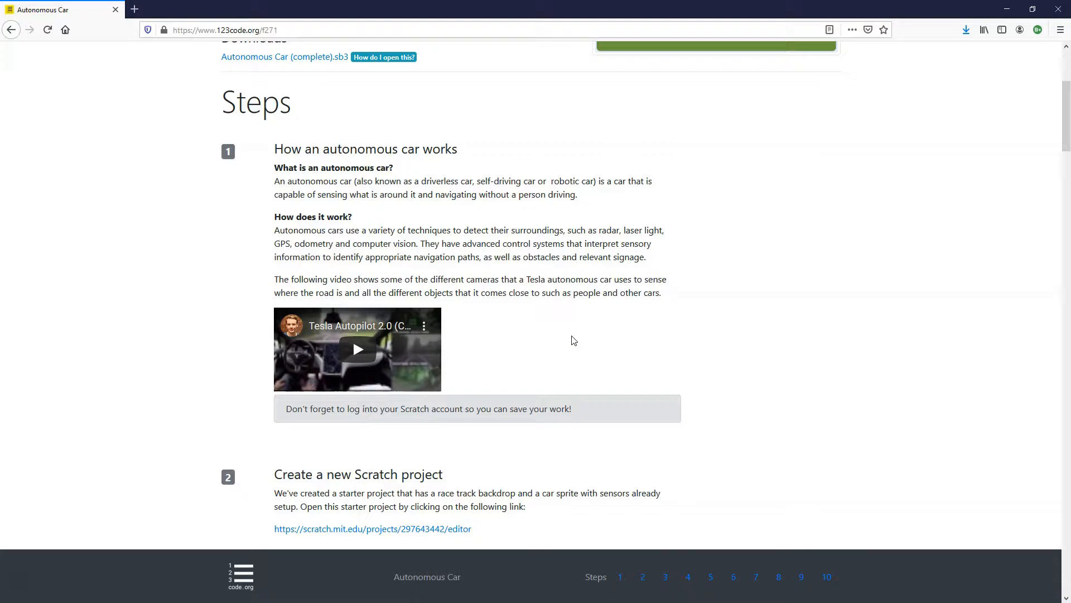
scroll(down, 3)
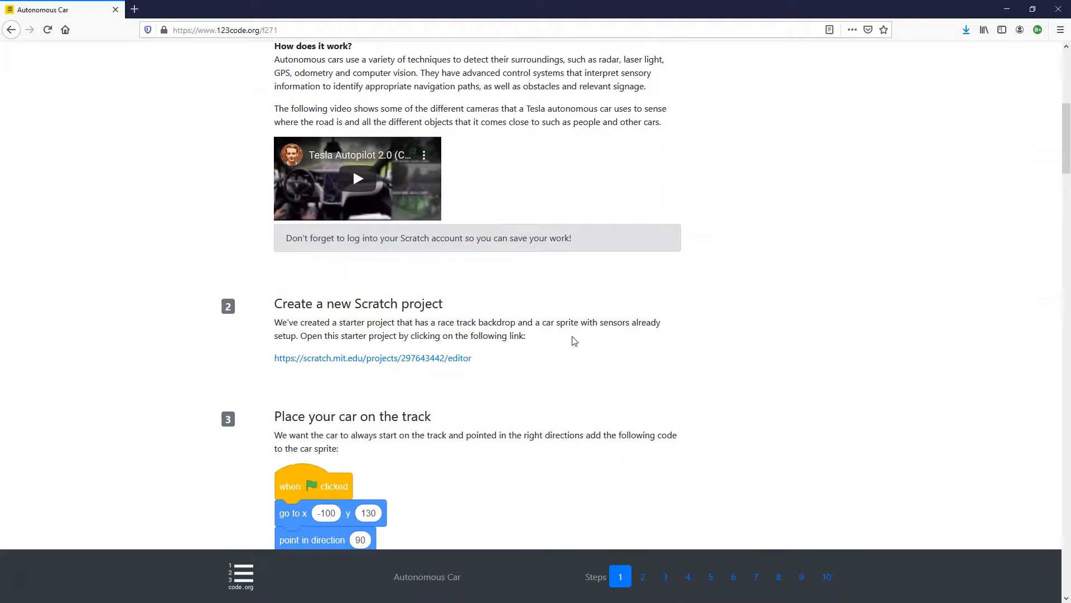
scroll(down, 3)
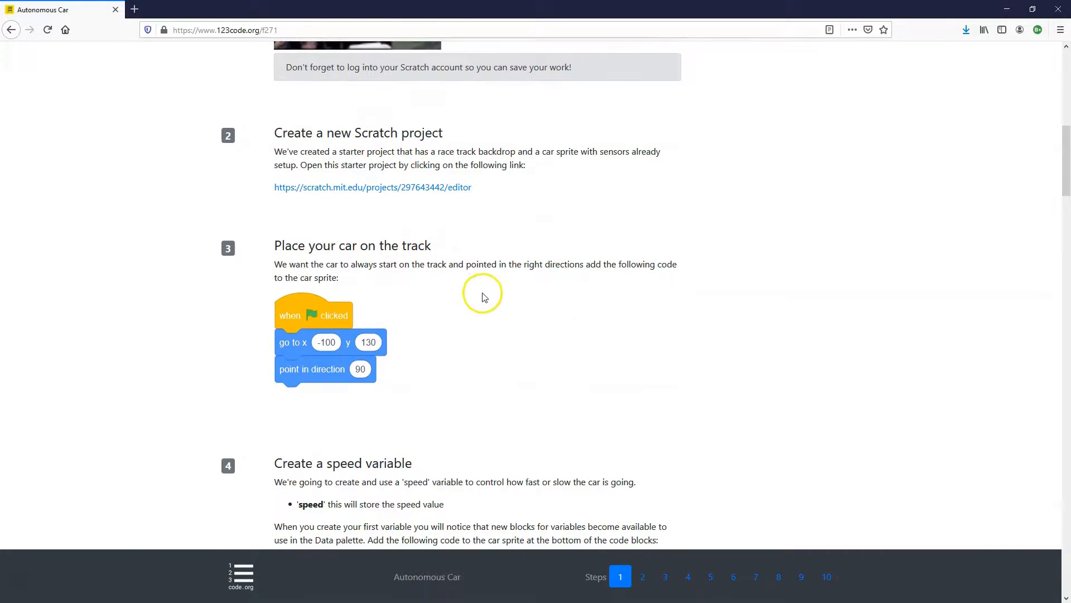
mouse_move(481, 163)
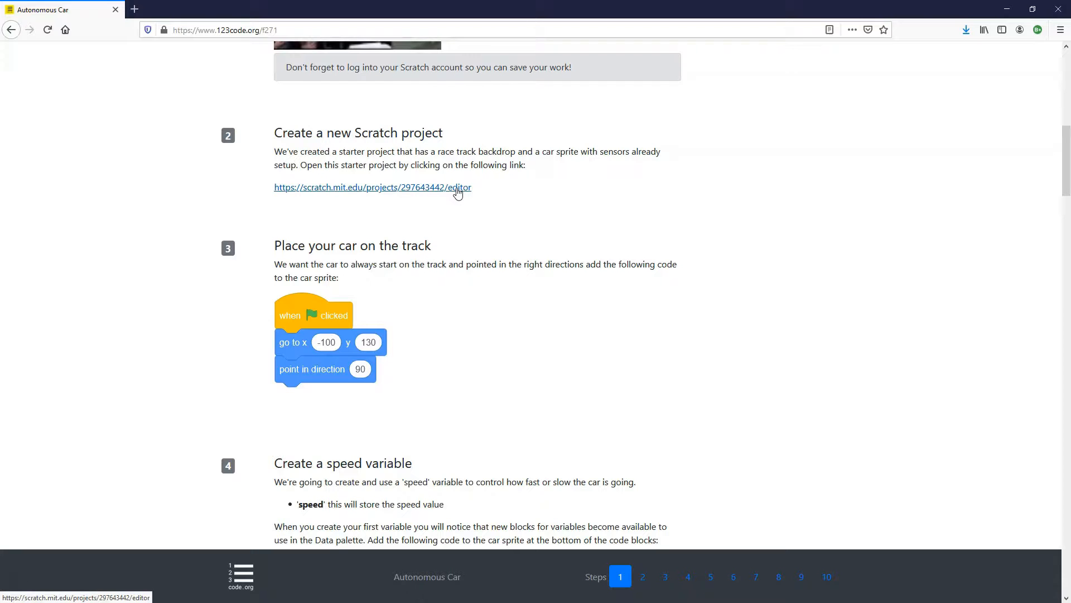
Step: Open the Autonomous Car starter project and inspect the car sprite's costume
click(372, 186)
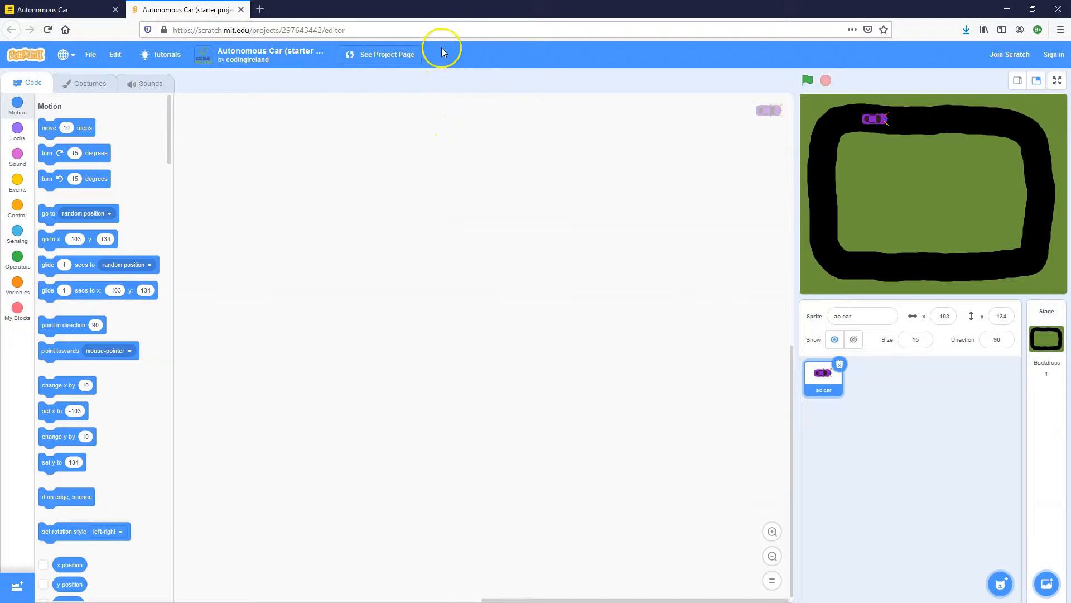
mouse_move(475, 70)
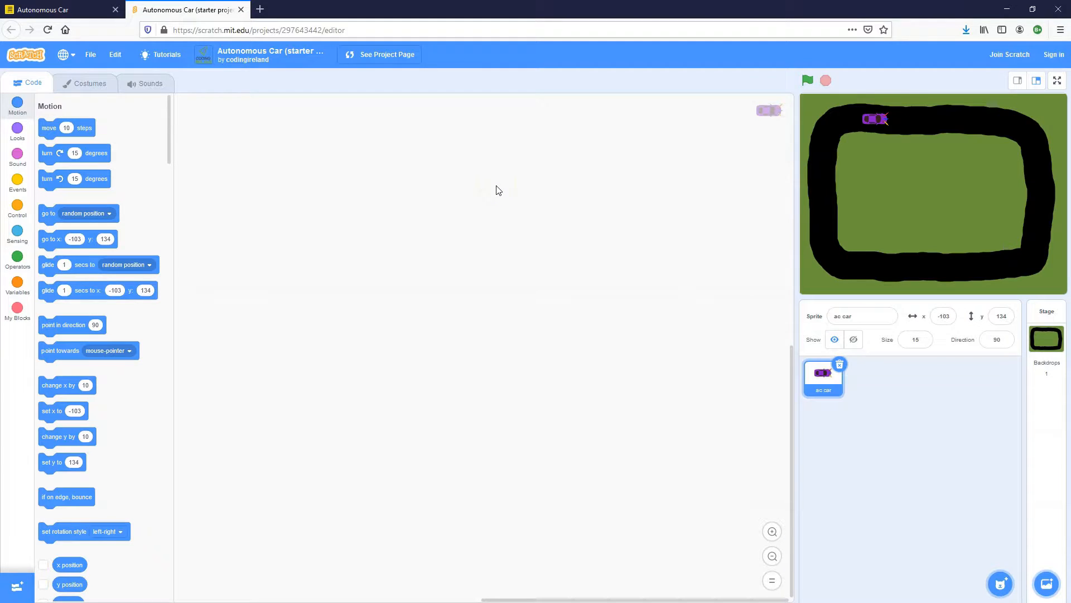
click(252, 175)
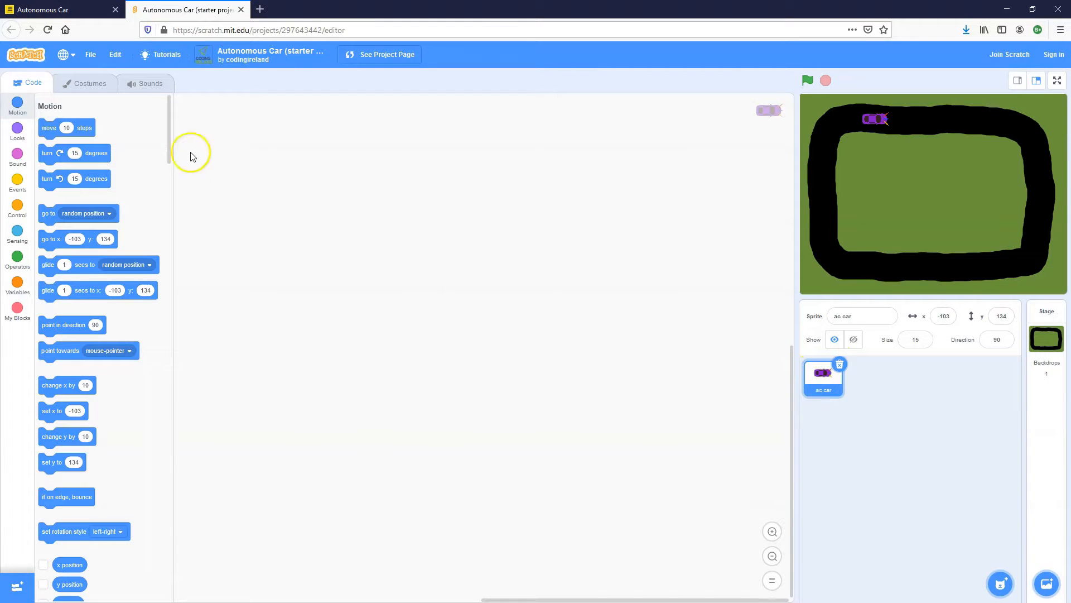
click(88, 83)
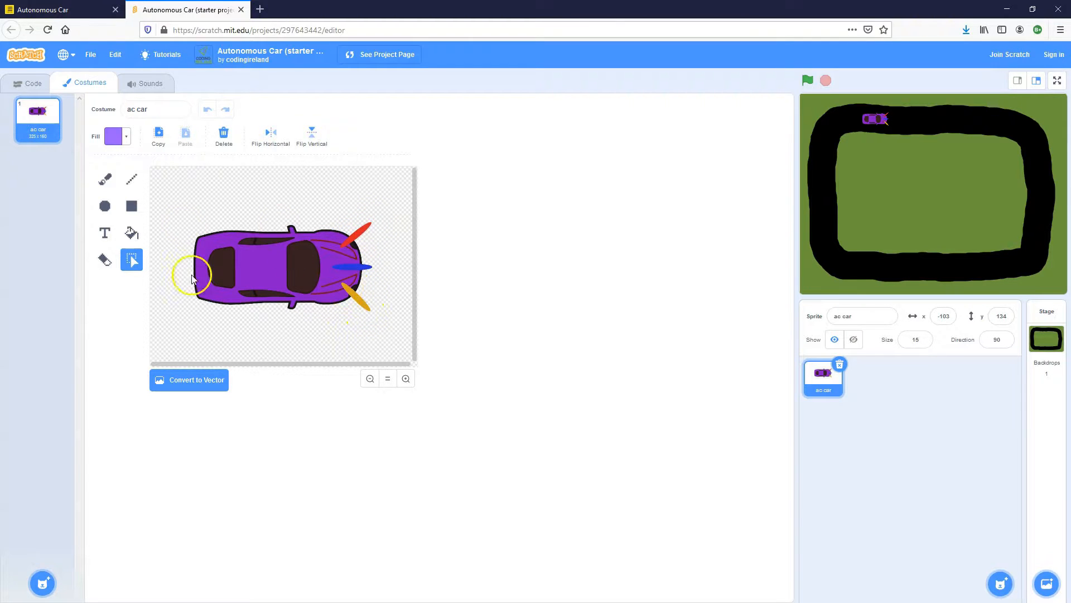
mouse_move(283, 244)
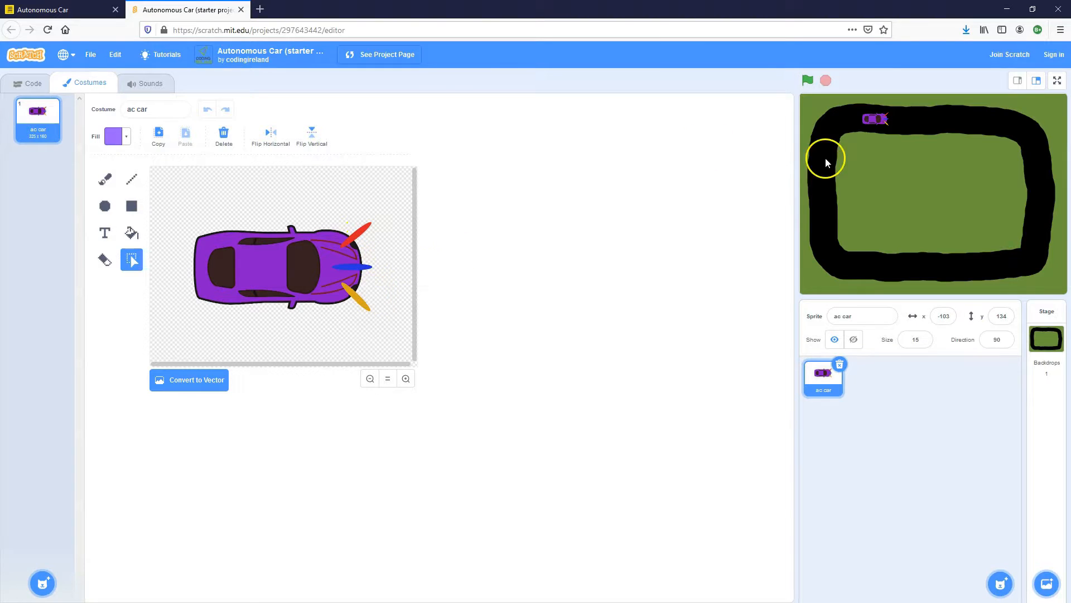
mouse_move(946, 119)
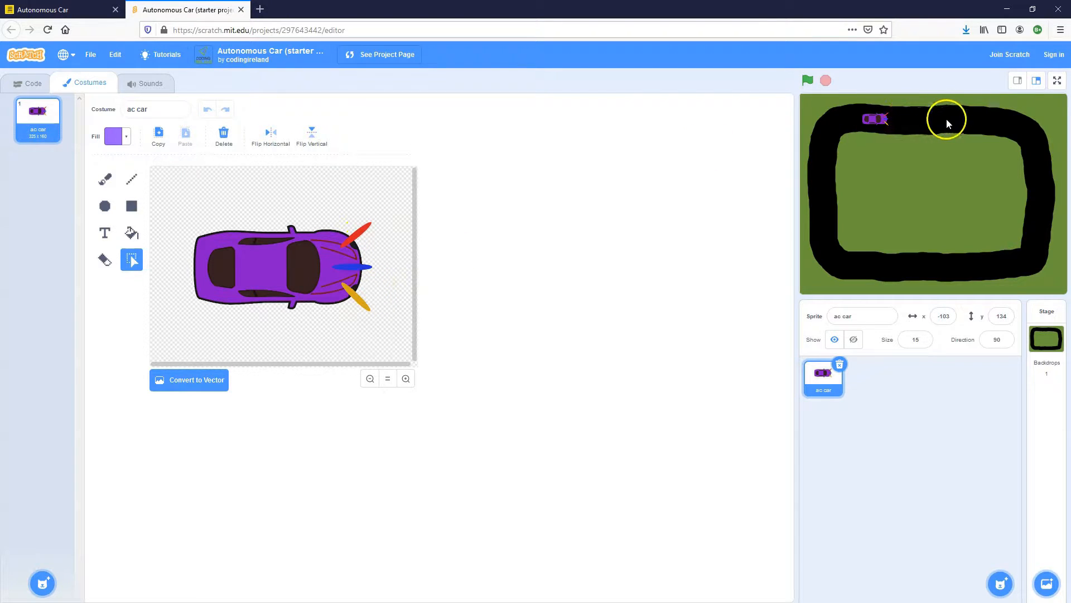
mouse_move(1025, 142)
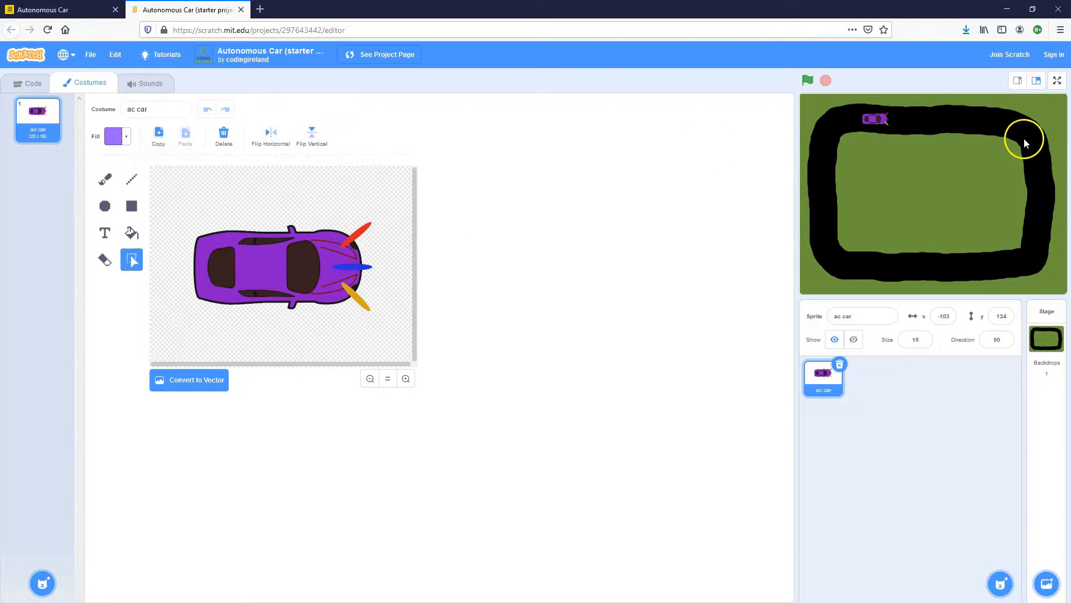
mouse_move(372, 149)
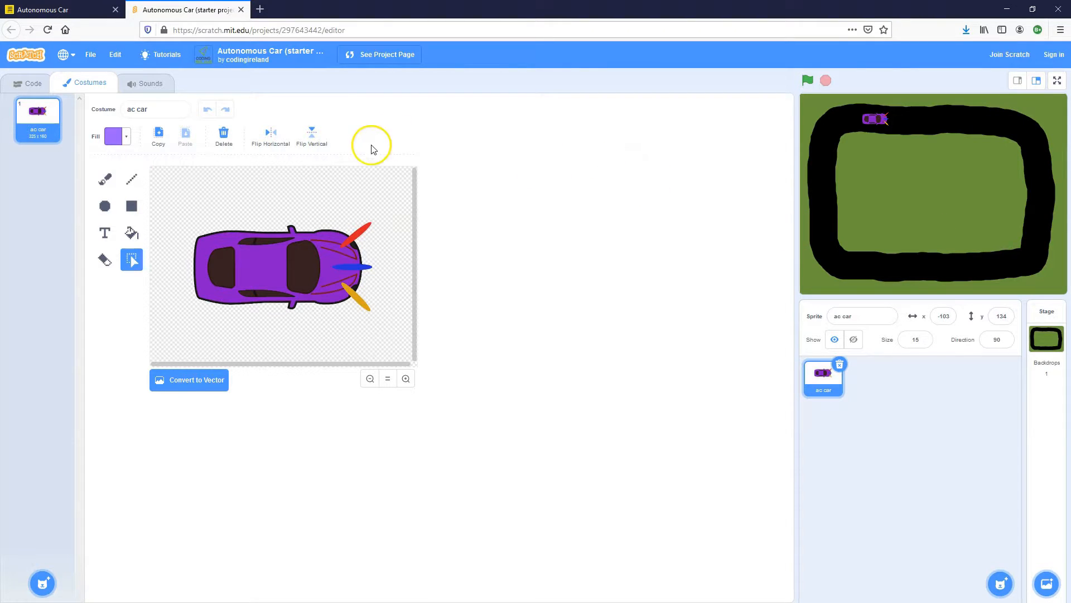
mouse_move(31, 87)
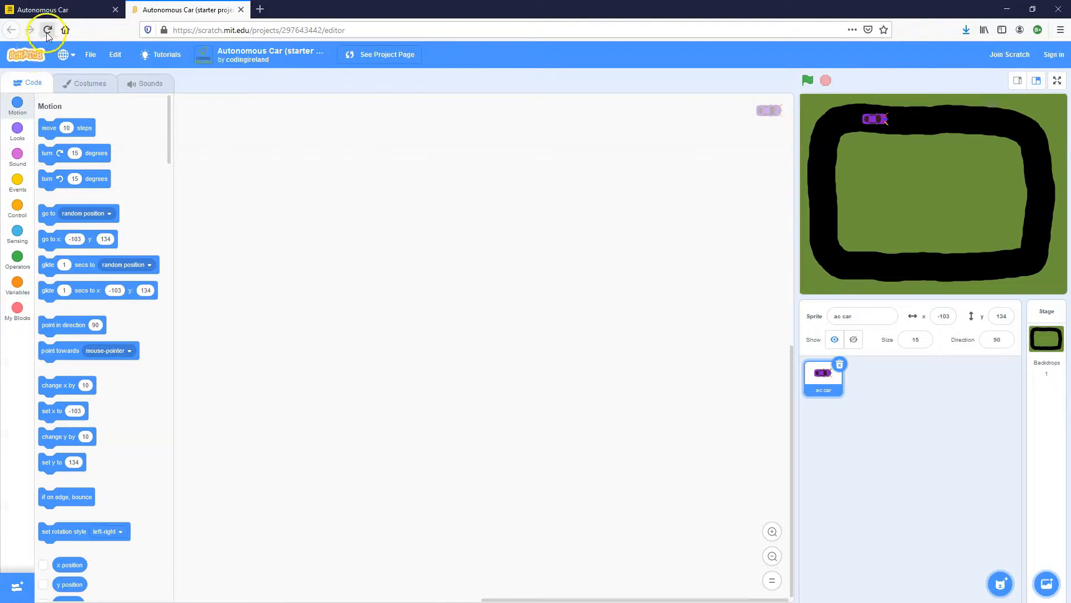
Step: Return to the 123code.org lesson to read step 3's car placement code
click(58, 9)
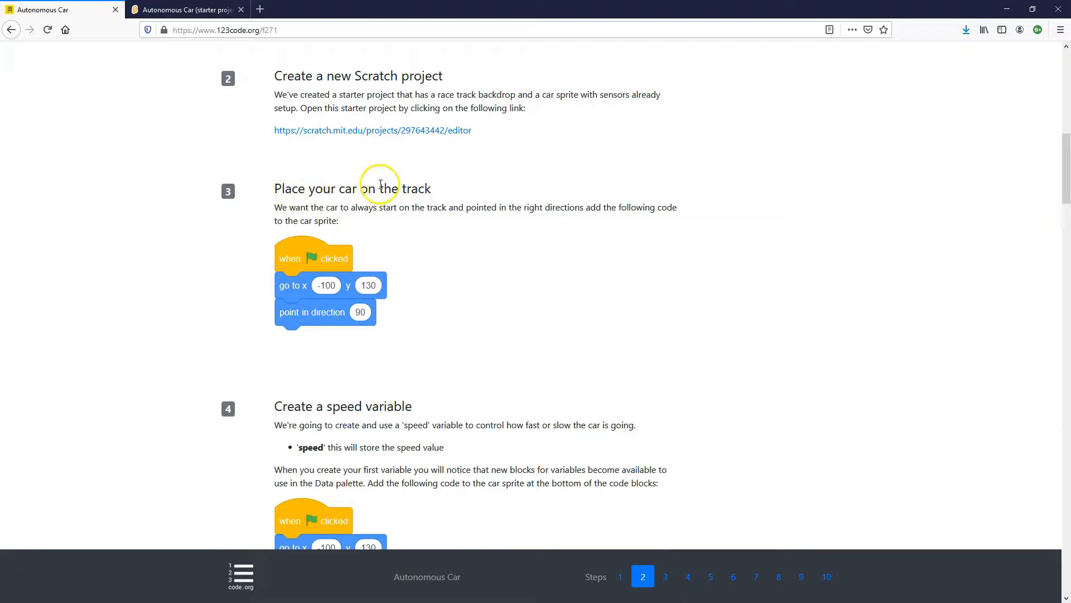
mouse_move(485, 287)
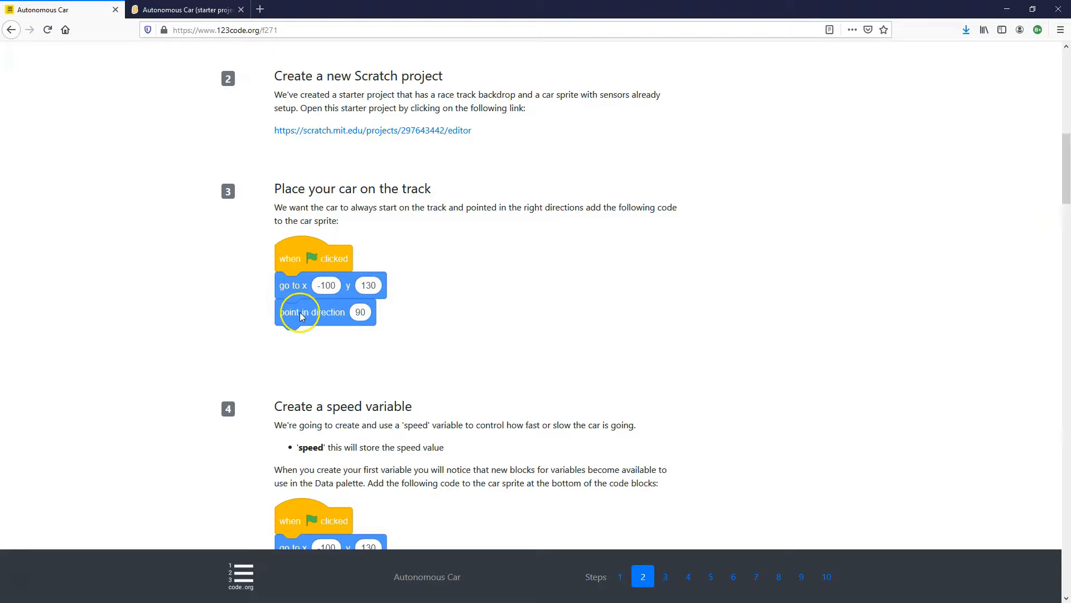
mouse_move(195, 68)
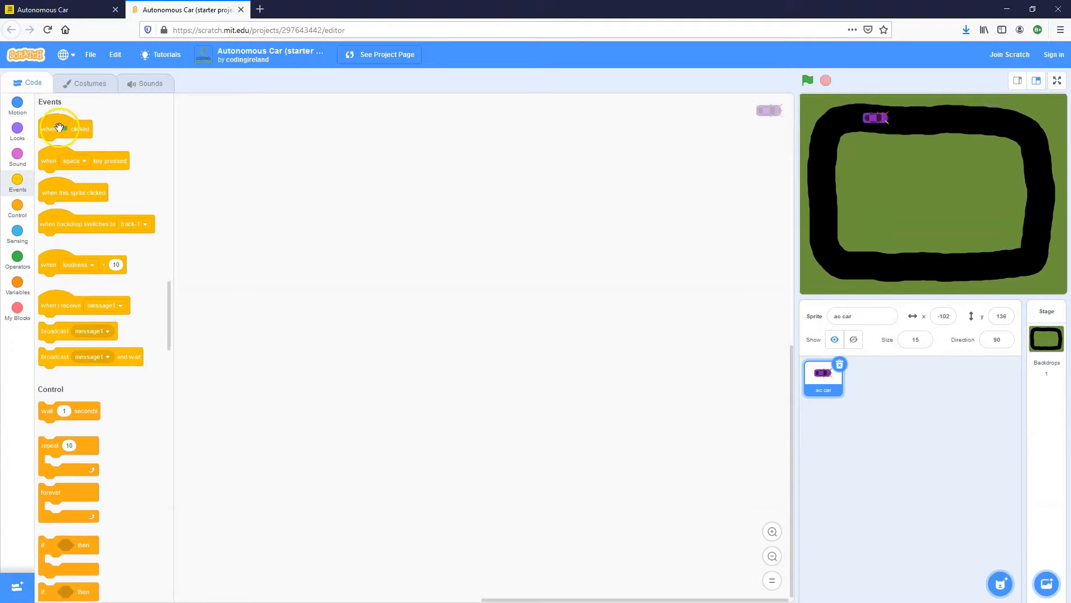
Step: Build a green-flag script: go to x -100, y 130, point in direction 90
drag(64, 128, 301, 169)
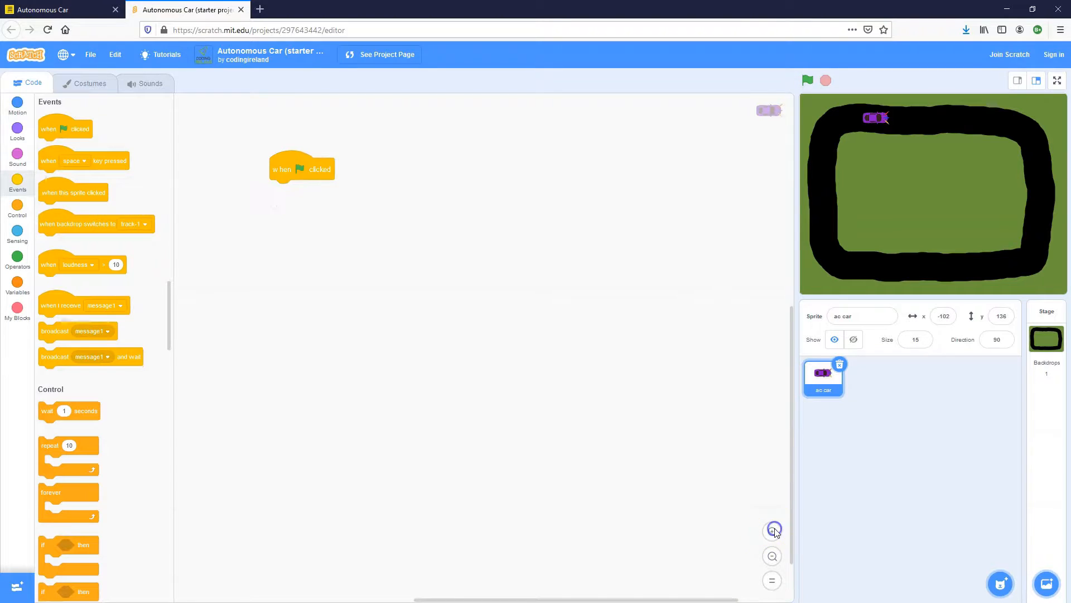
click(17, 106)
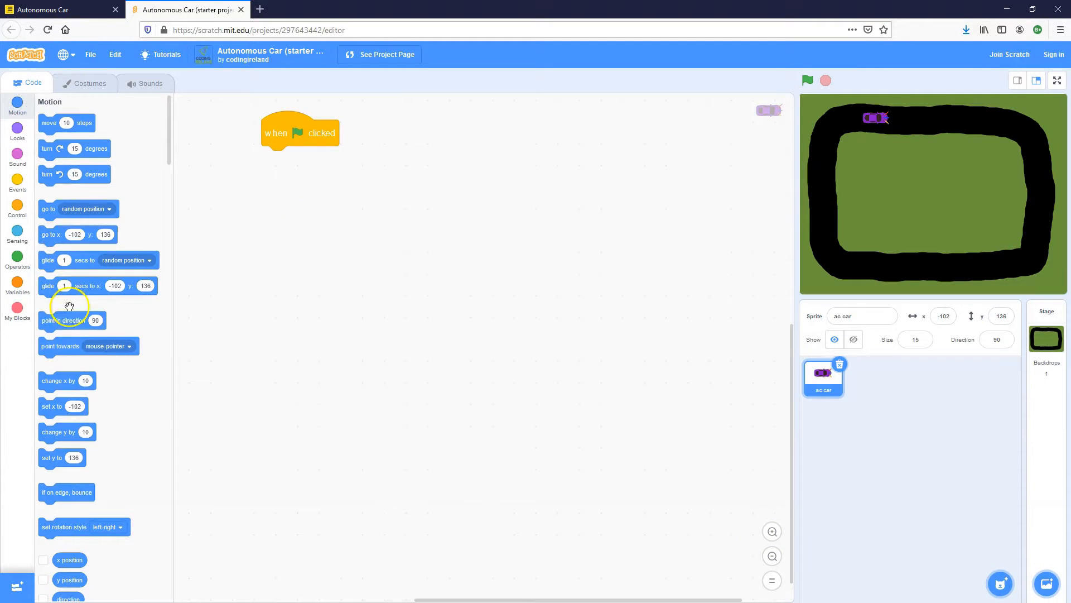
mouse_move(68, 278)
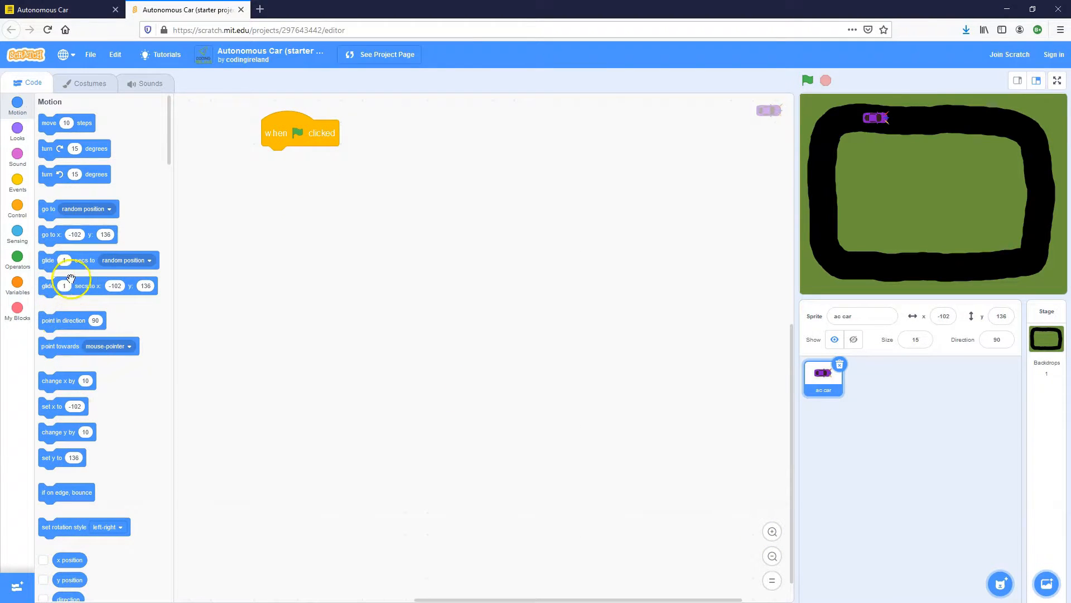
click(58, 9)
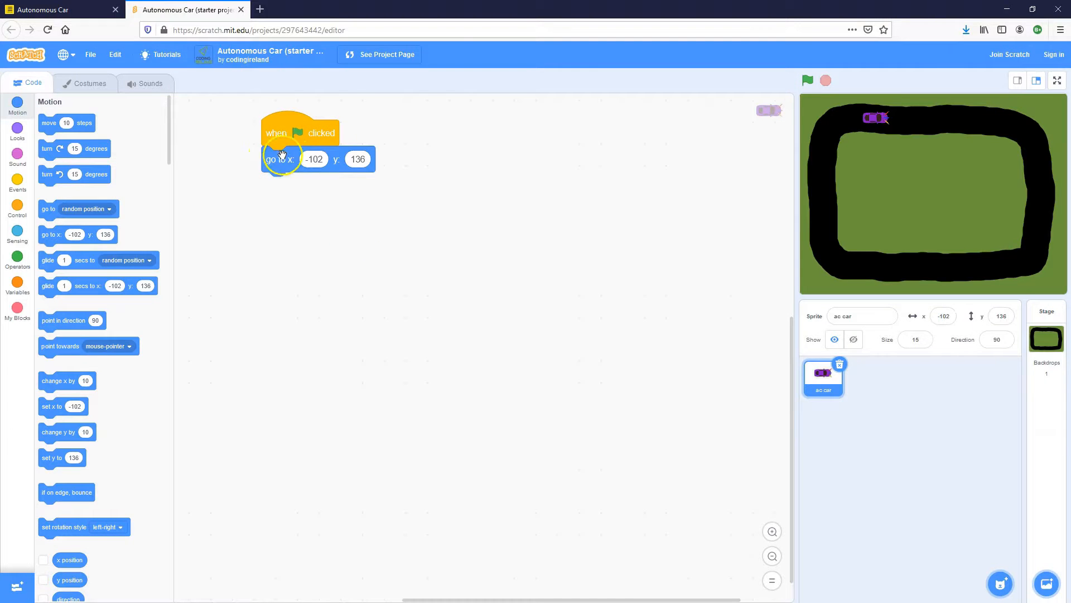
click(313, 159)
text(-100)
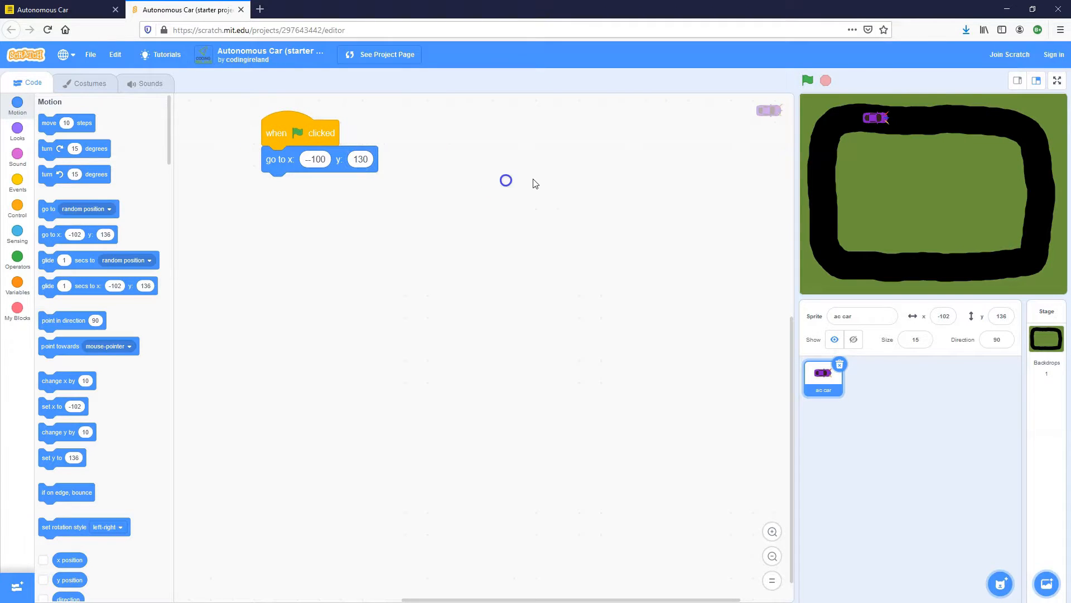
drag(877, 117, 929, 121)
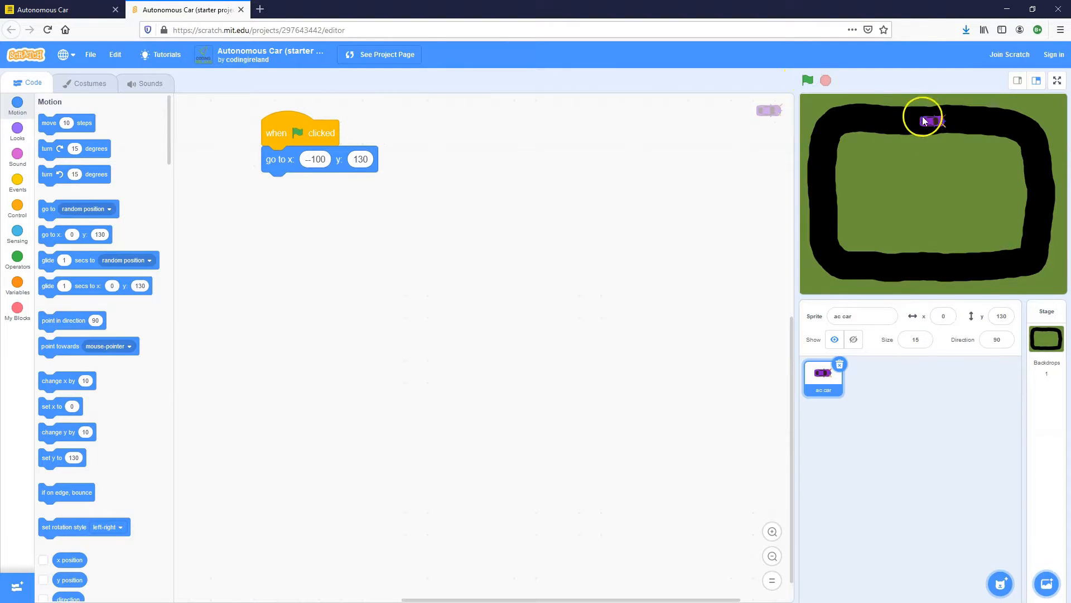
click(62, 8)
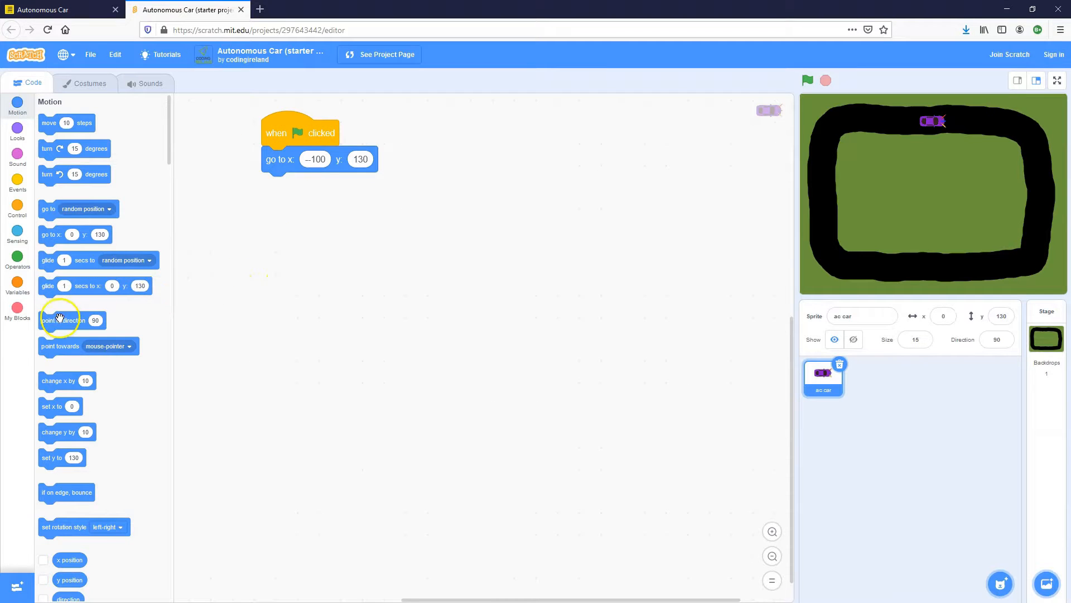
click(346, 185)
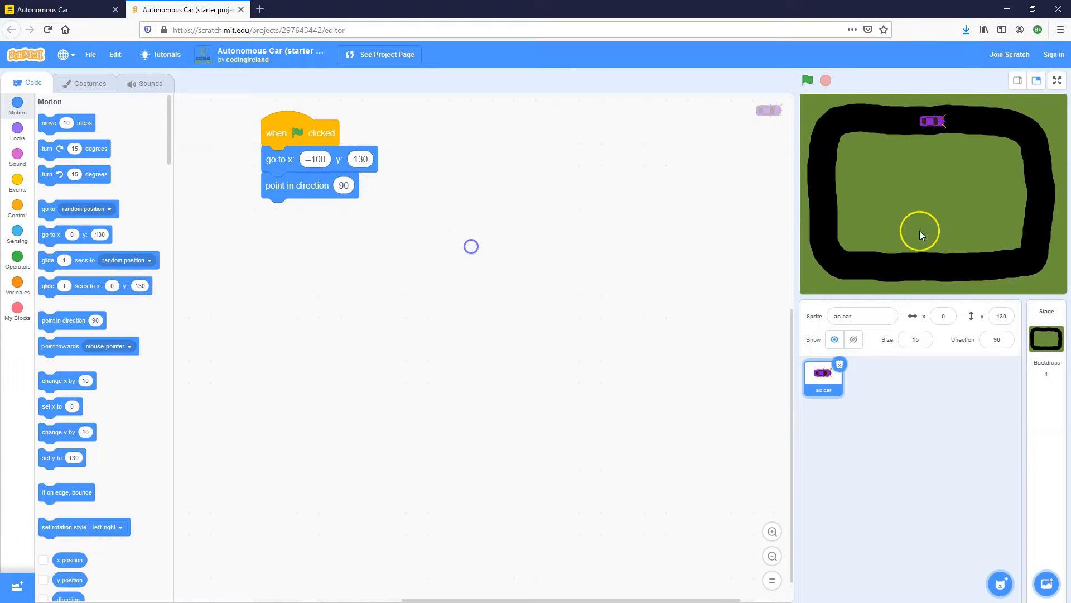
click(45, 10)
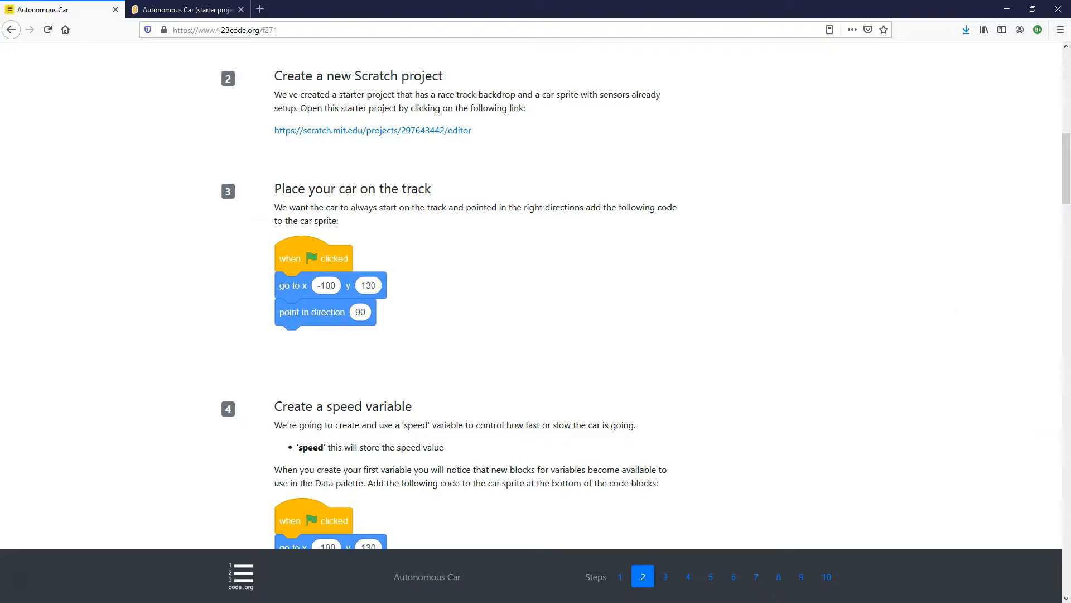
Step: Read lesson step 4 on creating a speed variable, then return to Scratch
scroll(down, 3)
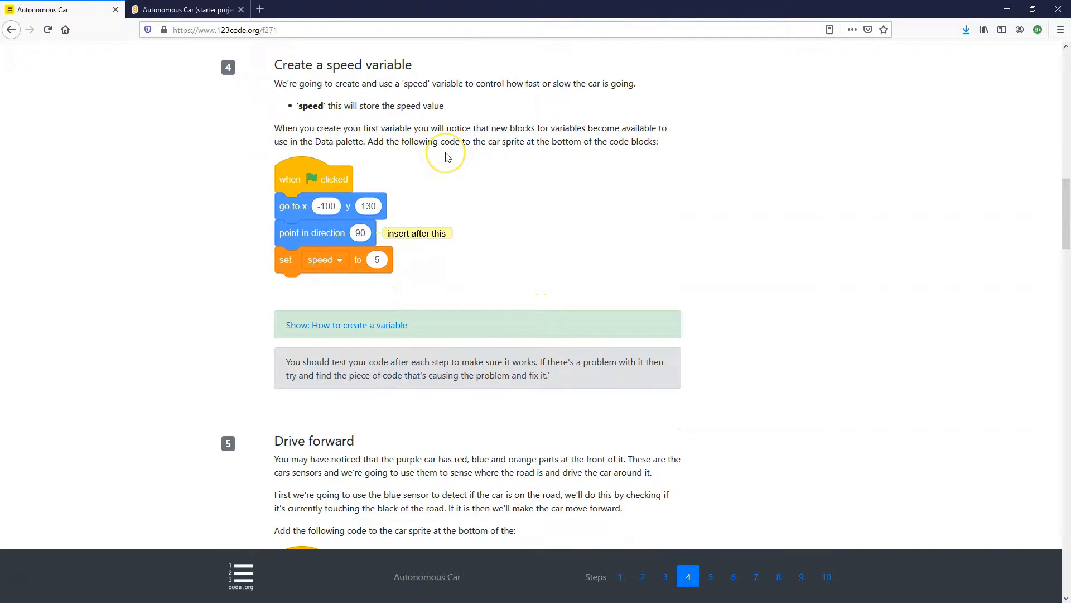
mouse_move(445, 155)
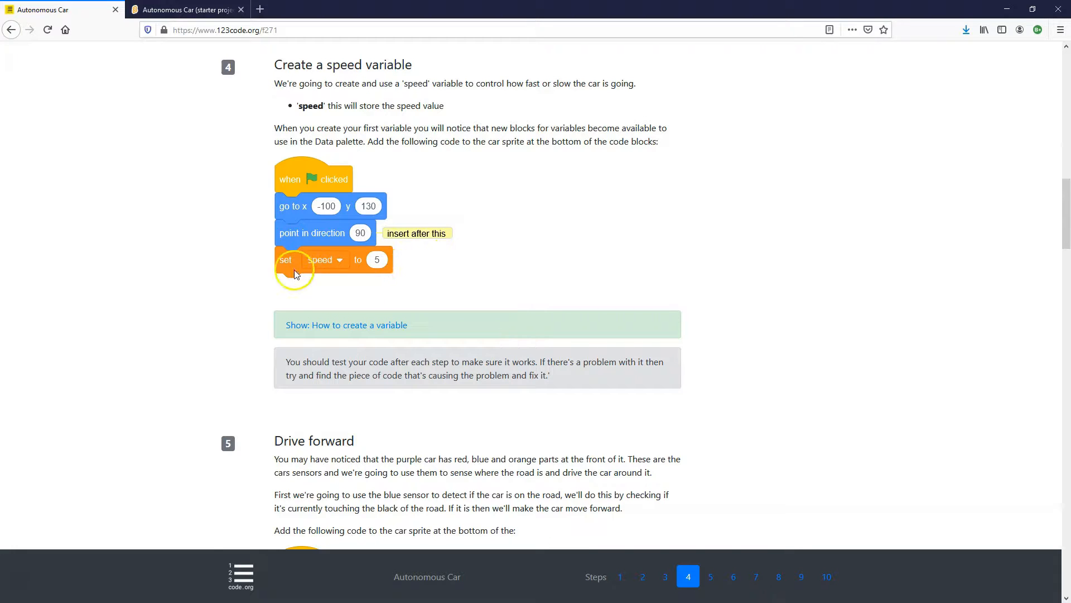
mouse_move(287, 261)
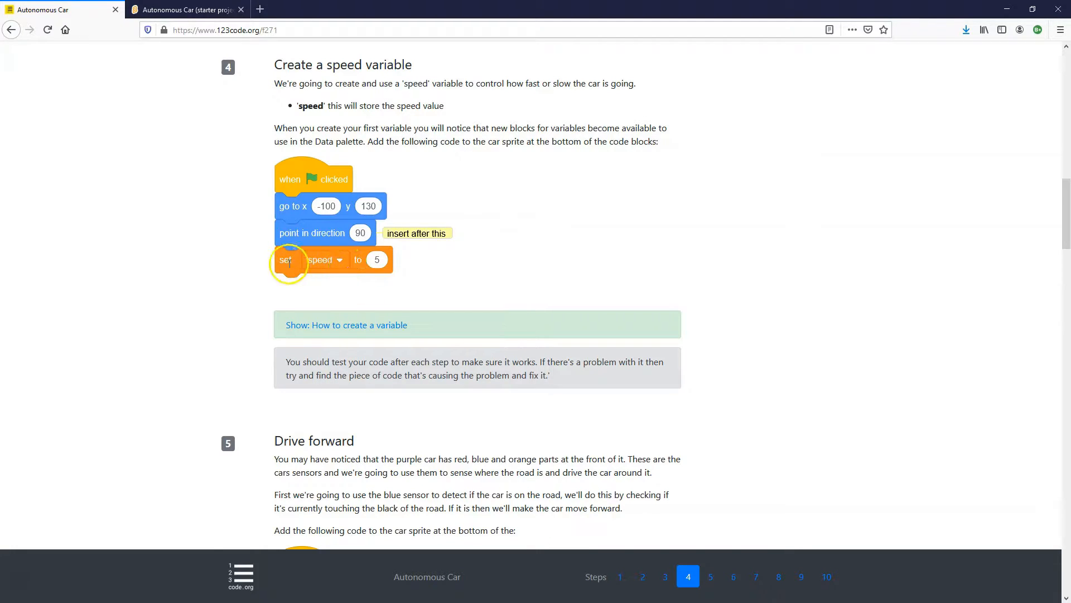
mouse_move(365, 268)
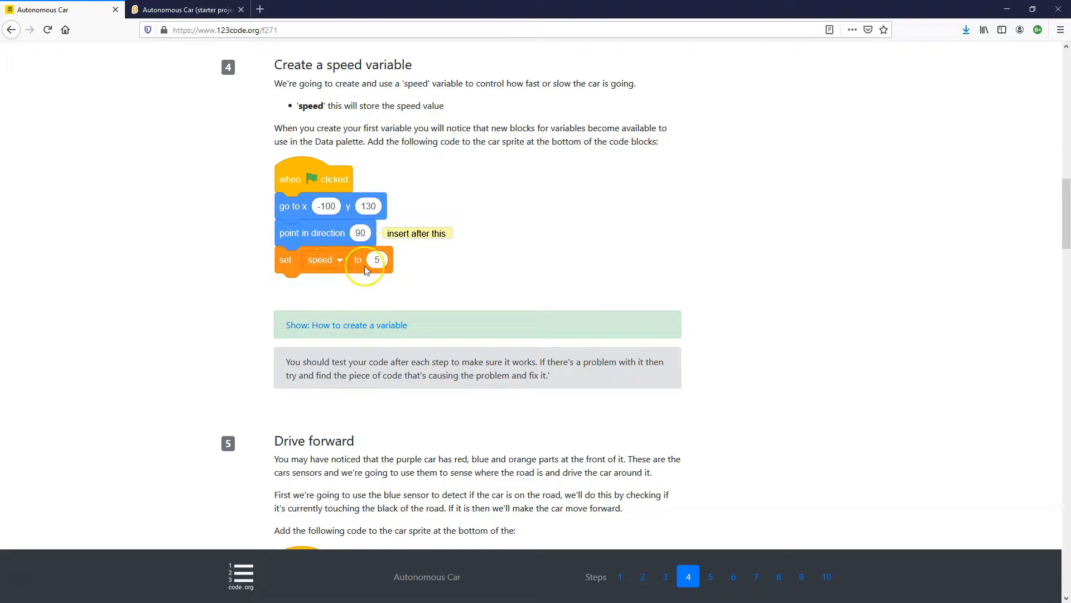
mouse_move(350, 240)
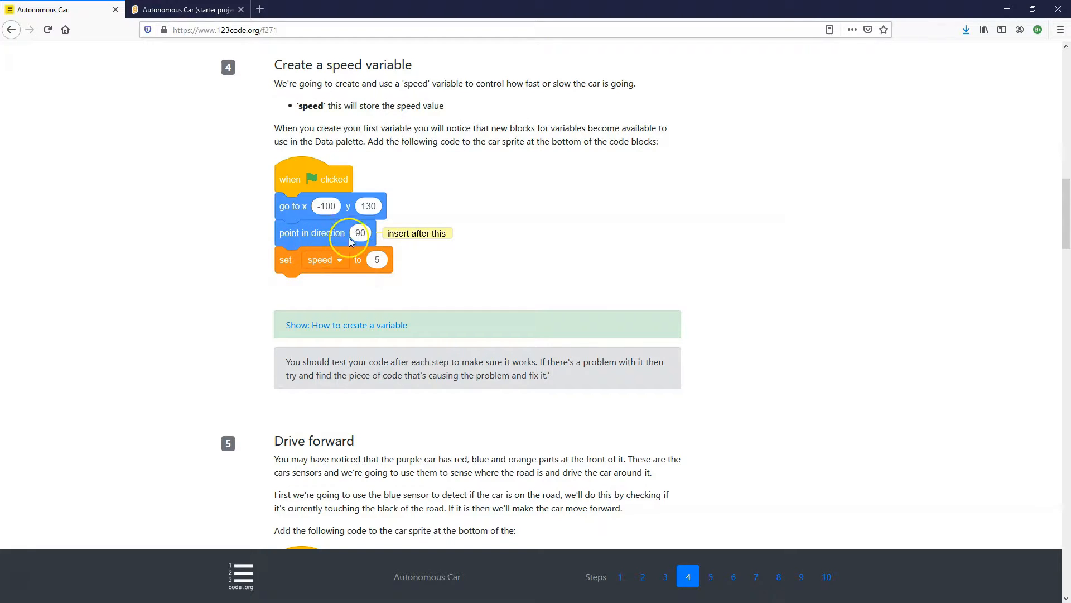
click(184, 10)
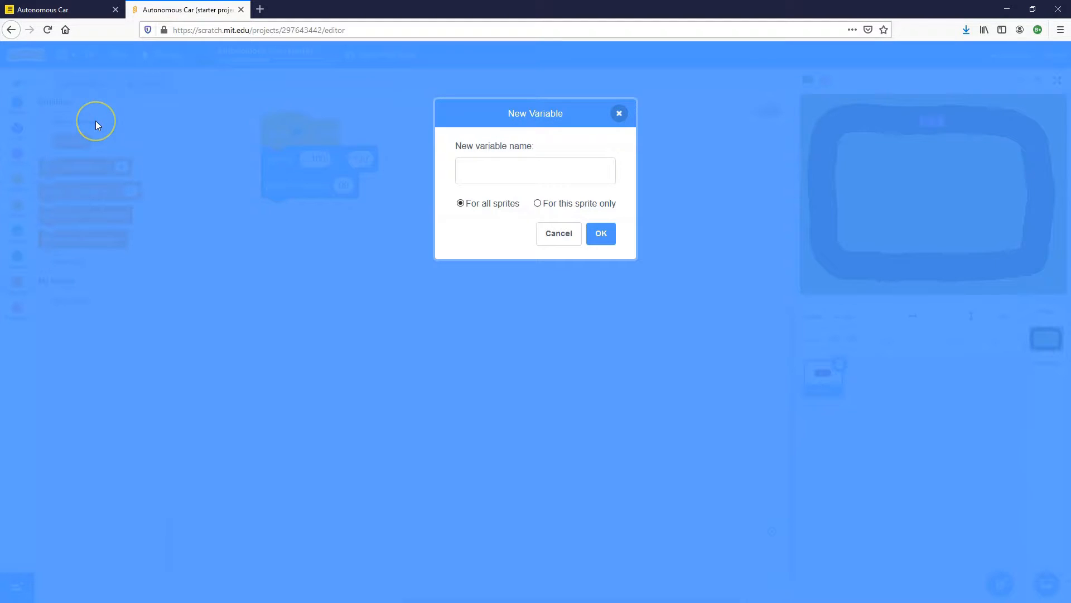
Step: Create the variable 'speed' and set it to 5 at the end of the script
text(speed)
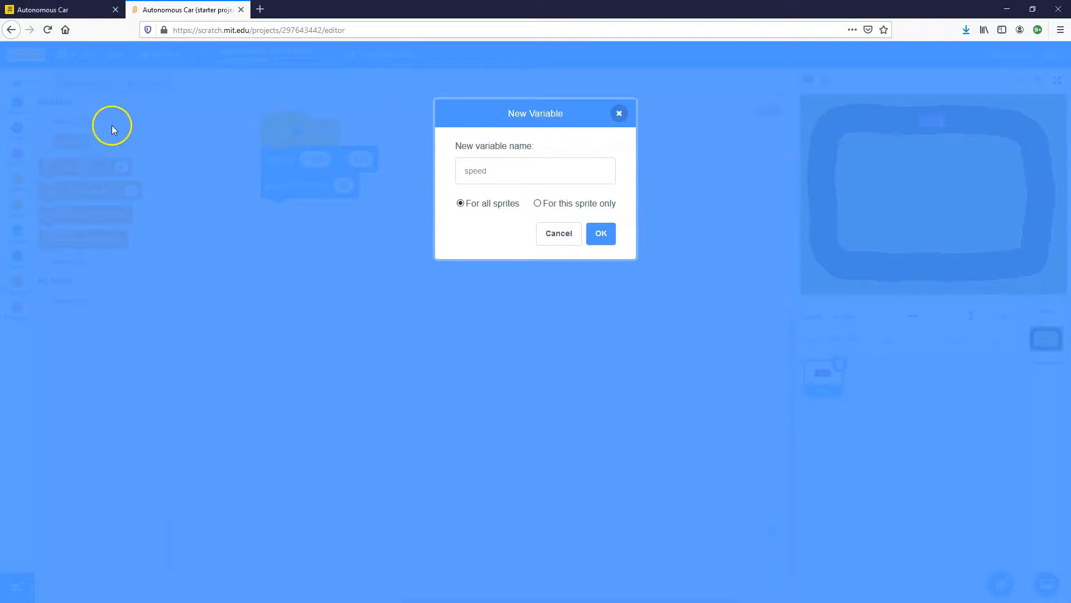
click(599, 233)
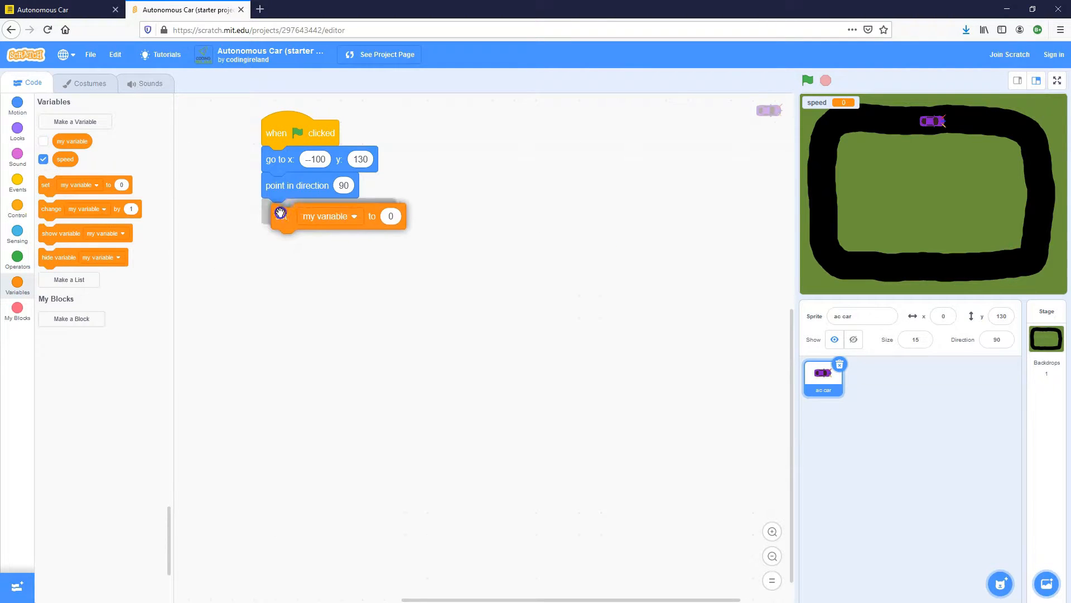
click(329, 216)
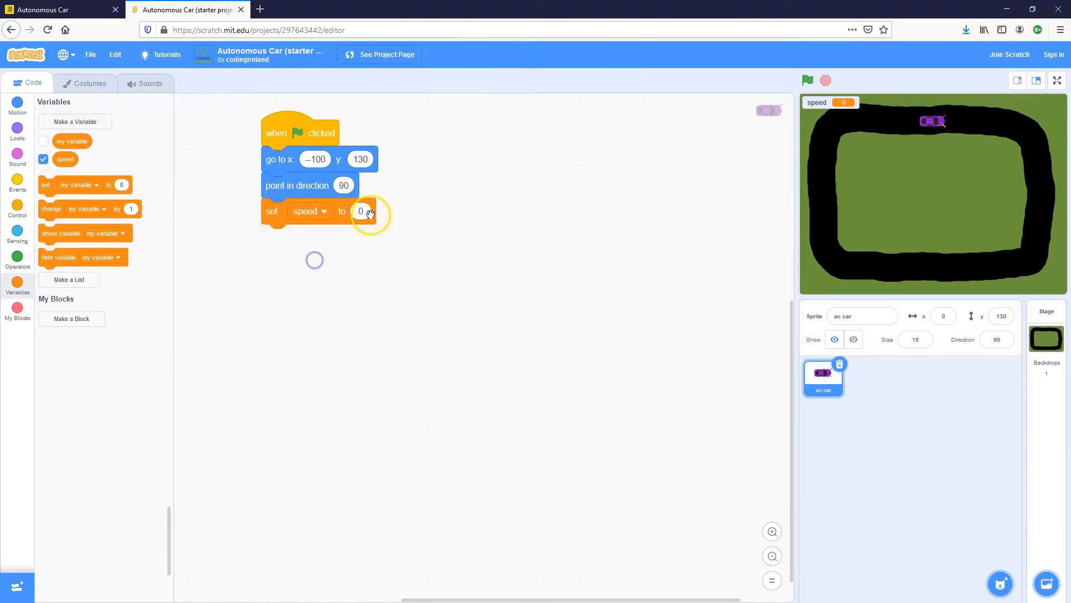
text(5)
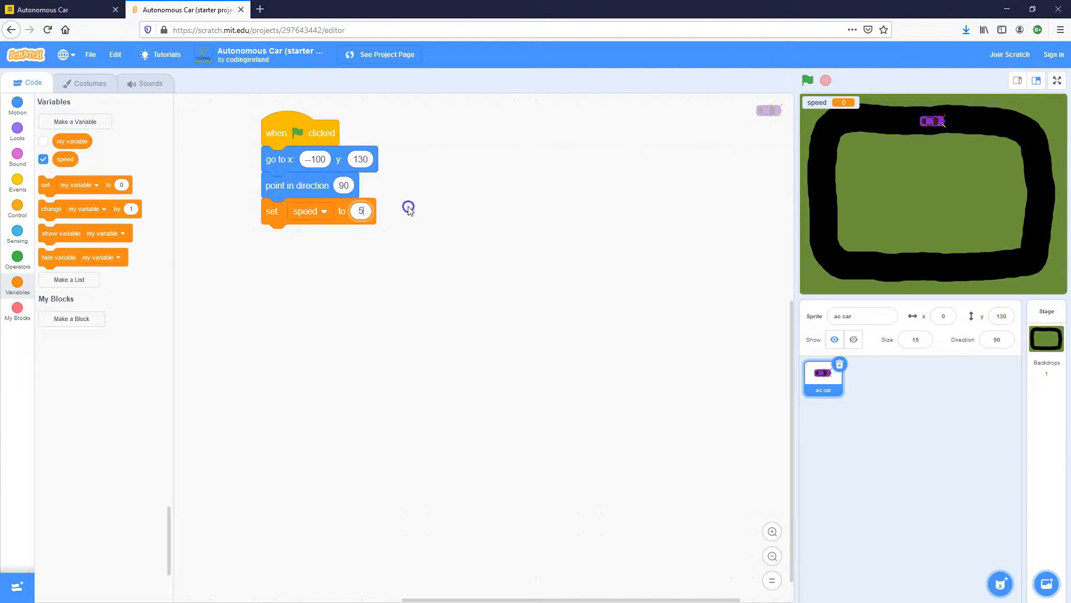
click(61, 9)
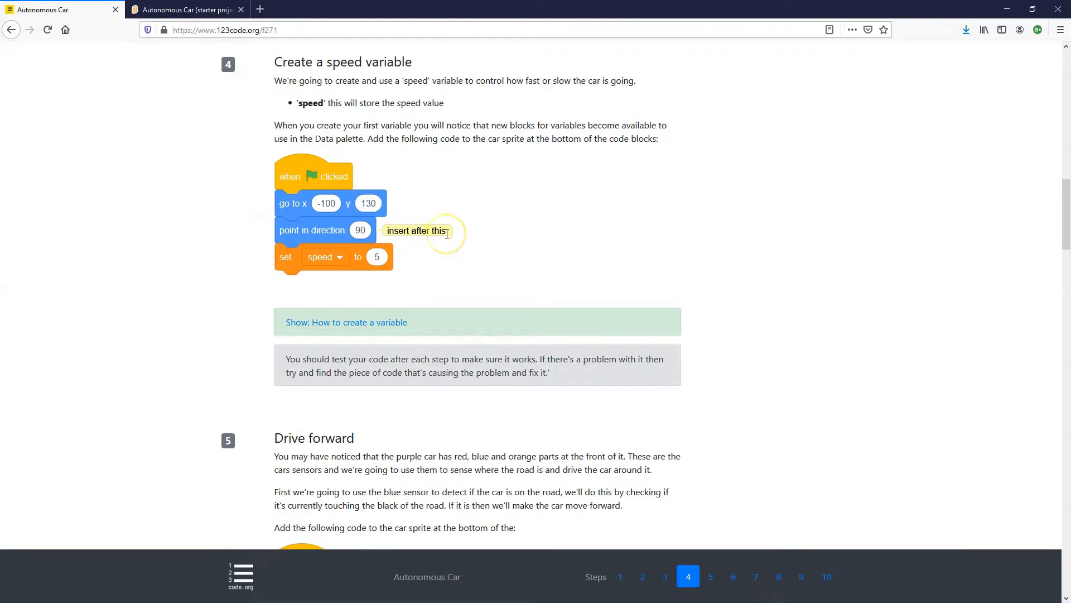
Step: Scroll the lesson down to step 5, Drive forward
scroll(down, 3)
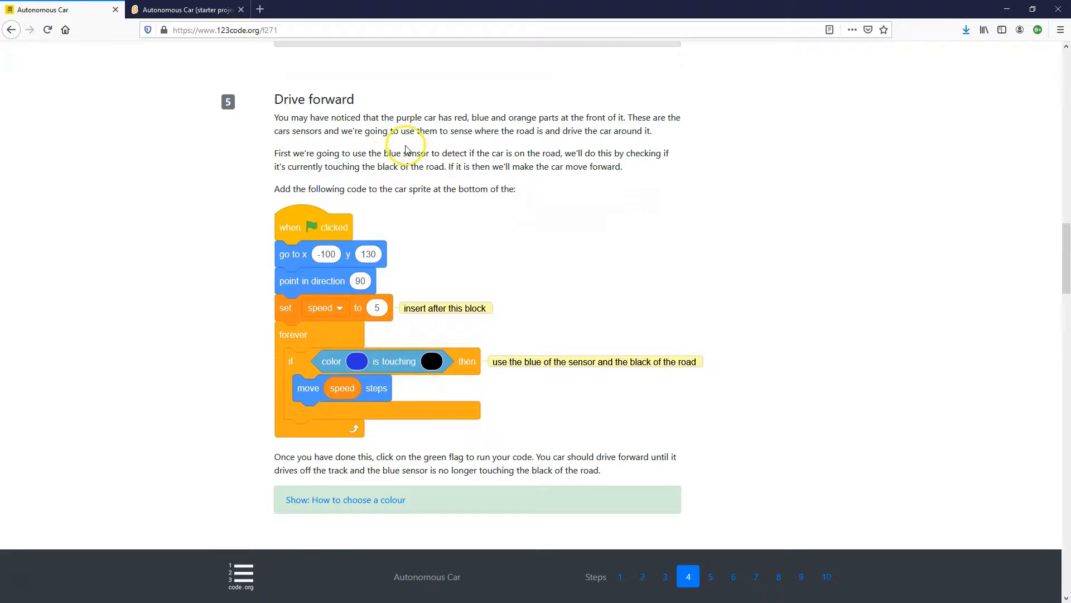
mouse_move(632, 149)
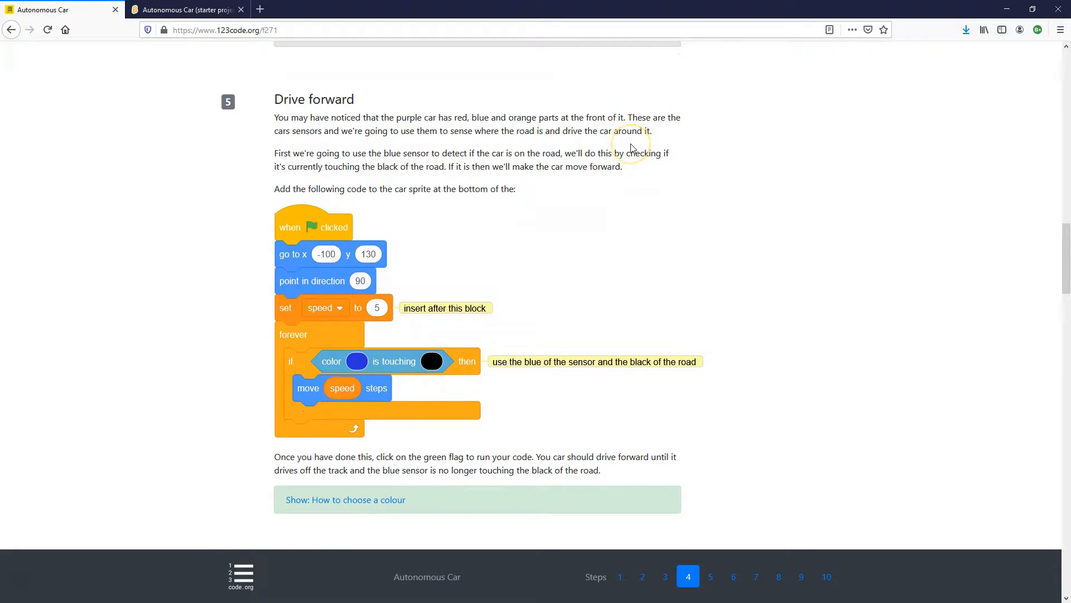
mouse_move(620, 283)
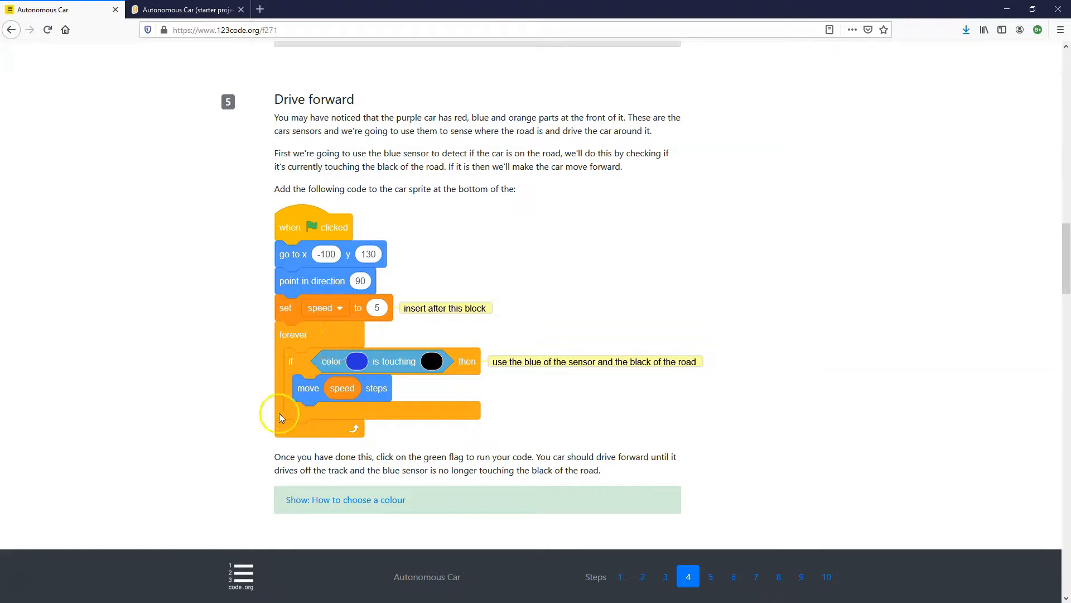
mouse_move(345, 369)
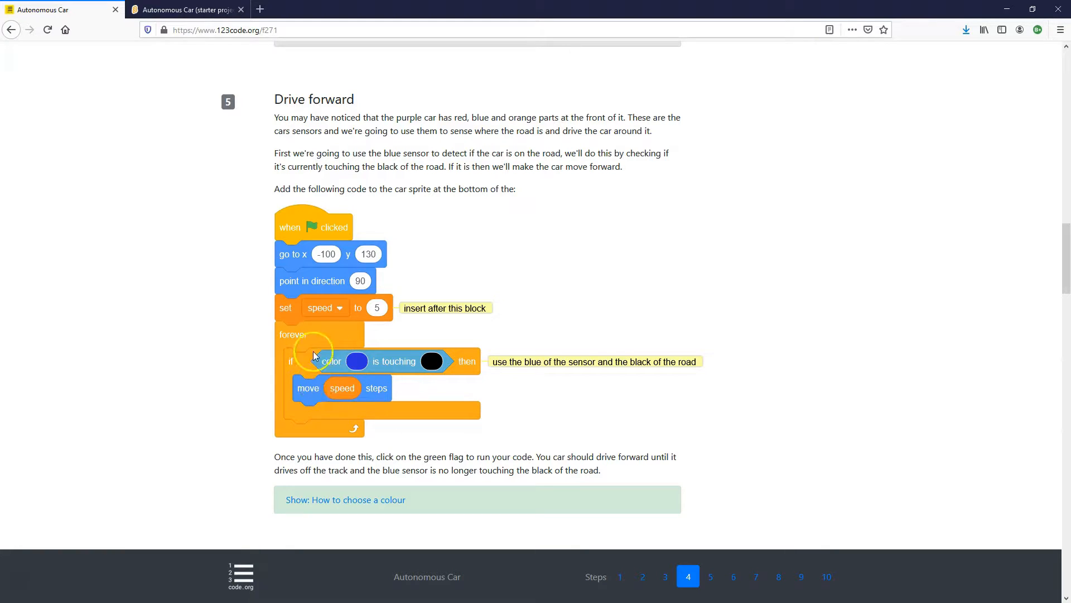
mouse_move(291, 331)
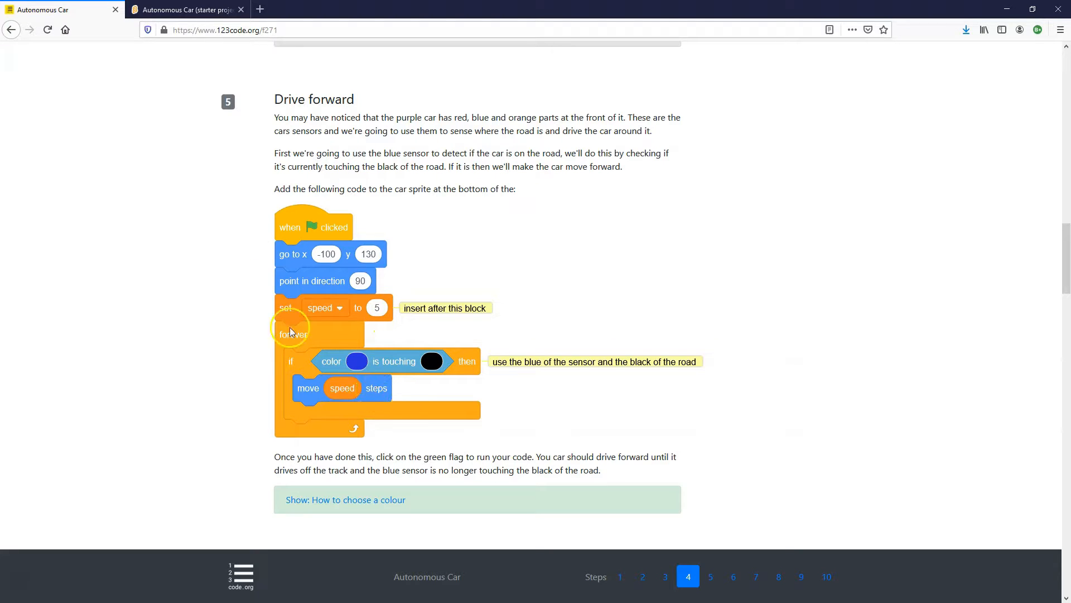
Step: Add a forever loop with an empty if-then block after setting speed
click(188, 9)
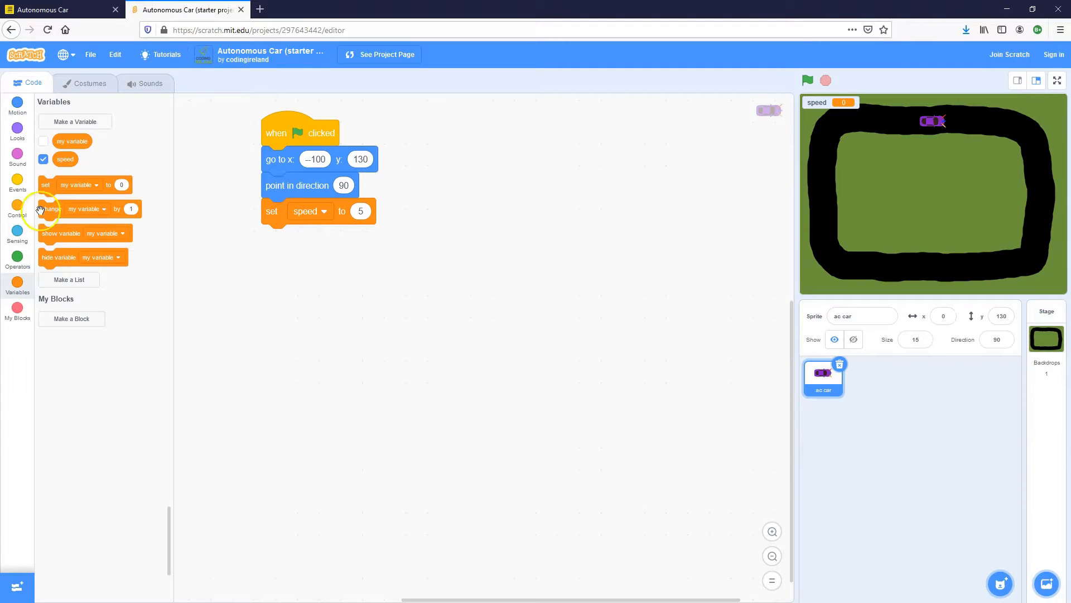
click(17, 209)
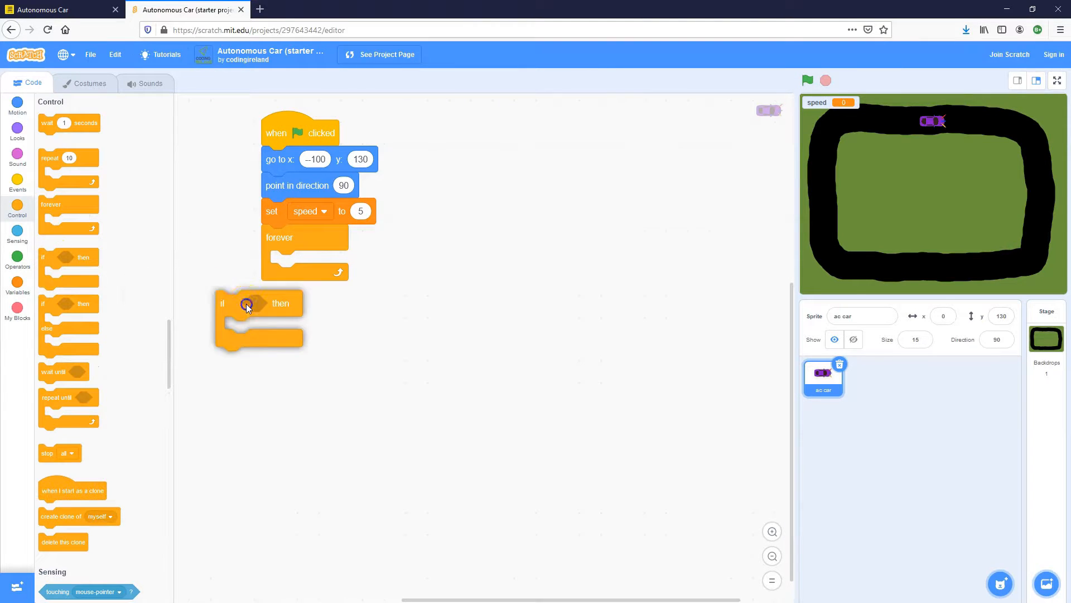
drag(246, 302, 294, 267)
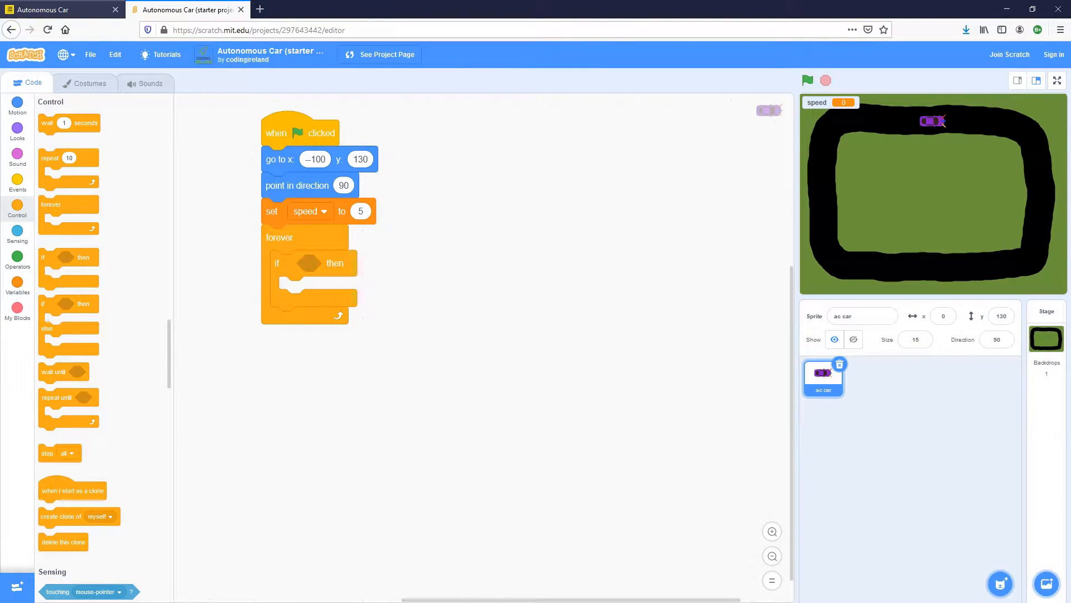
click(58, 9)
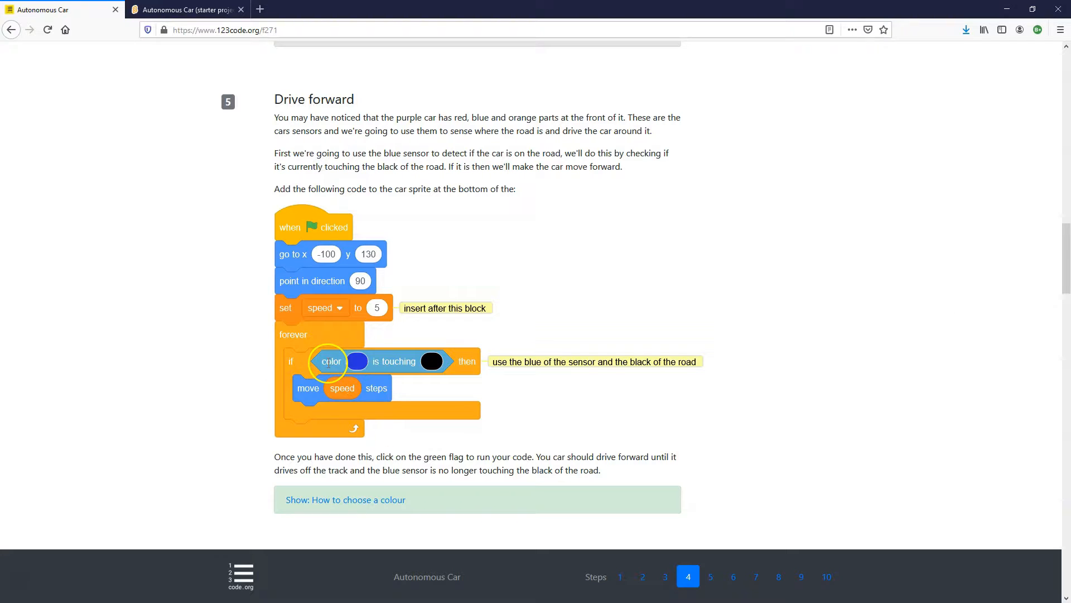
click(188, 9)
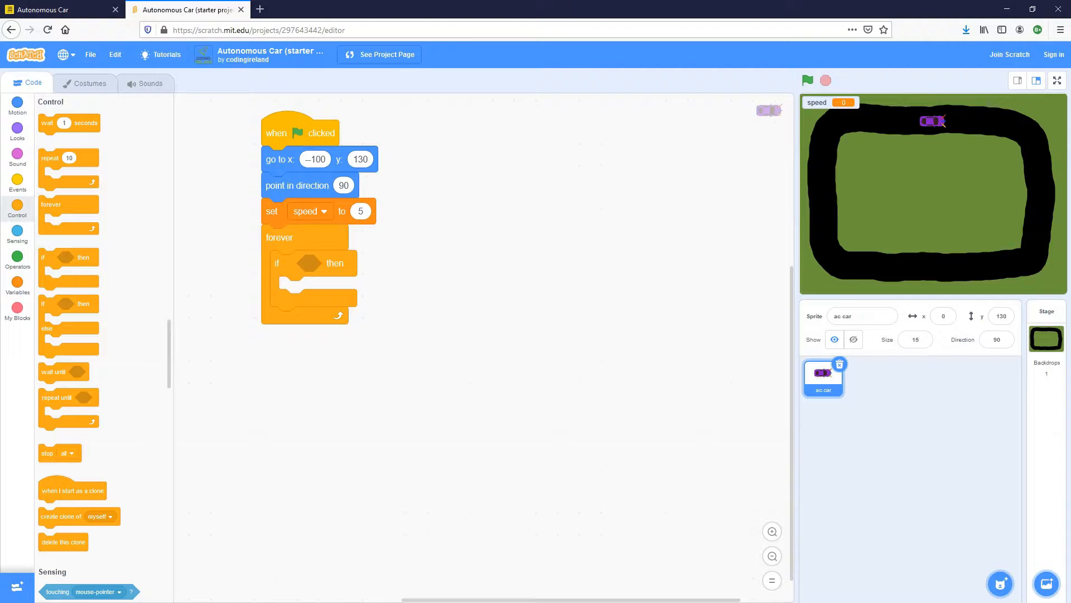
Step: Put 'color is touching' in the if slot, sampling black from the track
click(17, 235)
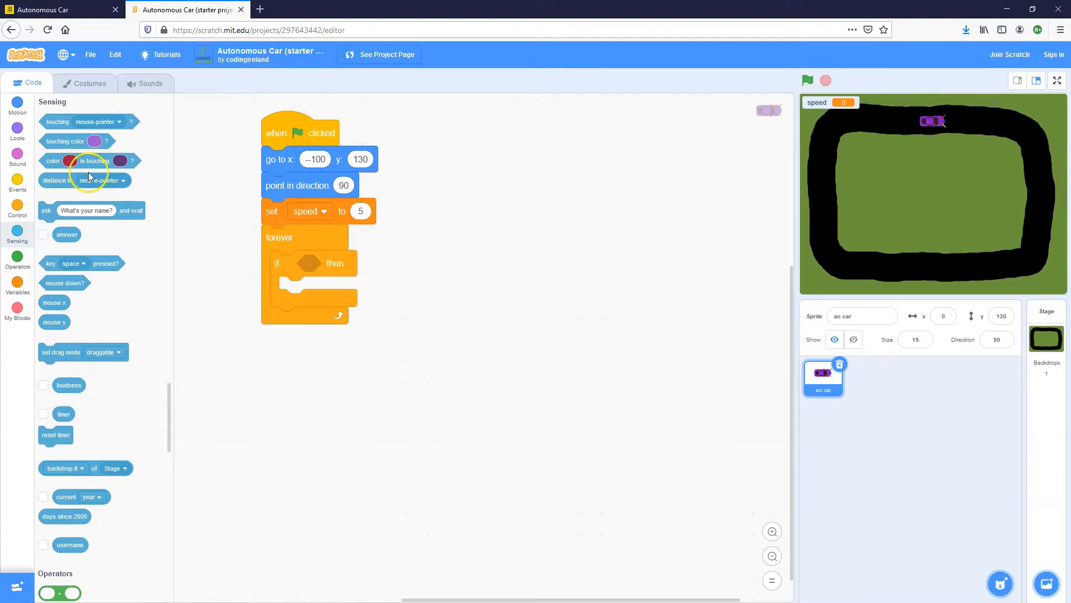
drag(77, 161, 410, 292)
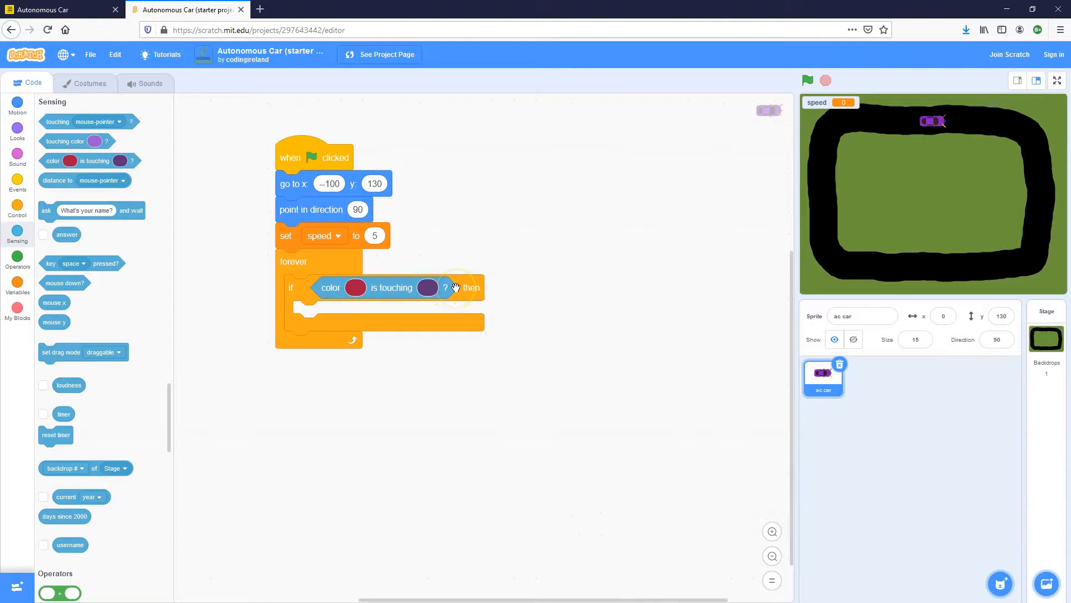
mouse_move(426, 286)
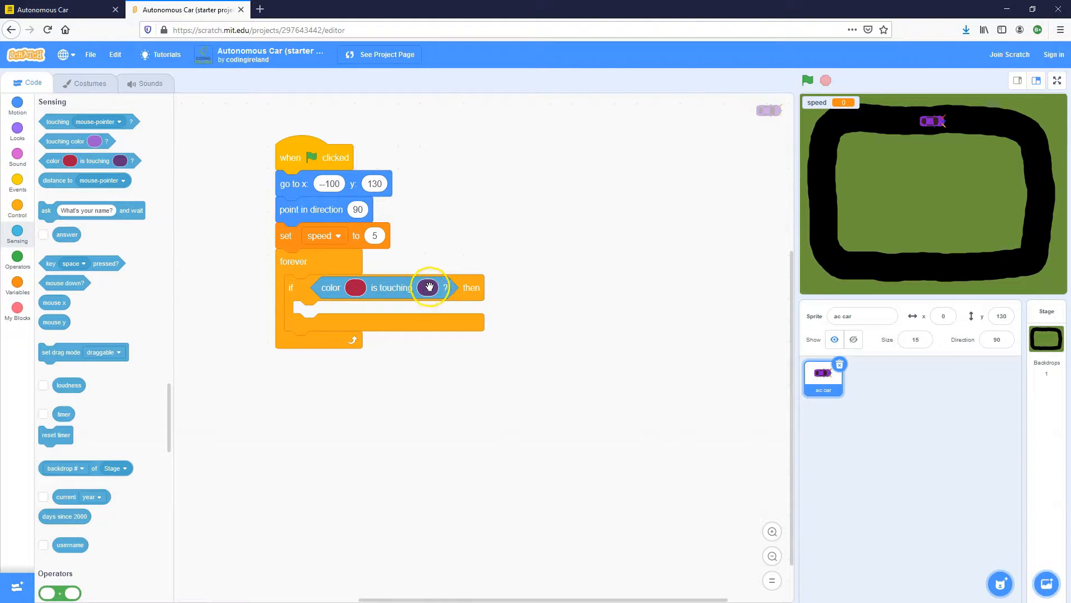
click(428, 286)
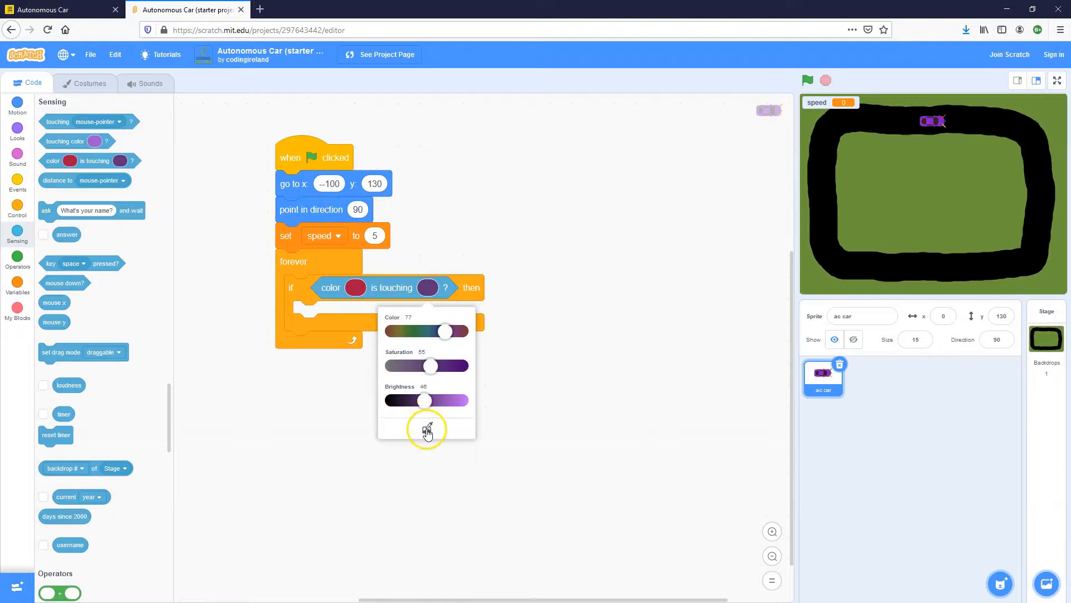
click(426, 429)
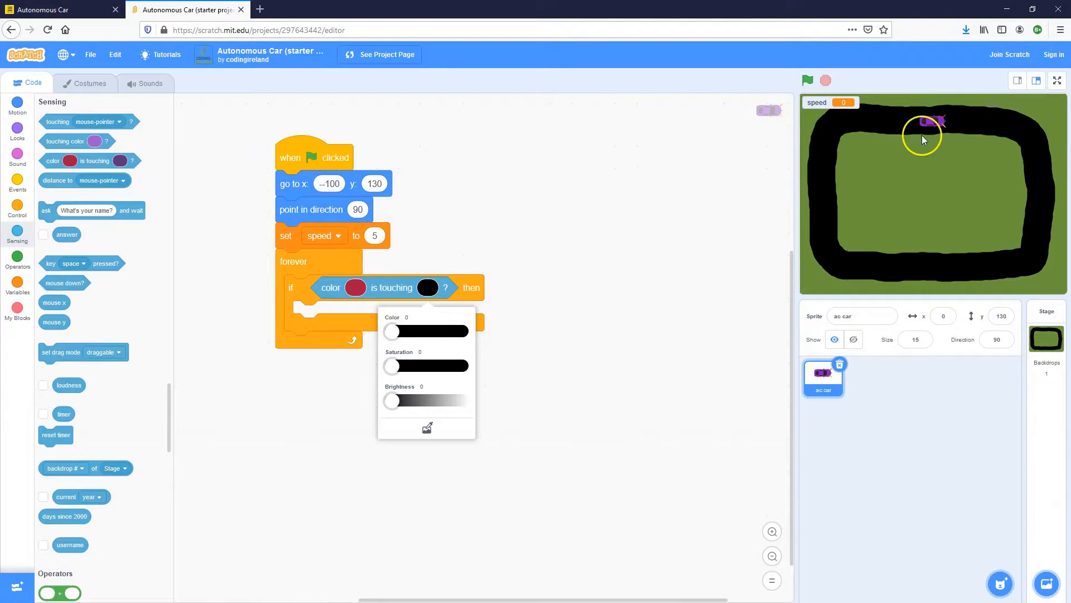
mouse_move(946, 125)
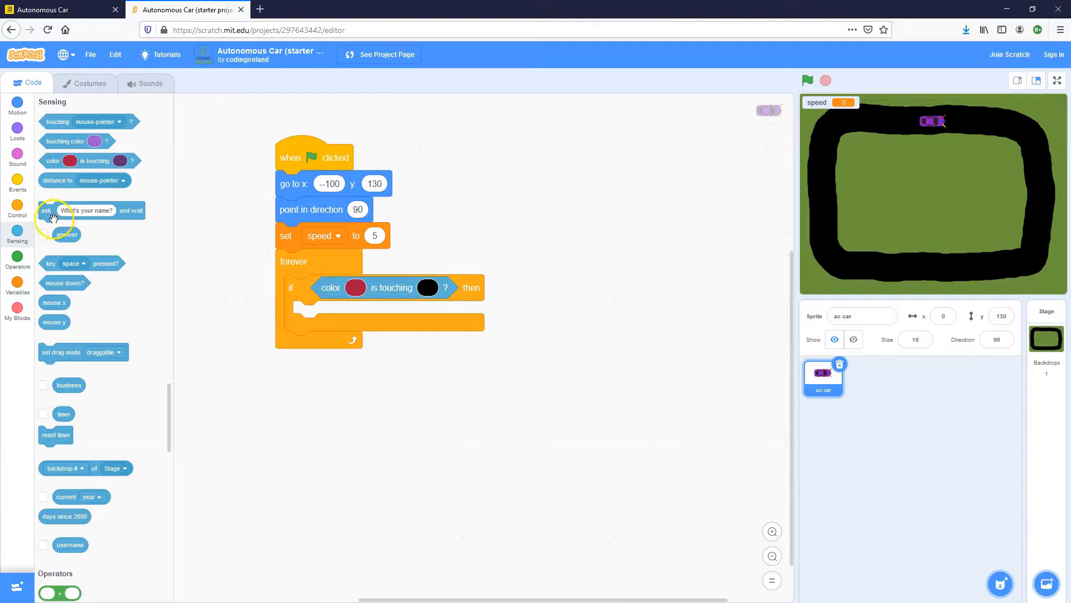
Step: Make a 'when a key pressed' script setting size to 15%, and test it
click(17, 180)
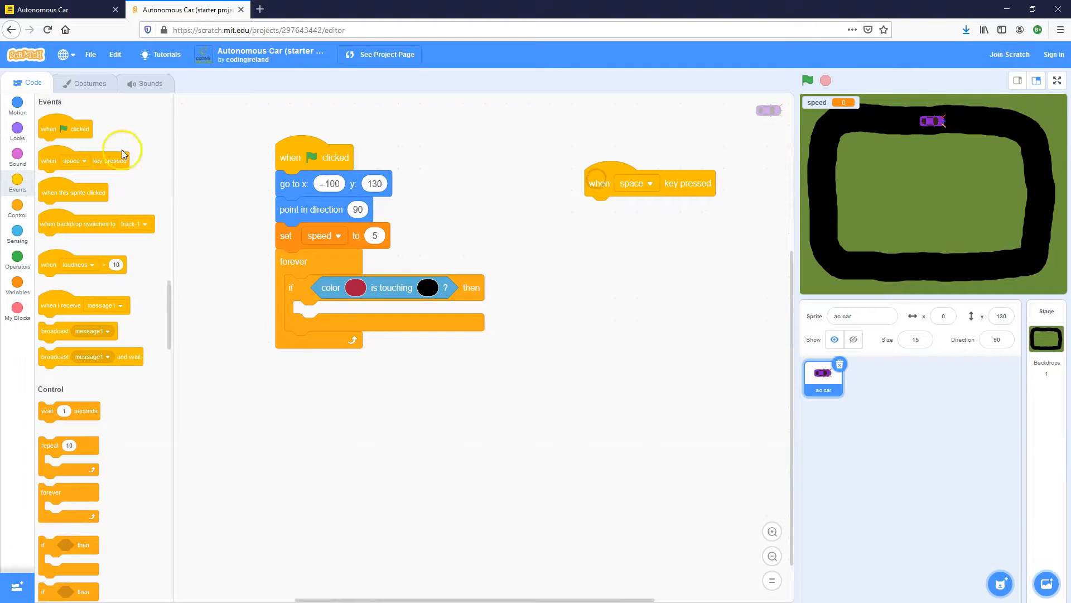
click(17, 131)
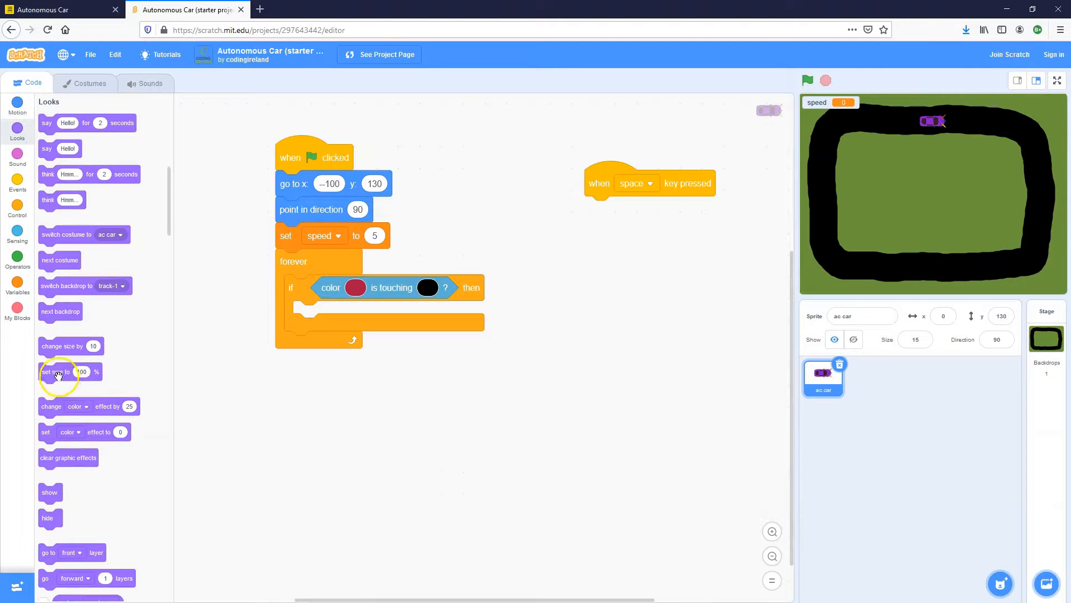
drag(58, 371, 608, 209)
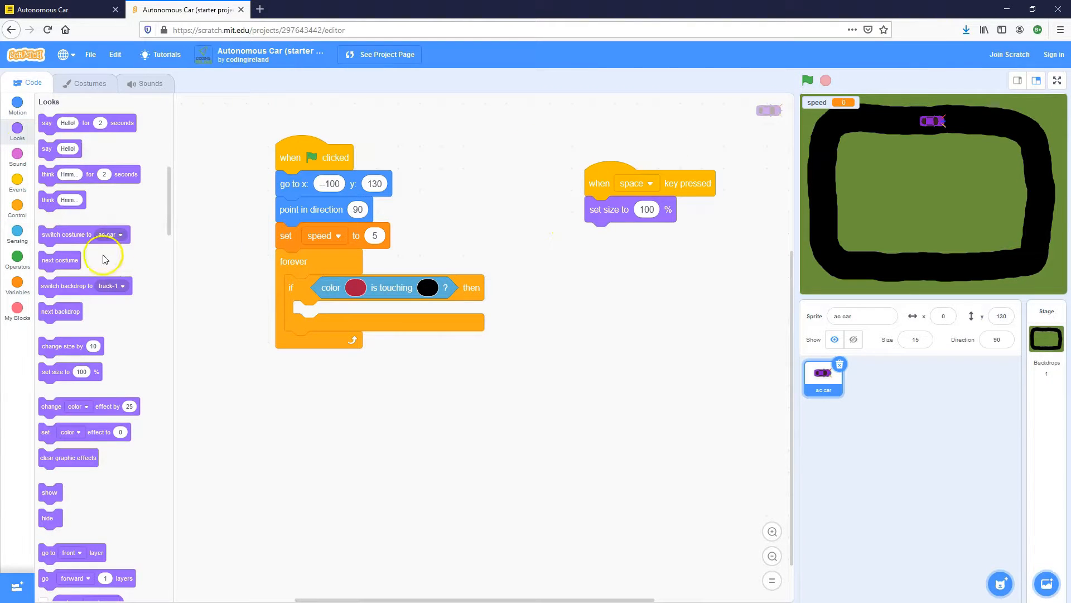
right_click(608, 183)
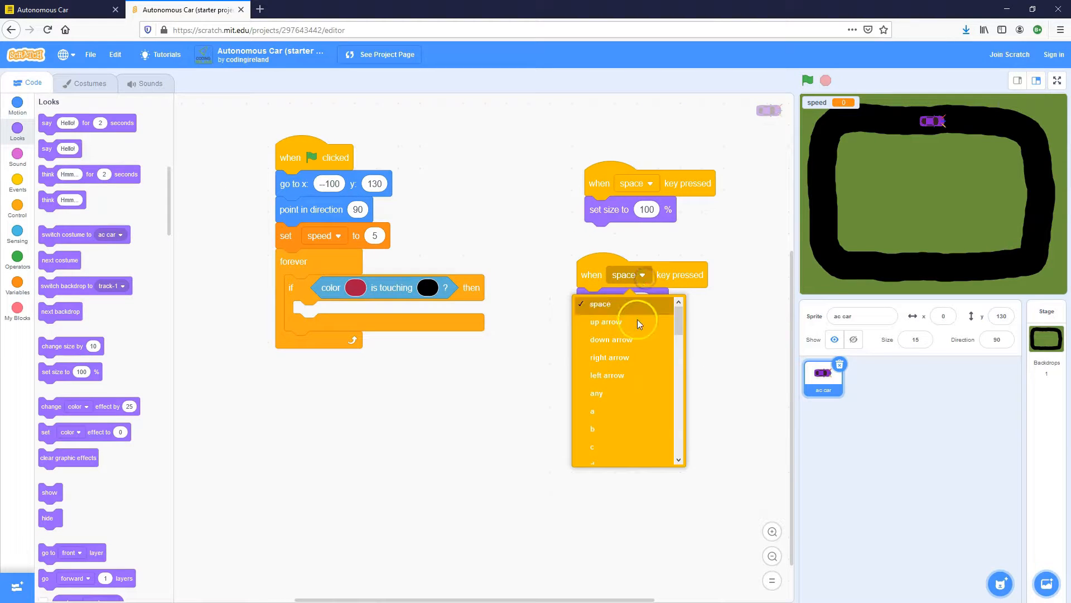
click(592, 411)
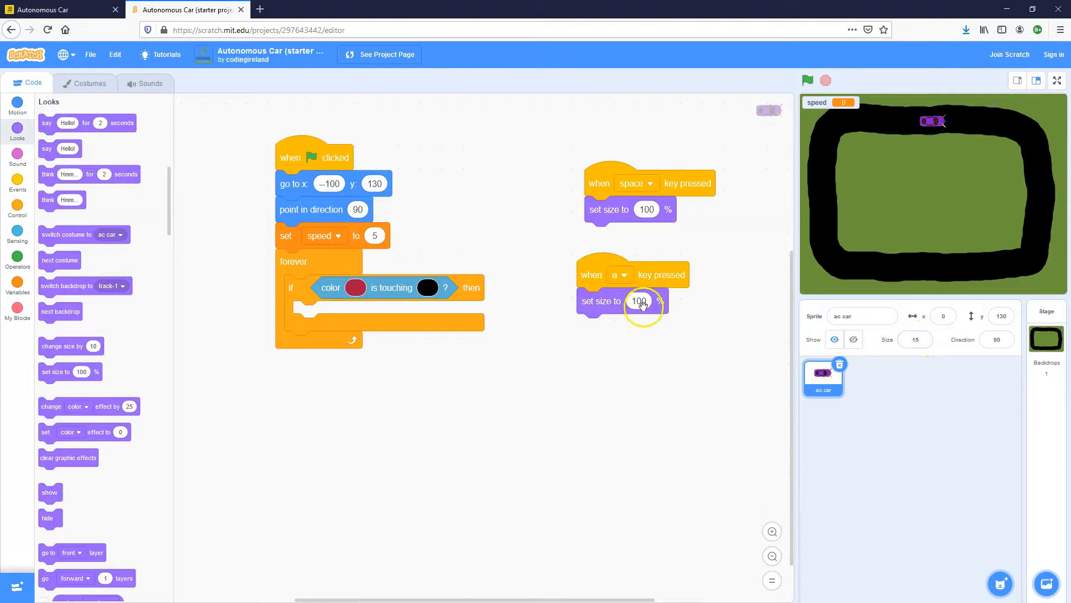
text(12)
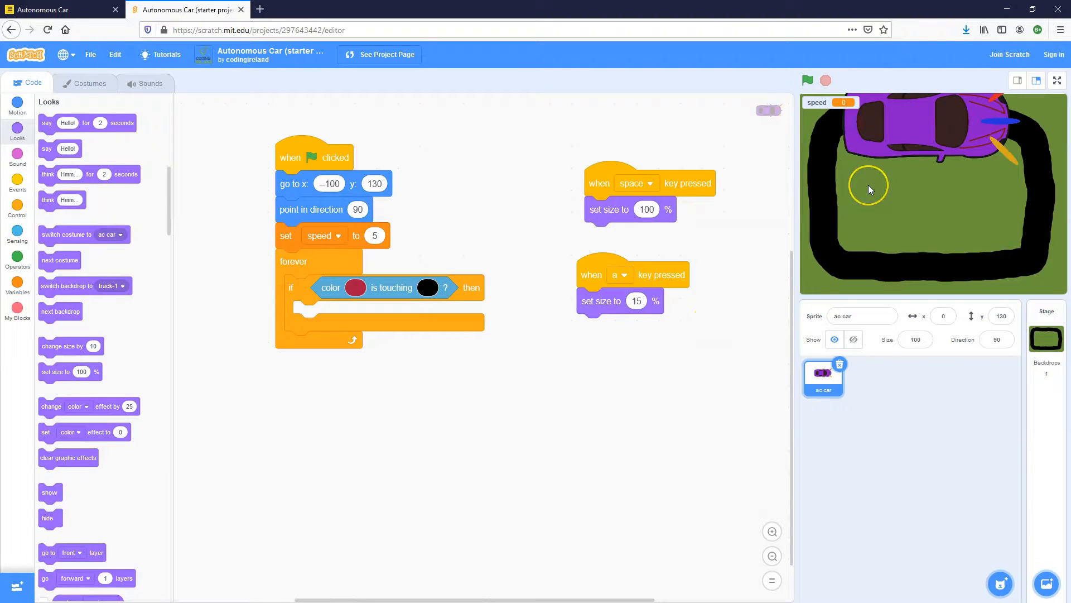
key(a)
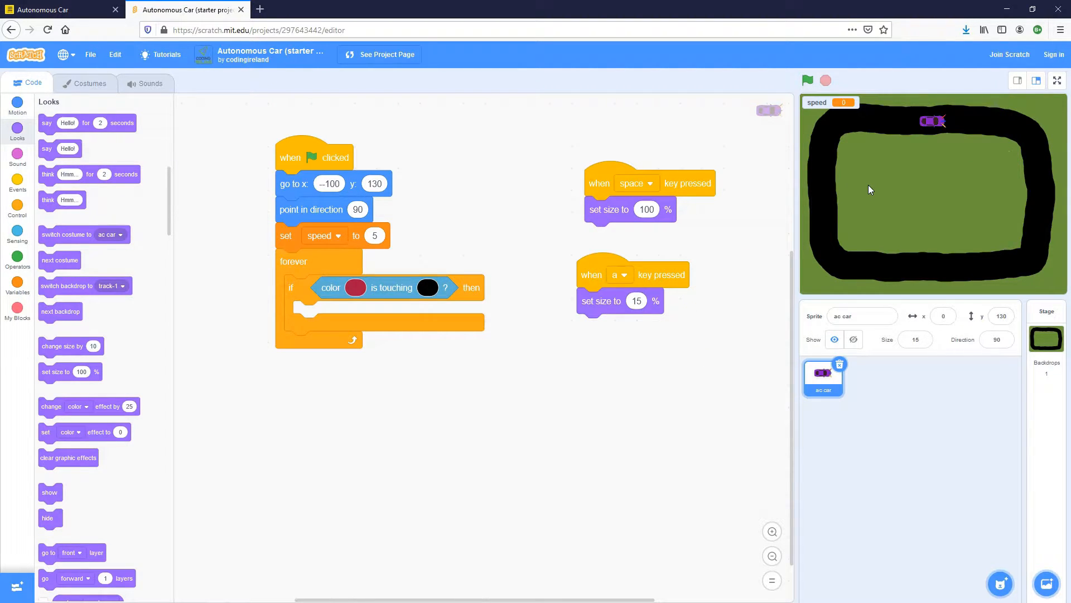
Step: Sample the car's blue sensor as the colour in the 'color is touching' condition
click(355, 287)
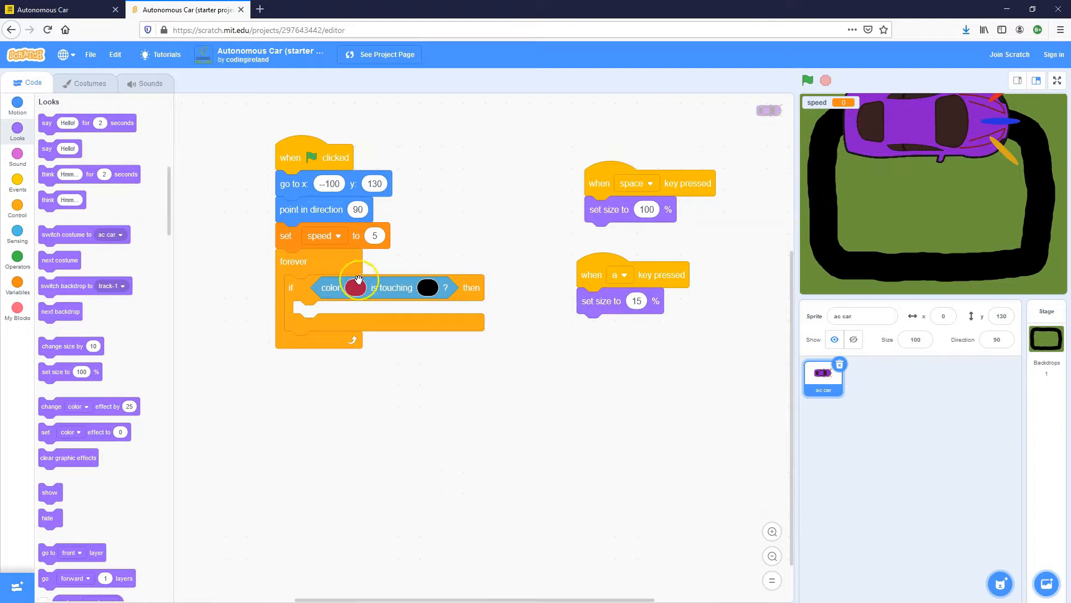
click(355, 286)
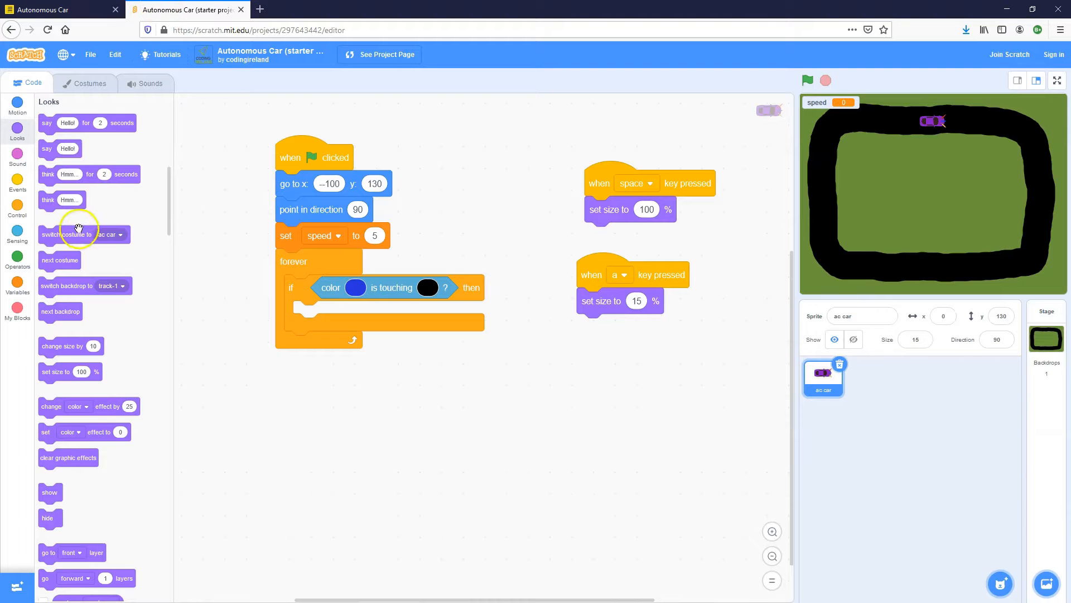
Step: Place a 'move steps' block inside the if block, using the speed variable as its value
click(17, 106)
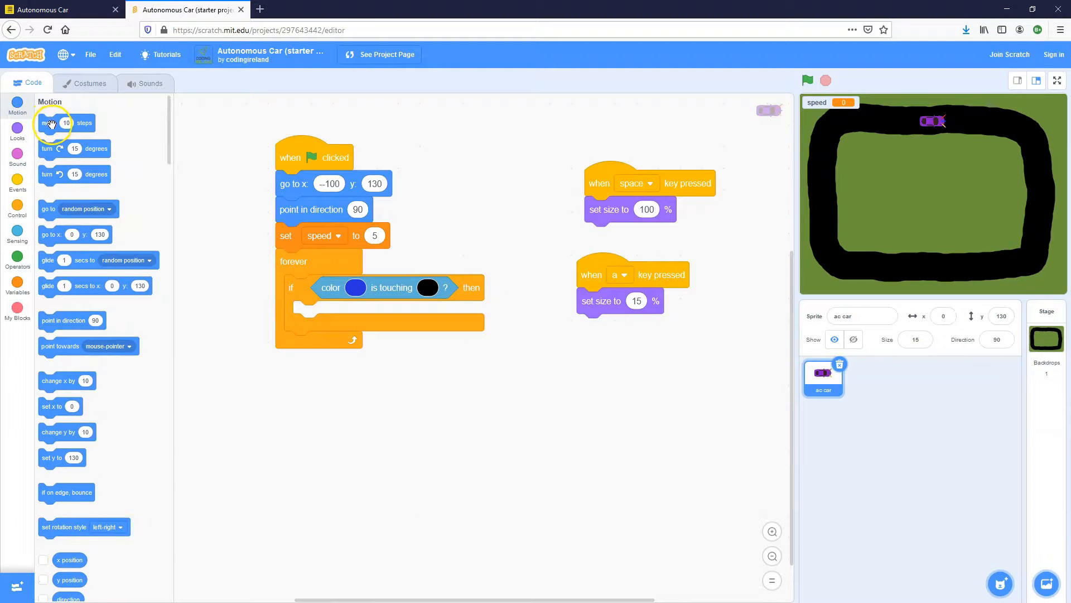
drag(51, 123, 341, 376)
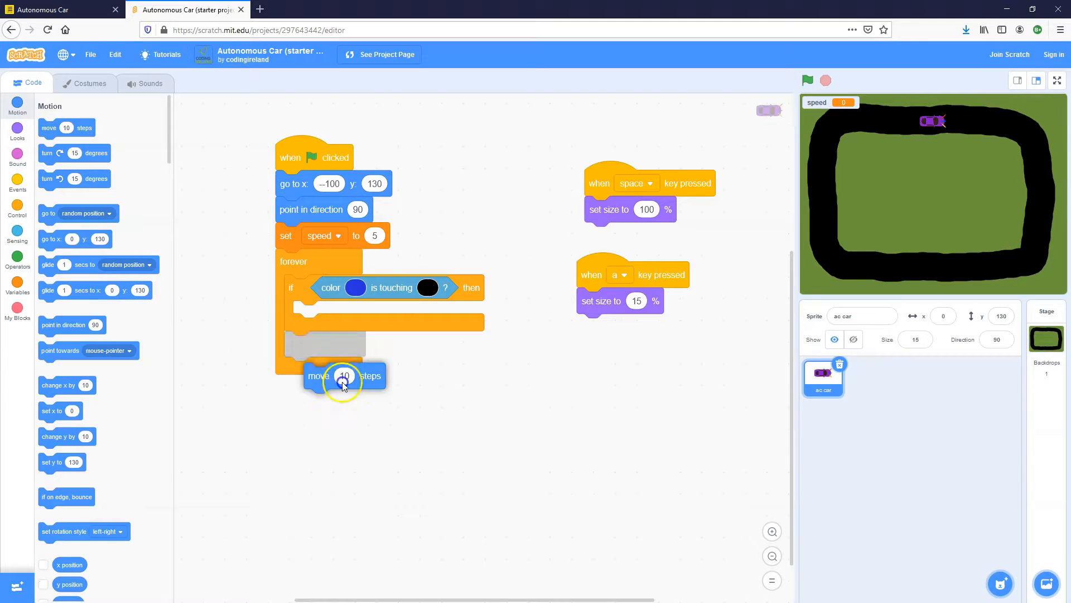
drag(341, 375, 331, 314)
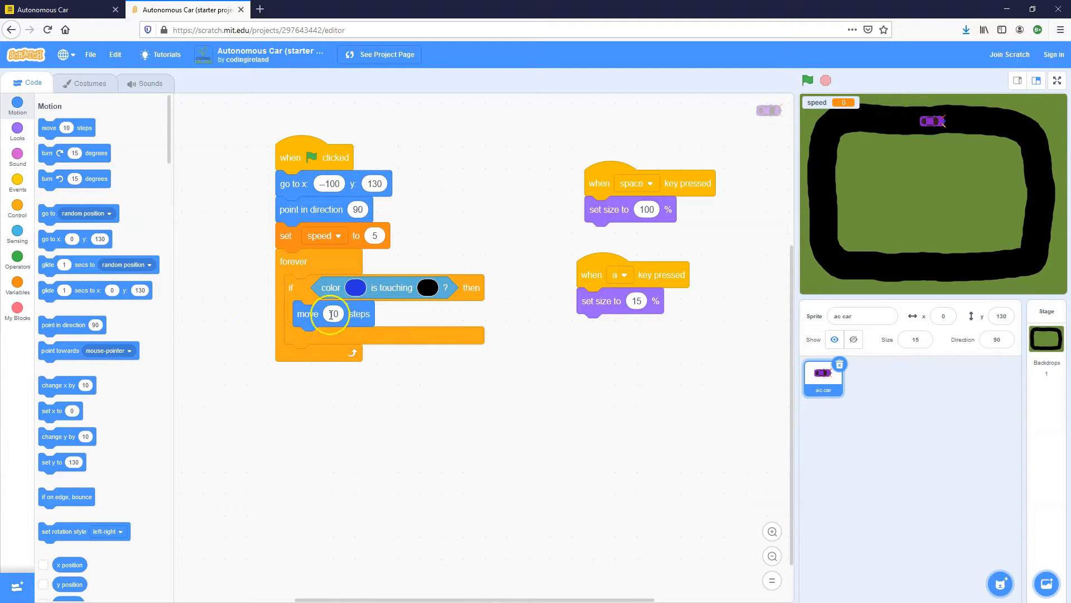
click(17, 281)
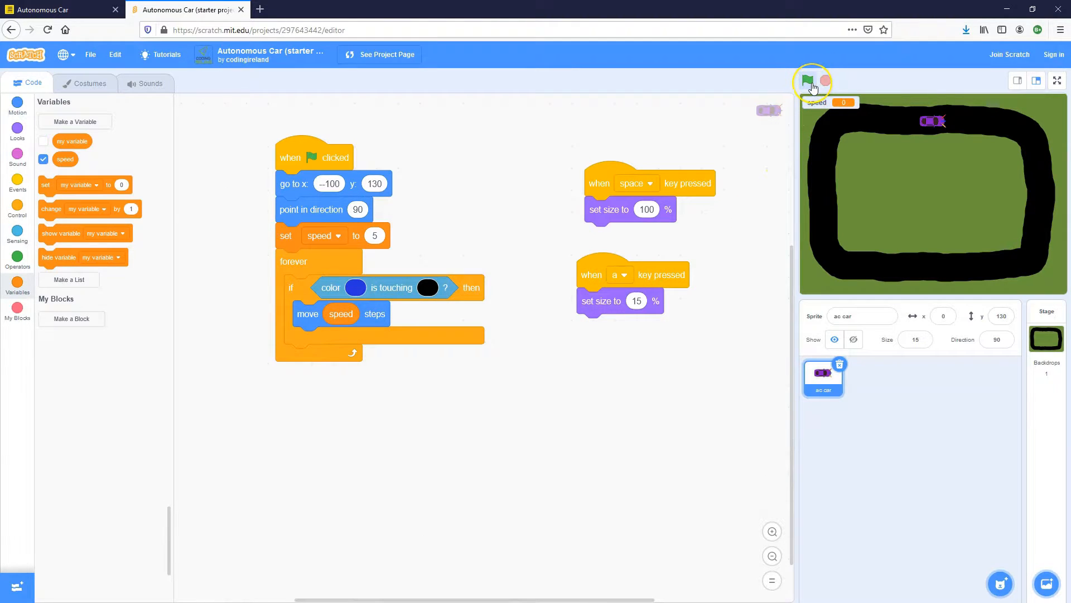
Step: Test-run the project to watch the car drive forward, then stop it
click(809, 81)
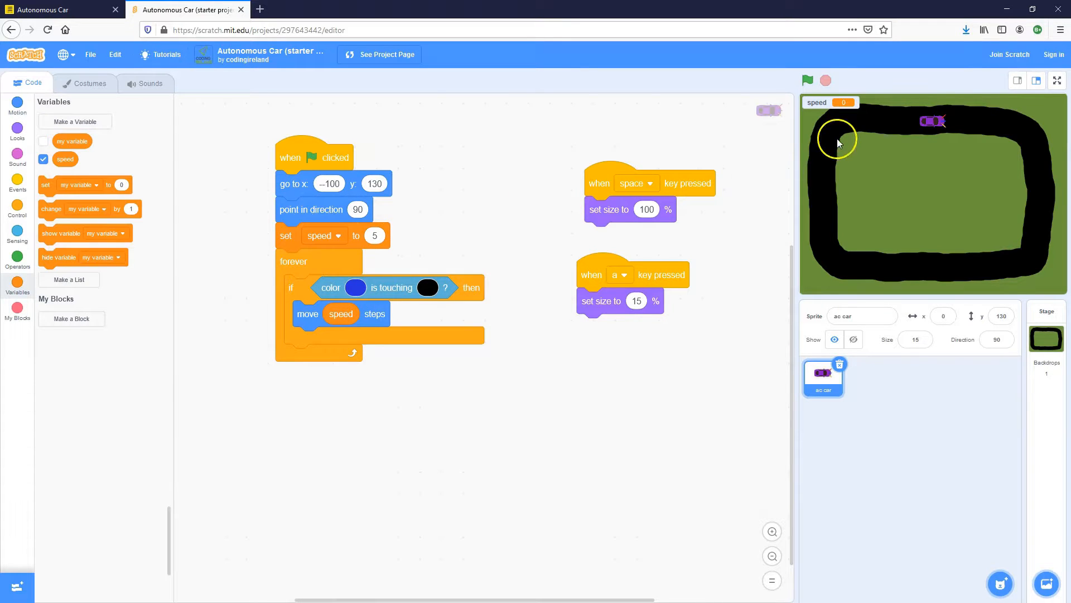
mouse_move(962, 121)
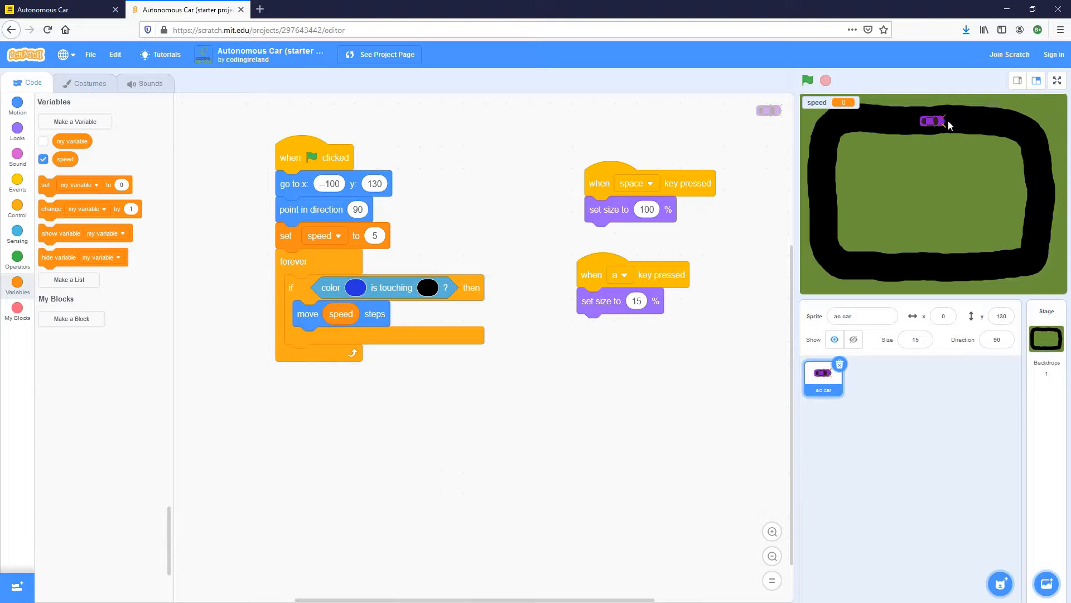
mouse_move(974, 122)
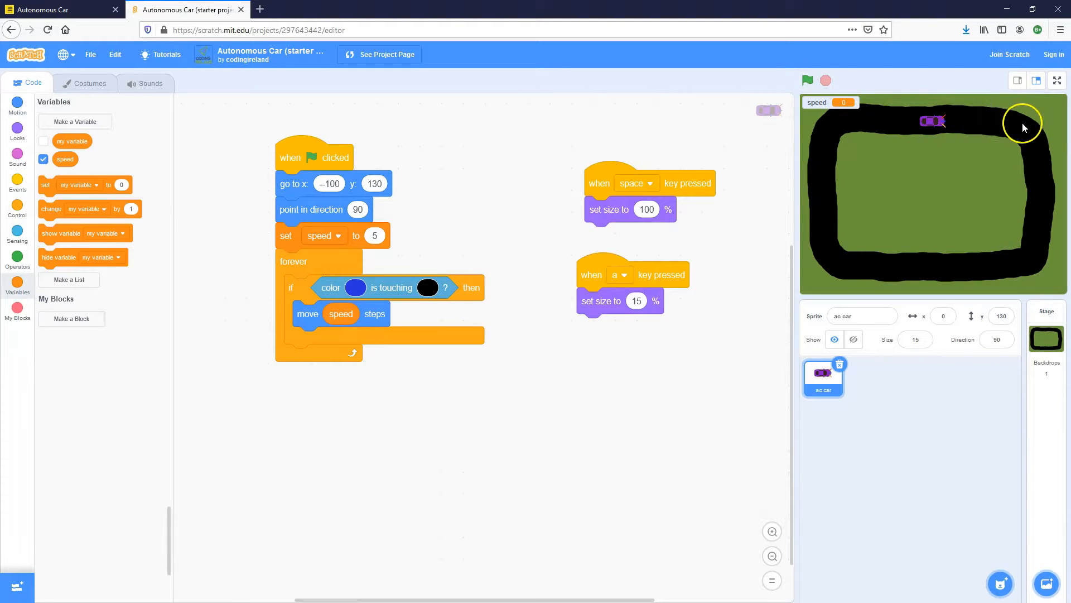
mouse_move(1040, 130)
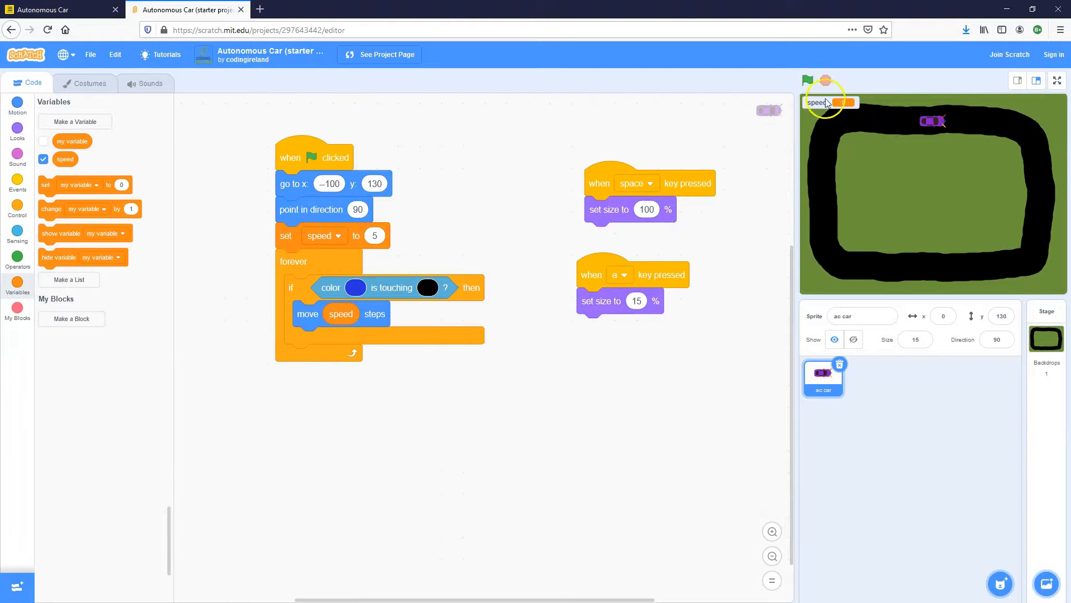
click(808, 82)
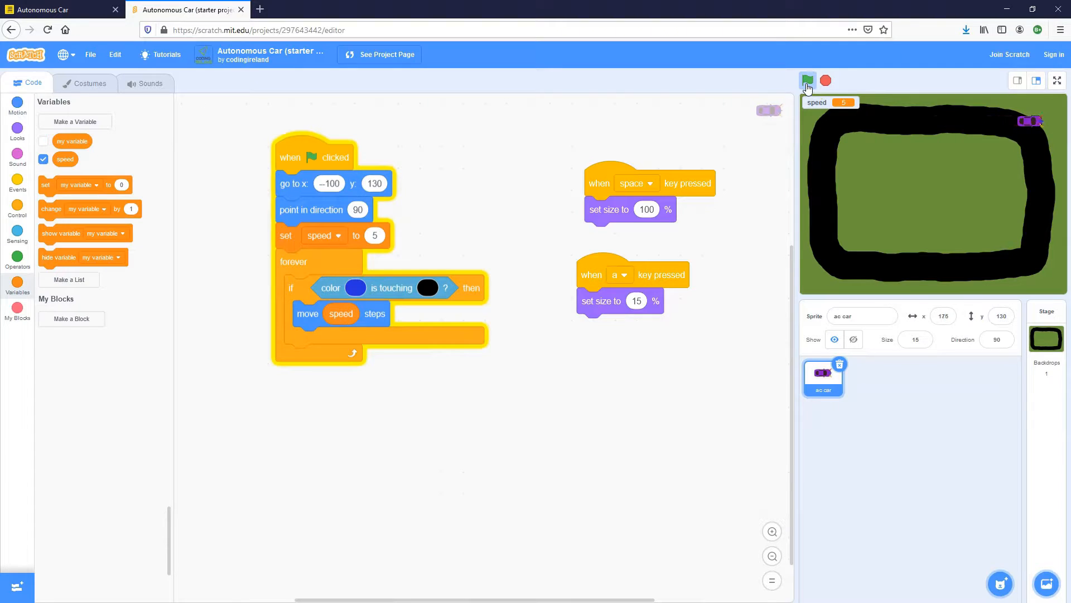
click(825, 81)
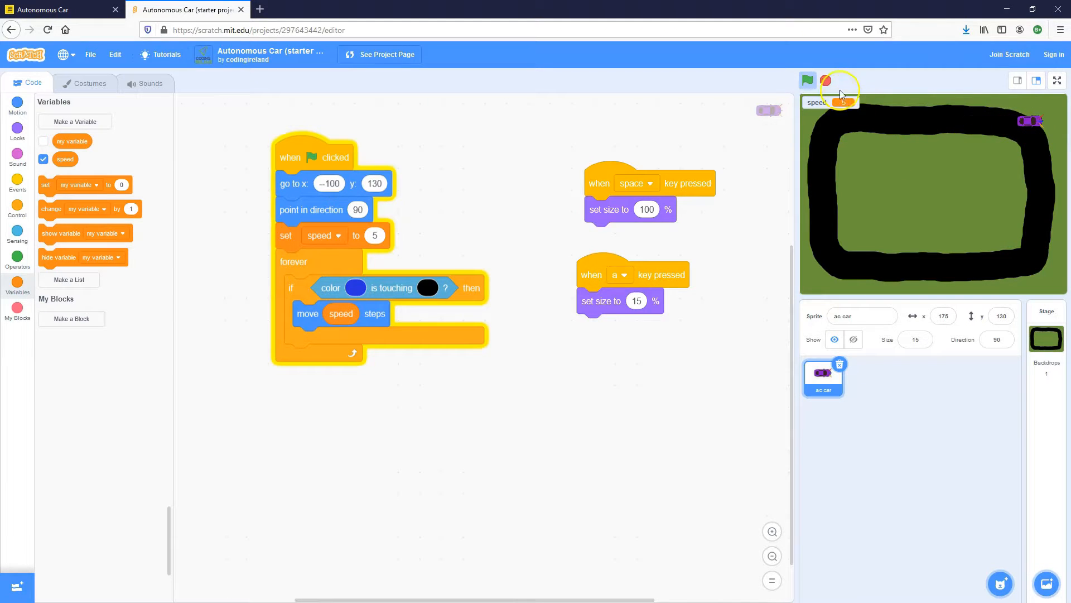
click(61, 9)
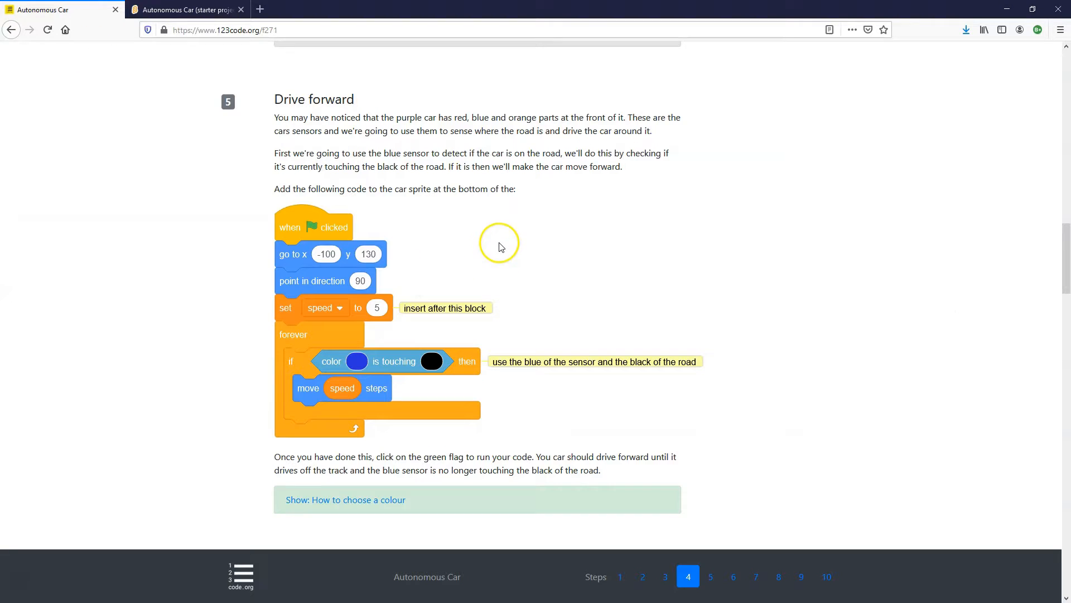
Step: Read tutorial step 6 'Turn right' and drag the enlarged car back onto the road
scroll(down, 3)
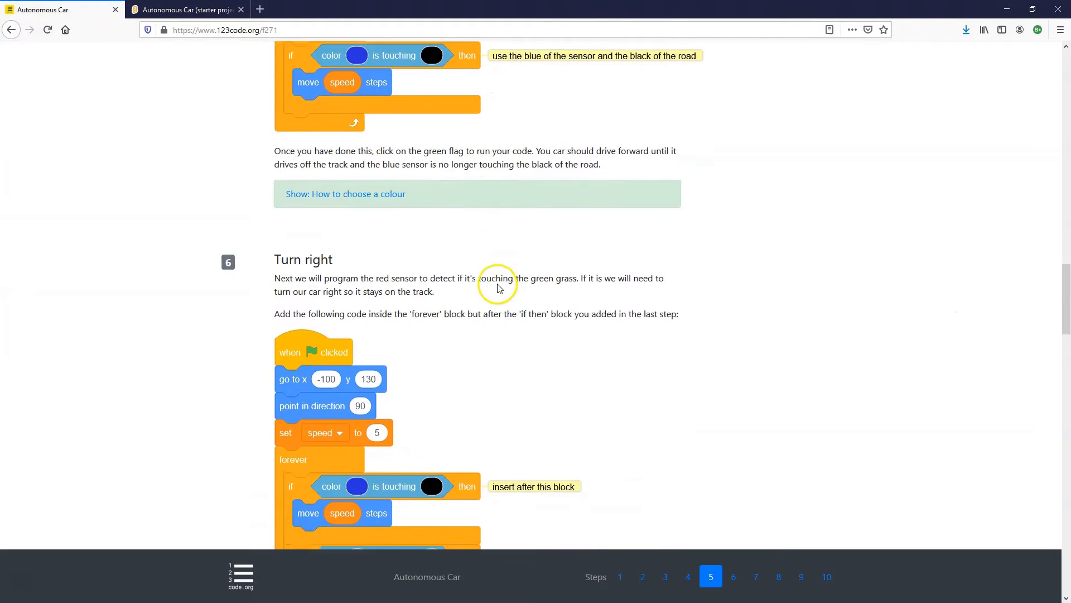
scroll(down, 3)
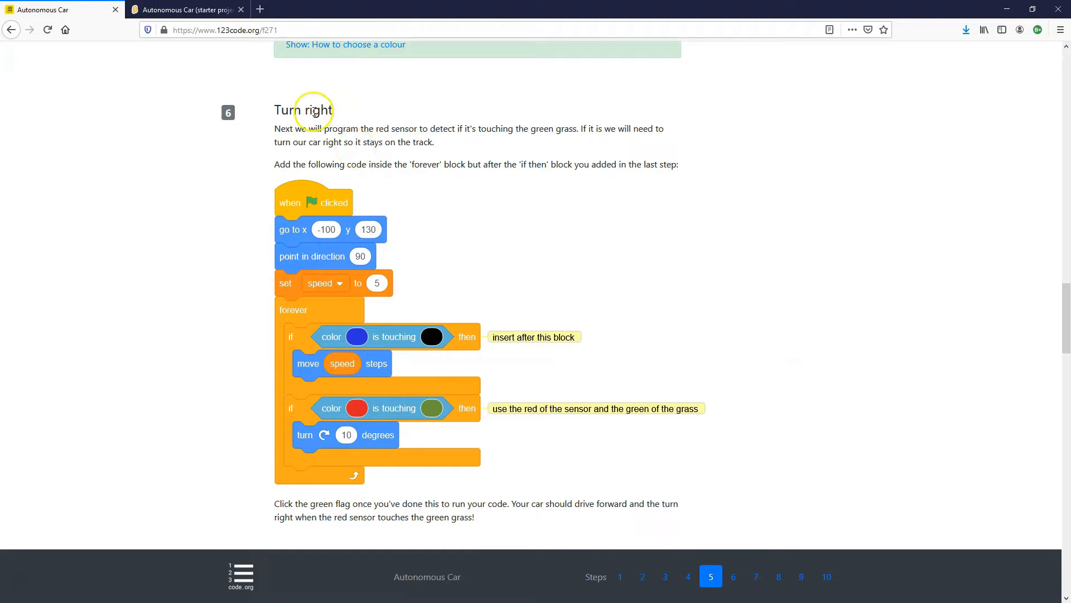
mouse_move(465, 225)
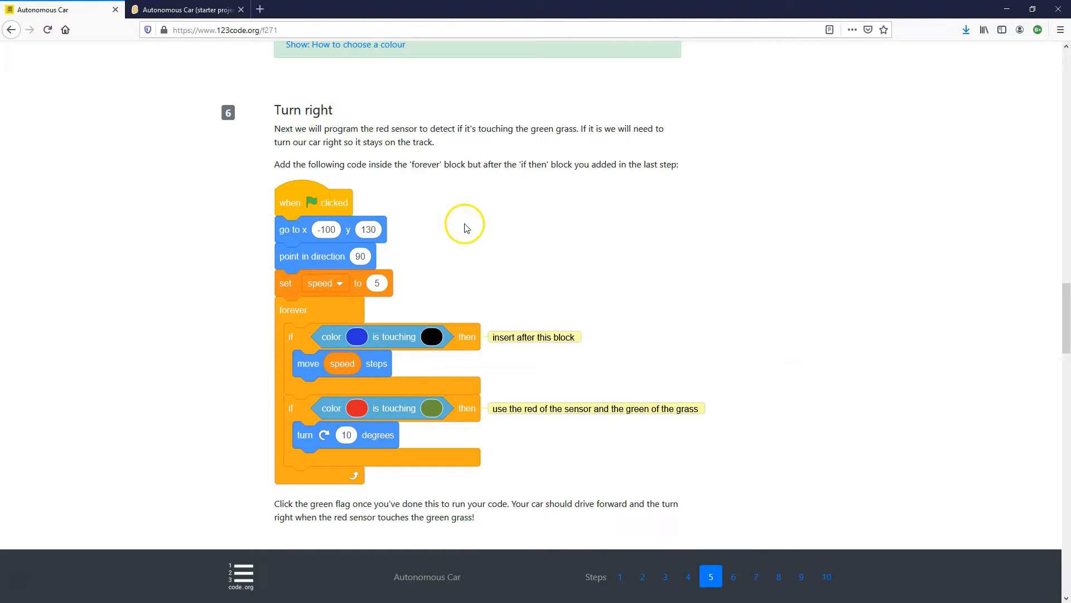
click(188, 9)
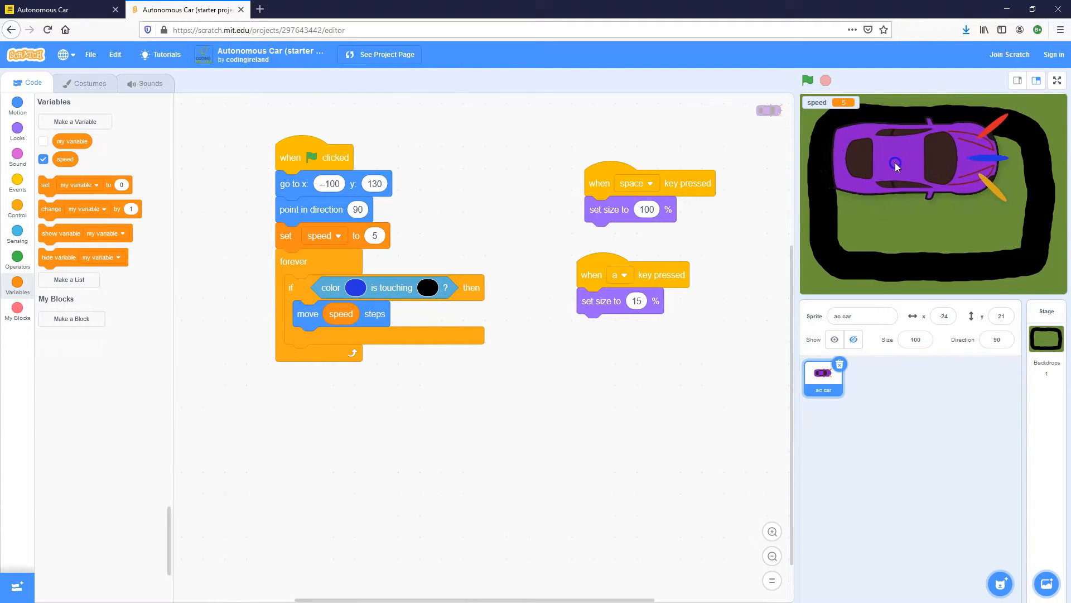
drag(895, 167, 972, 145)
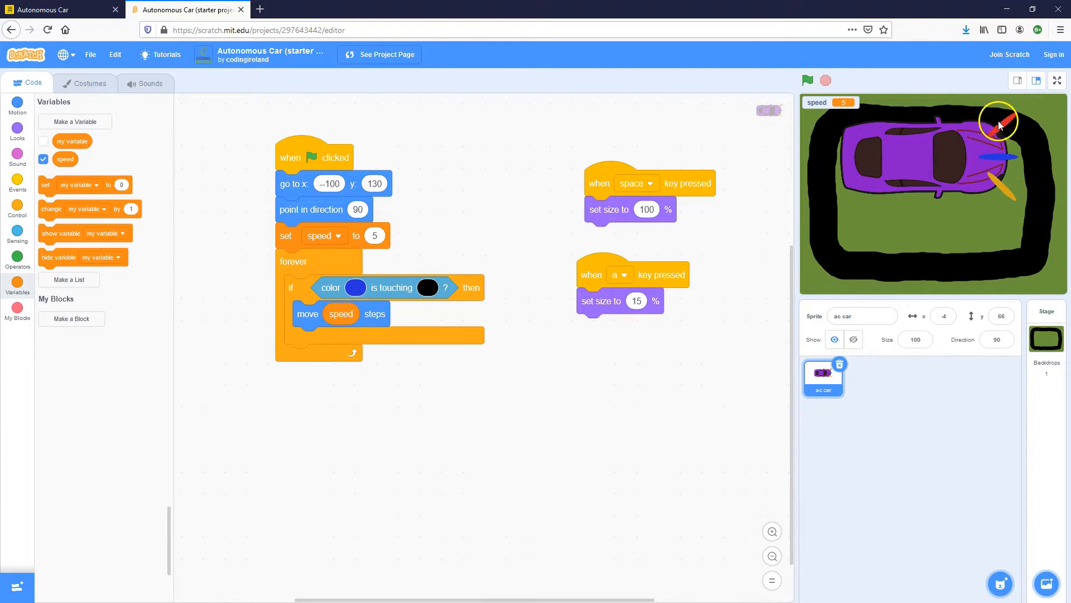
mouse_move(1042, 215)
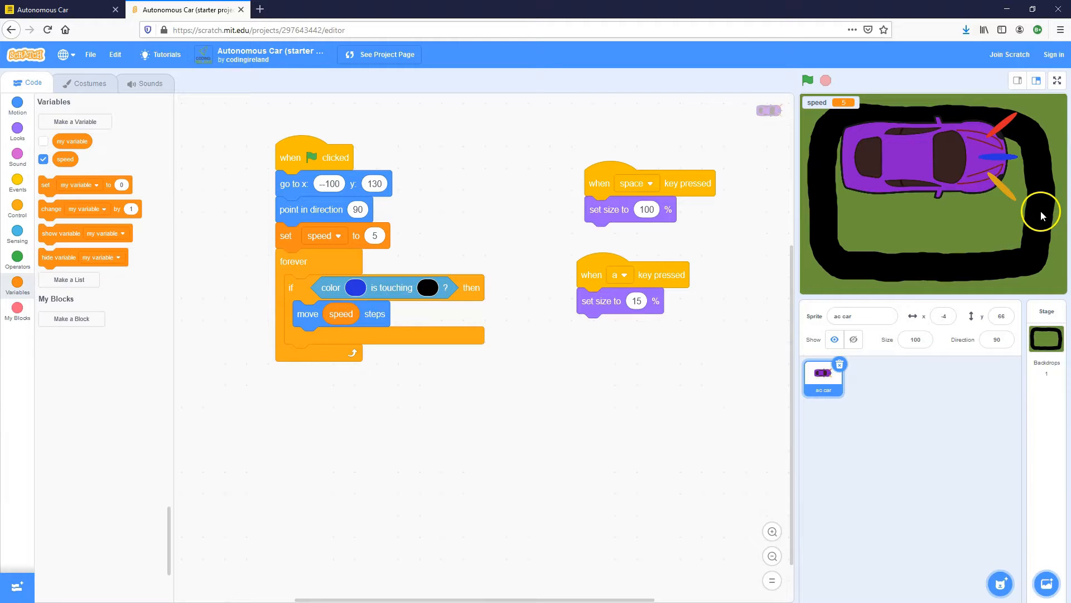
click(58, 9)
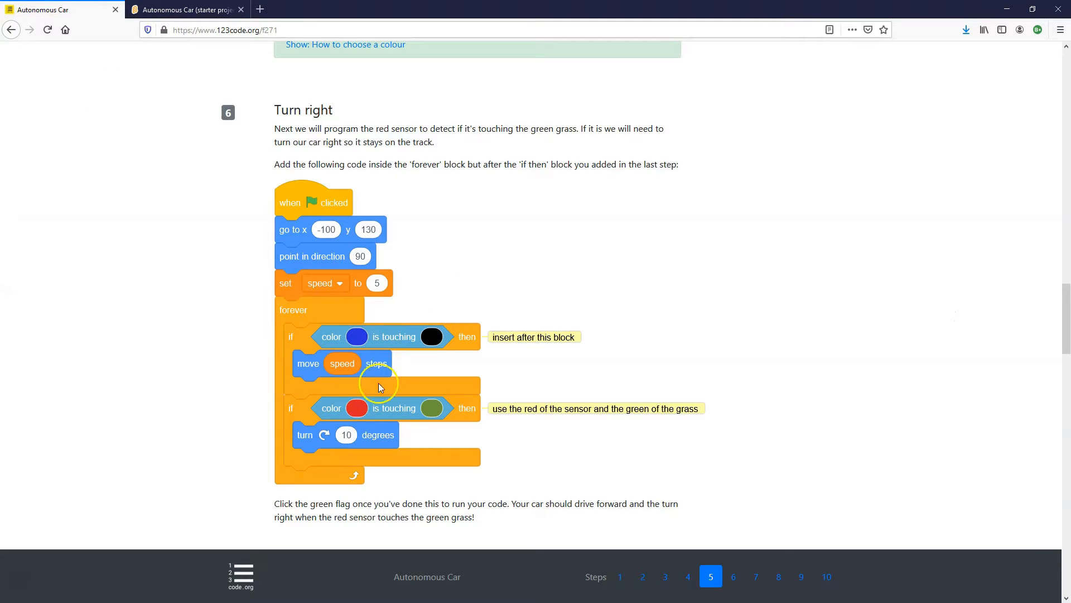
mouse_move(310, 410)
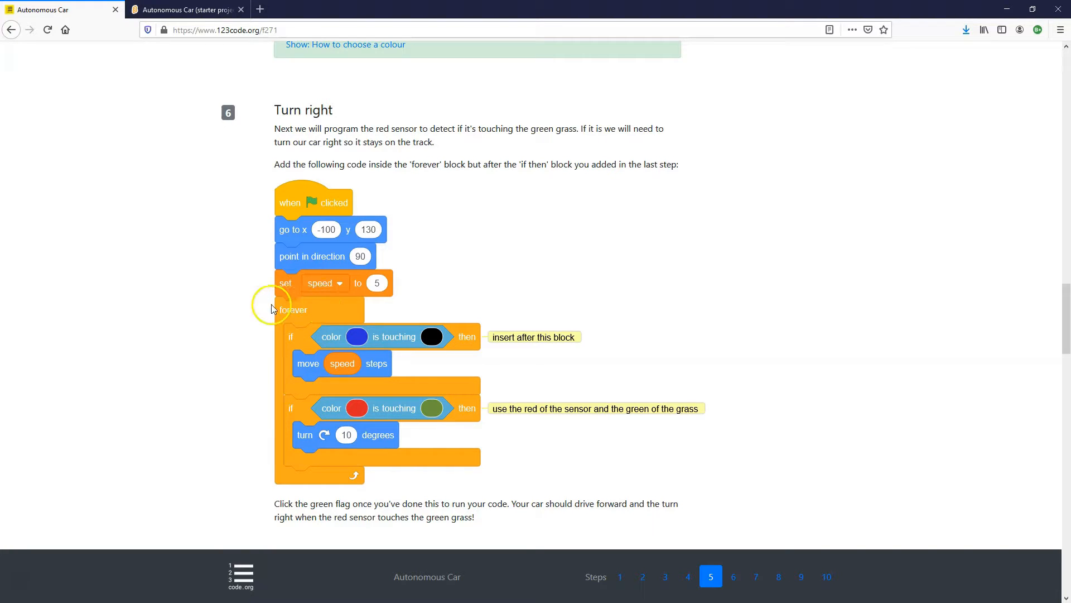
mouse_move(293, 410)
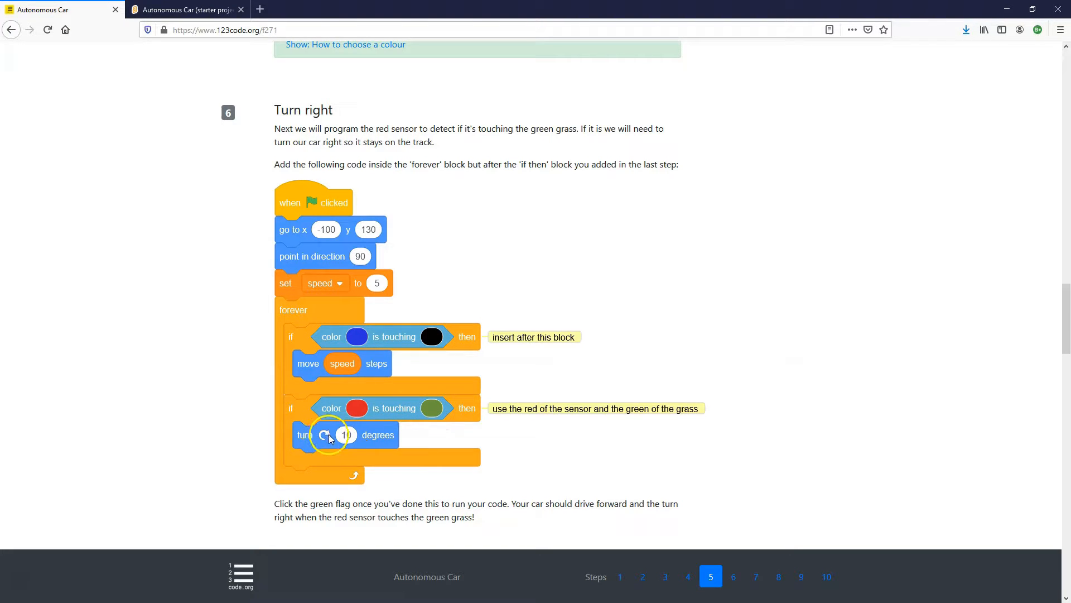
click(184, 9)
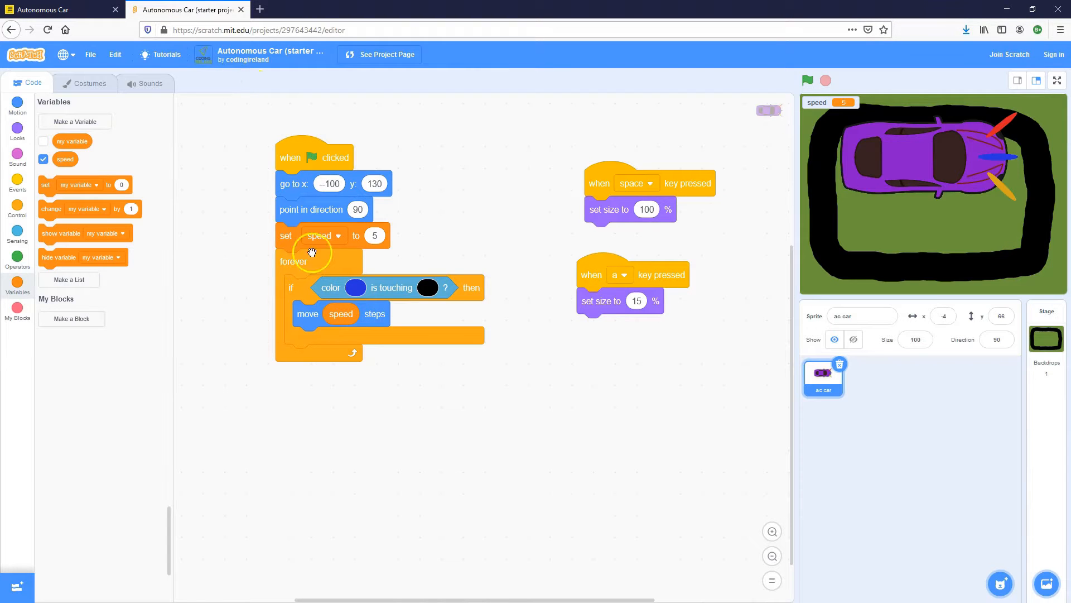
Step: Duplicate the if block for red touching green, containing 'turn right 10 degrees'
right_click(312, 287)
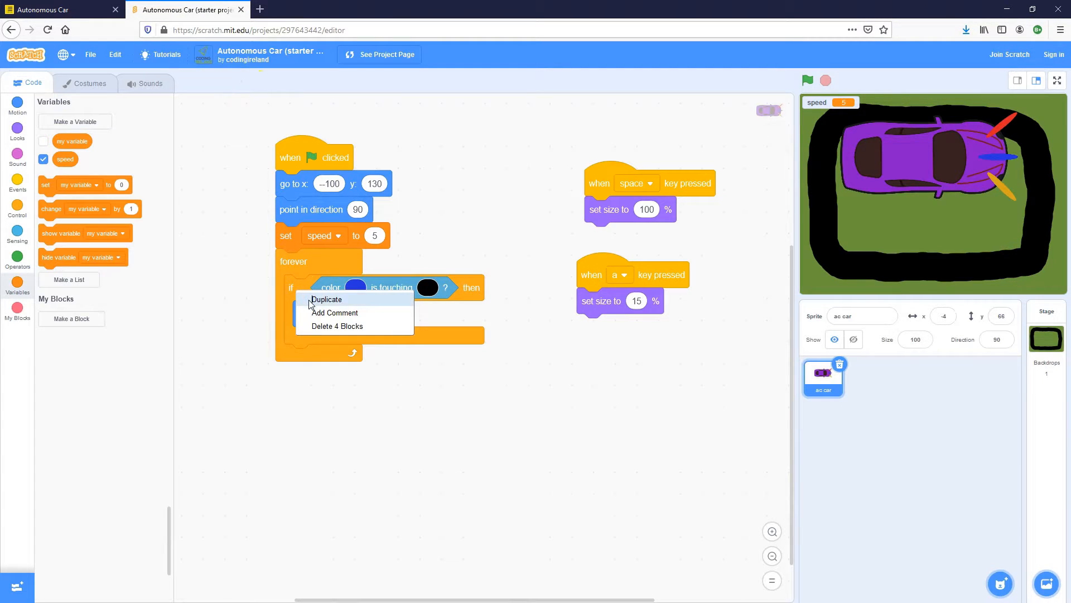
click(326, 299)
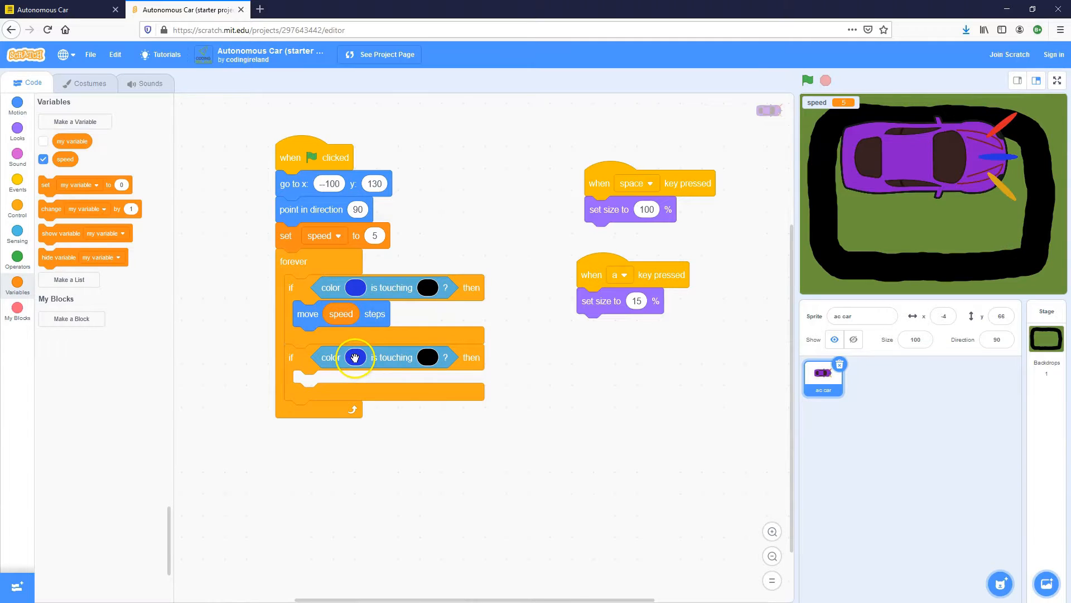
click(354, 357)
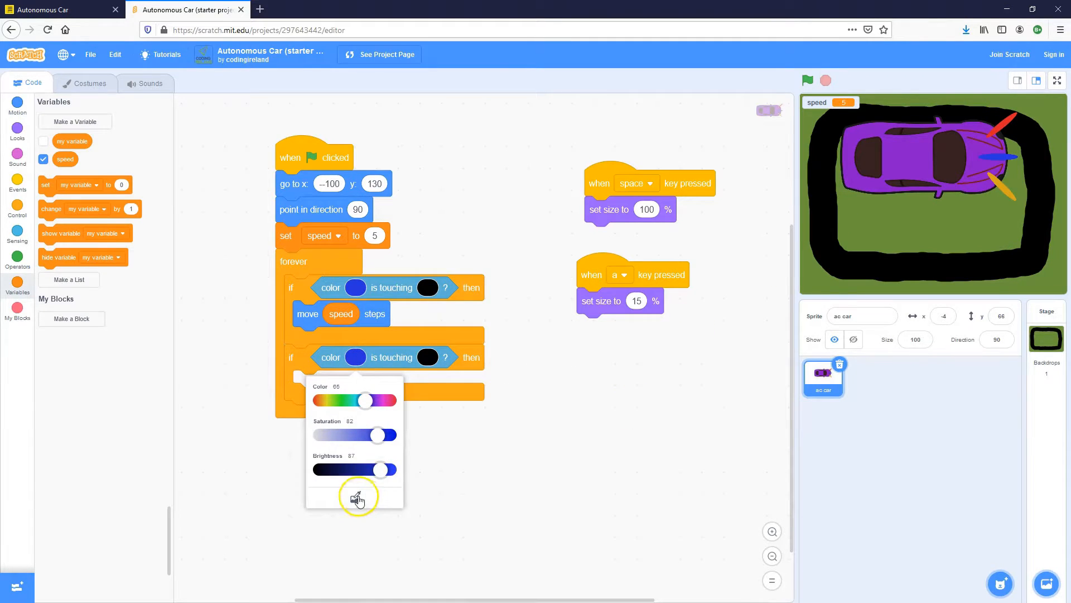
click(355, 496)
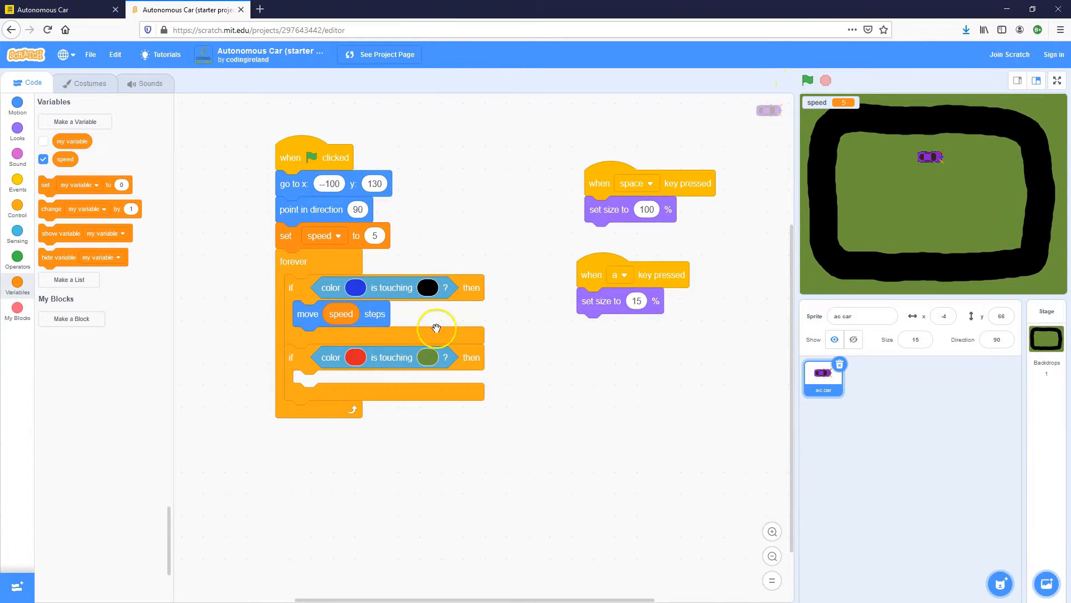
click(18, 106)
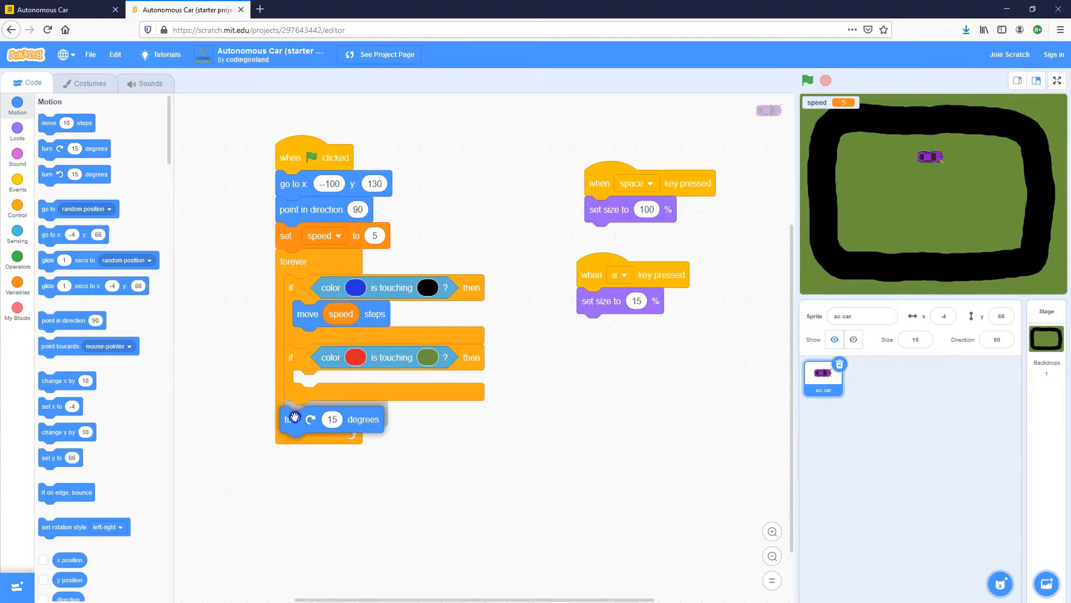
drag(295, 417, 321, 383)
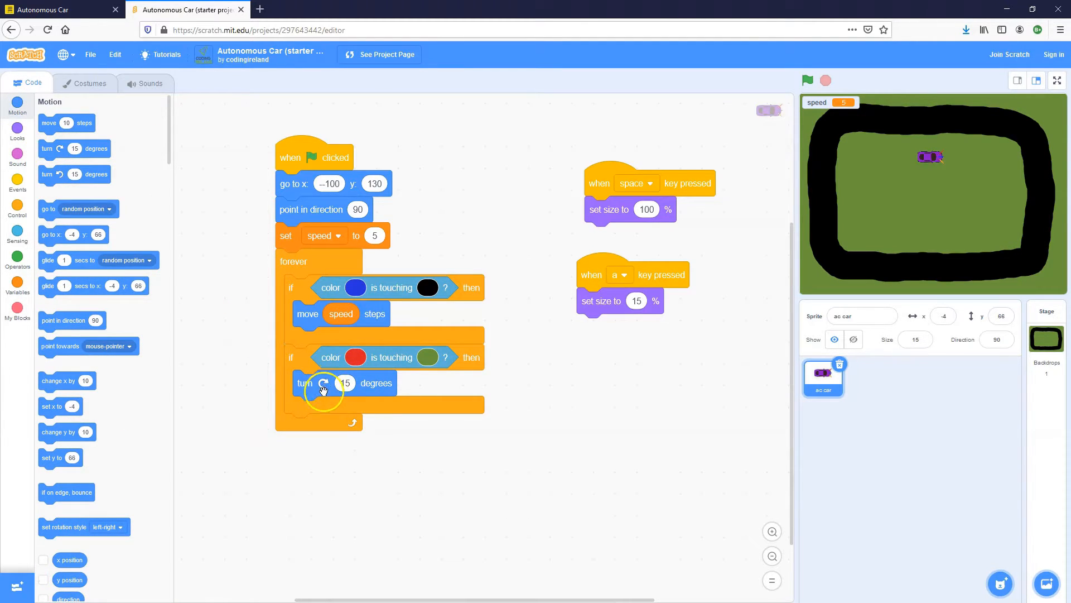
click(344, 382)
text(10)
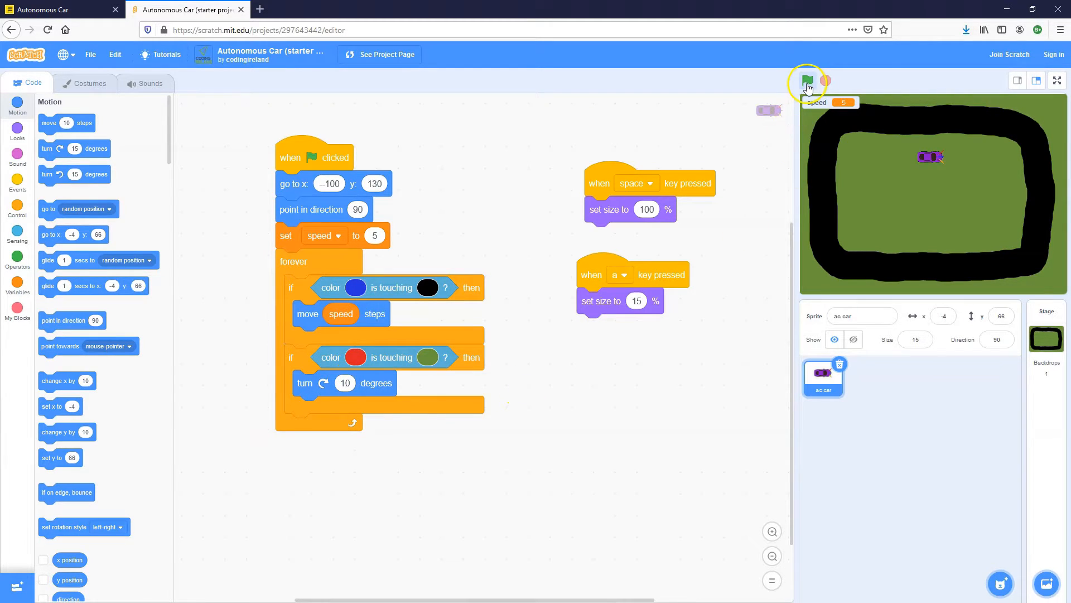
Step: Run the car script with the green flag and reposition the car on the stage
click(806, 80)
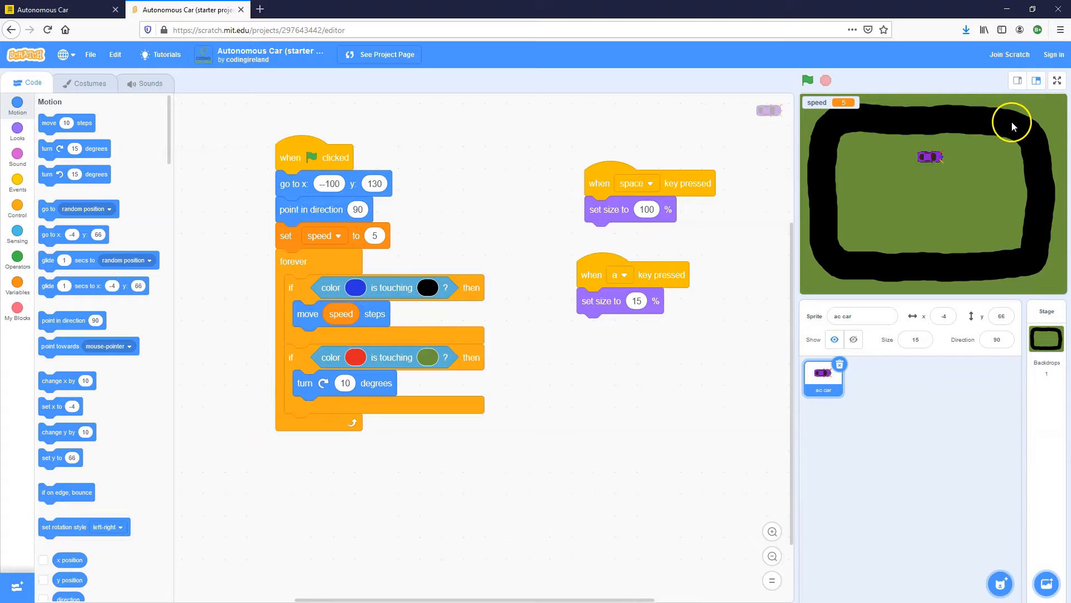
mouse_move(1035, 150)
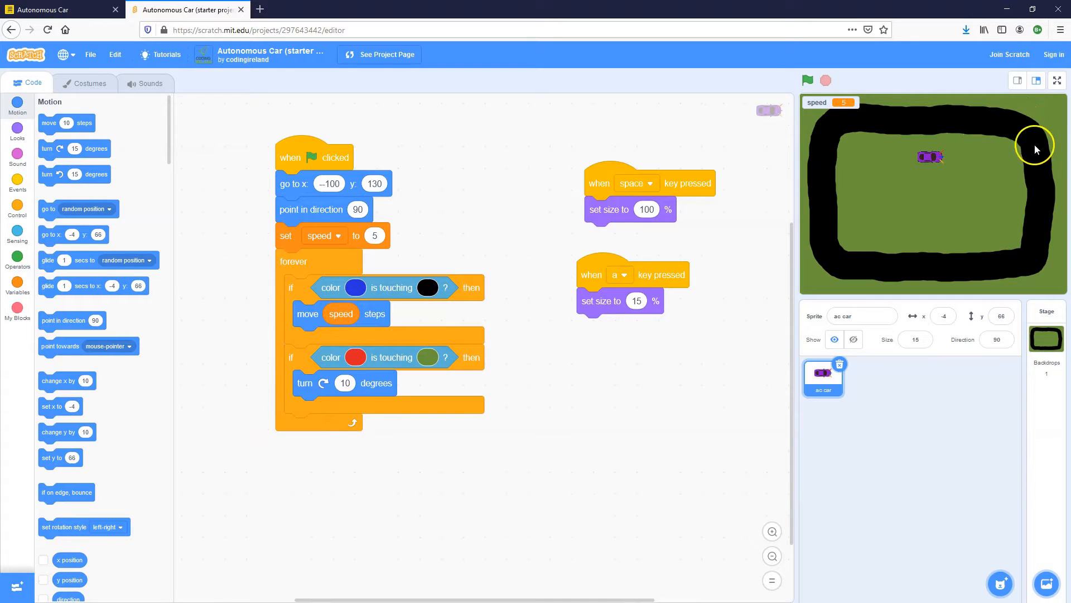
click(806, 80)
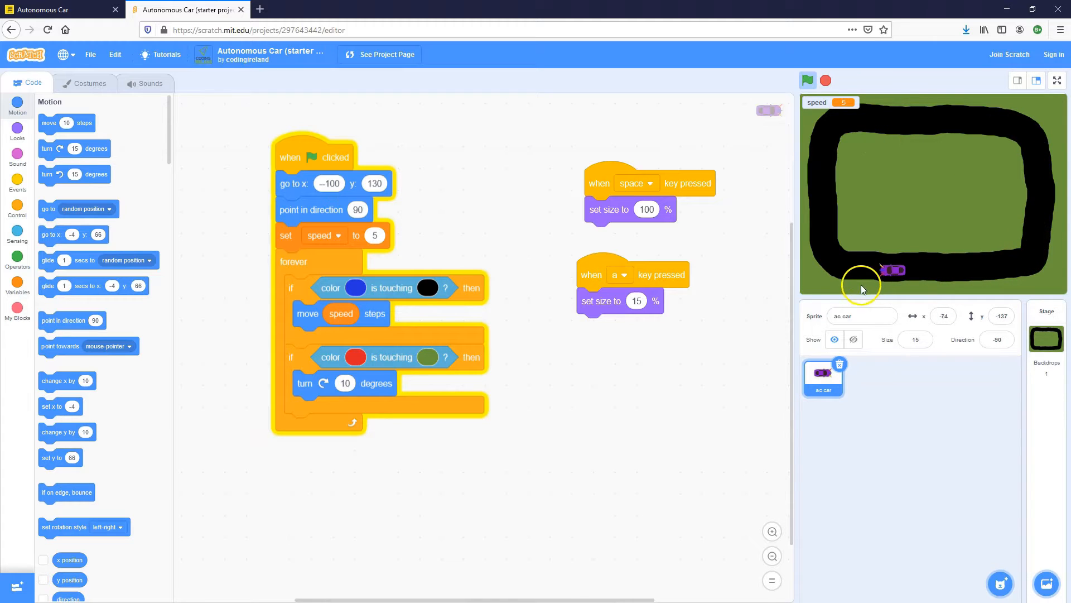
drag(891, 271, 816, 169)
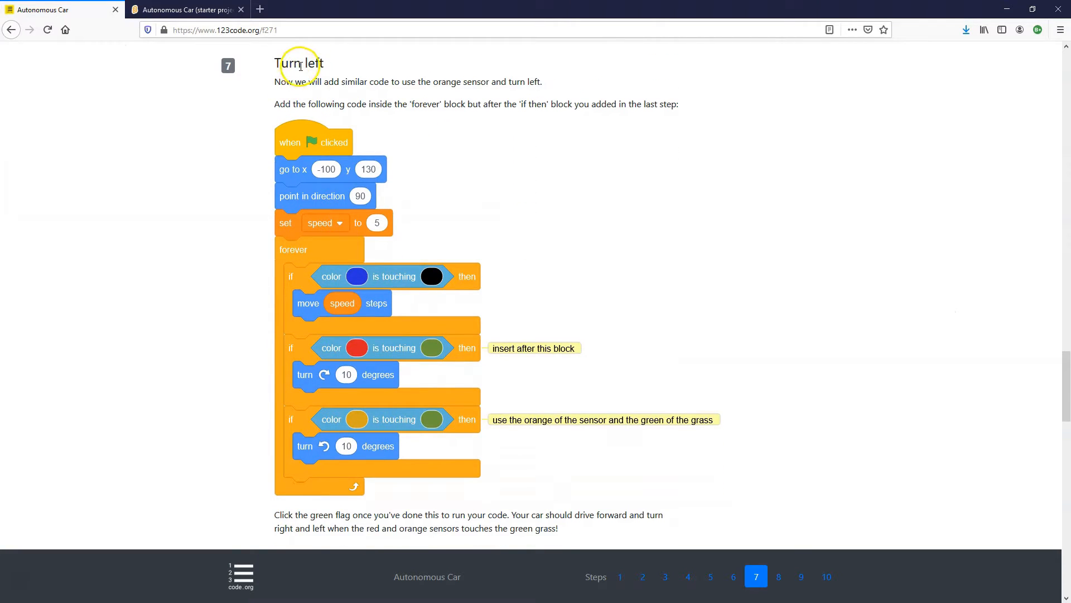
mouse_move(286, 415)
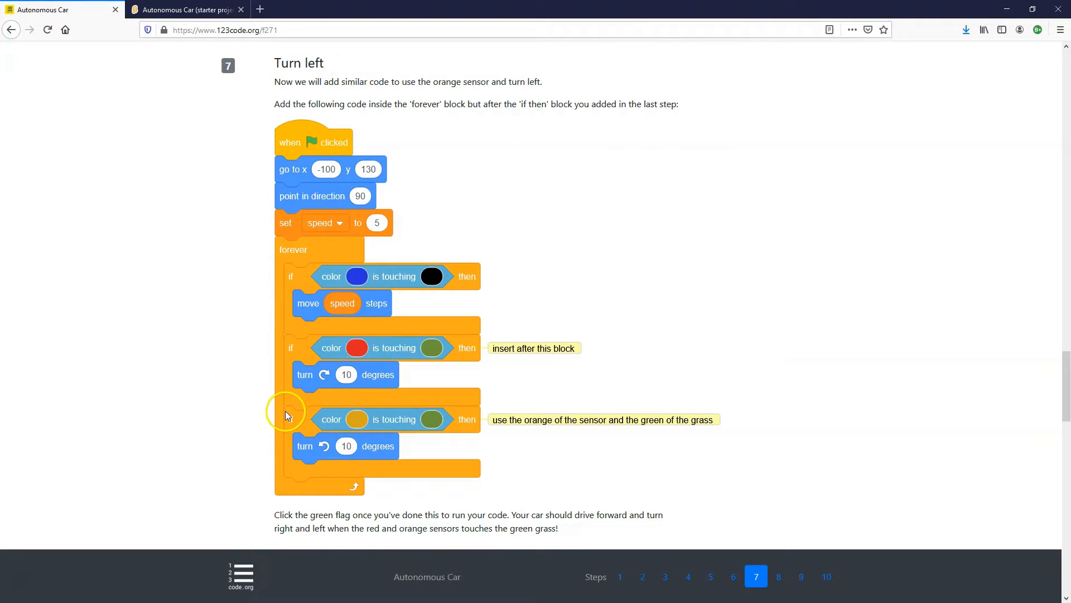
mouse_move(305, 420)
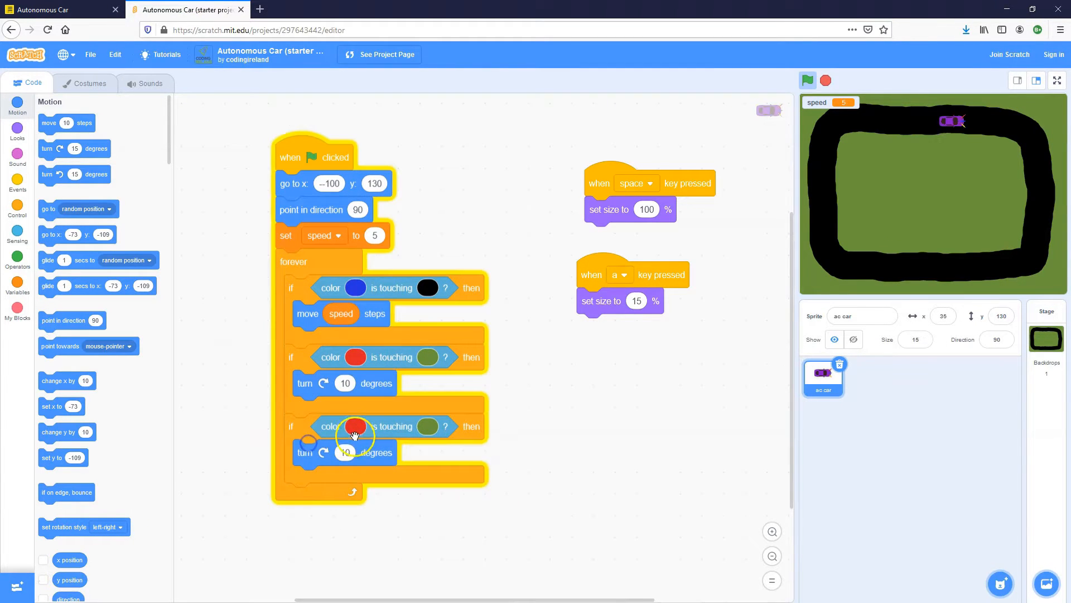
Step: Test the orange-sensor left-turn script with repeated runs, dragging the car back onto the track
click(807, 80)
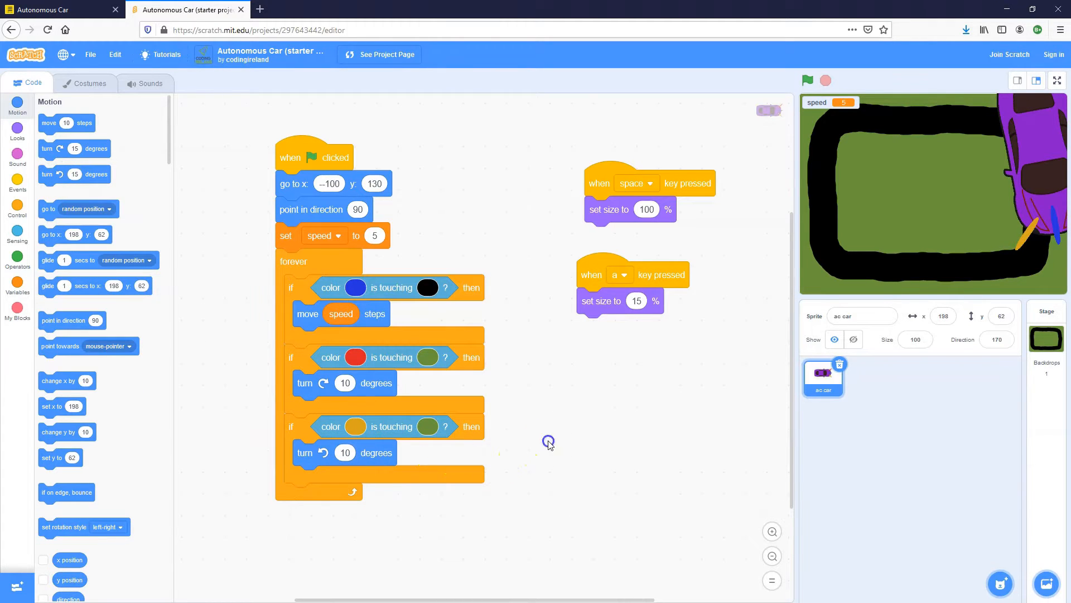
click(807, 80)
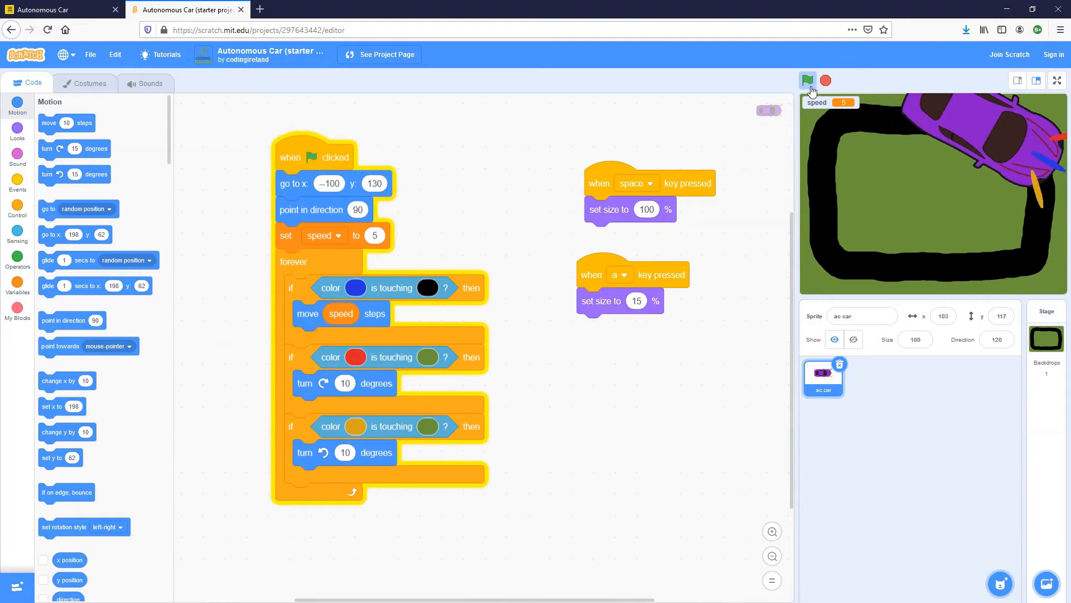
click(807, 81)
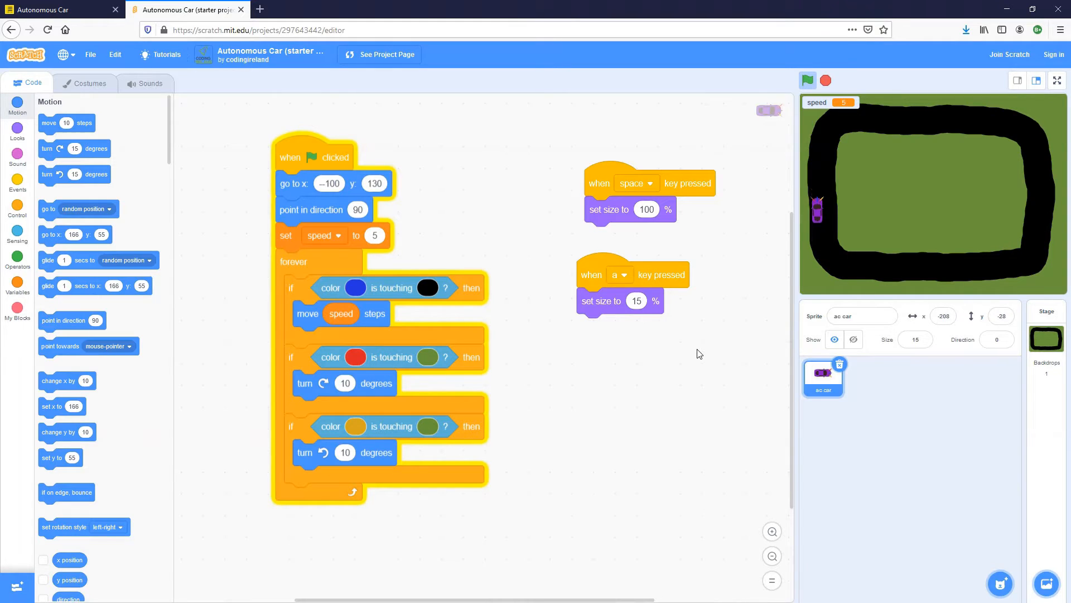
click(807, 80)
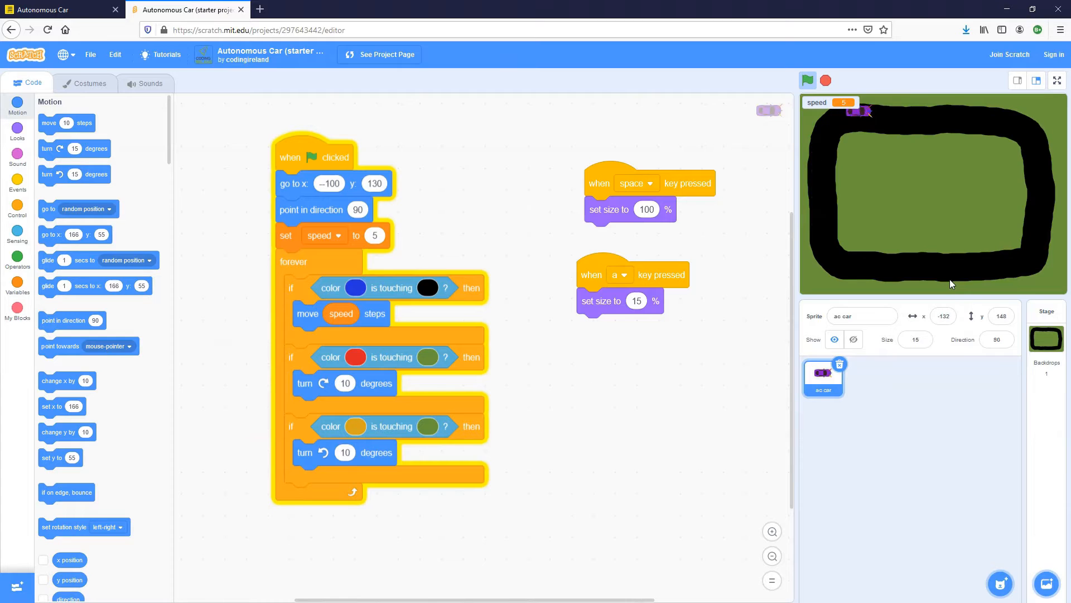
drag(863, 110, 1018, 126)
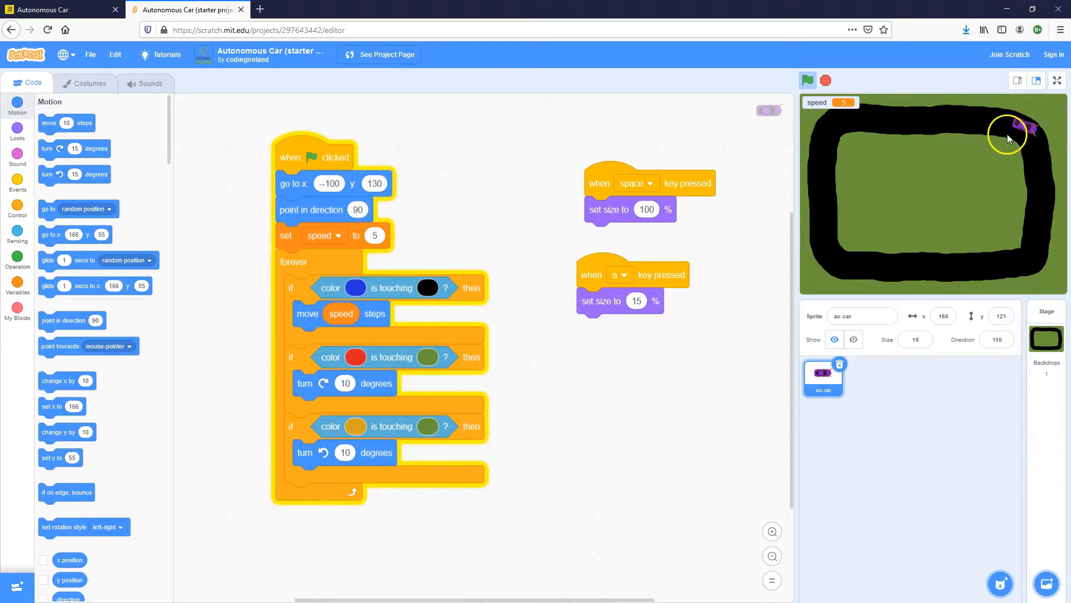
click(61, 9)
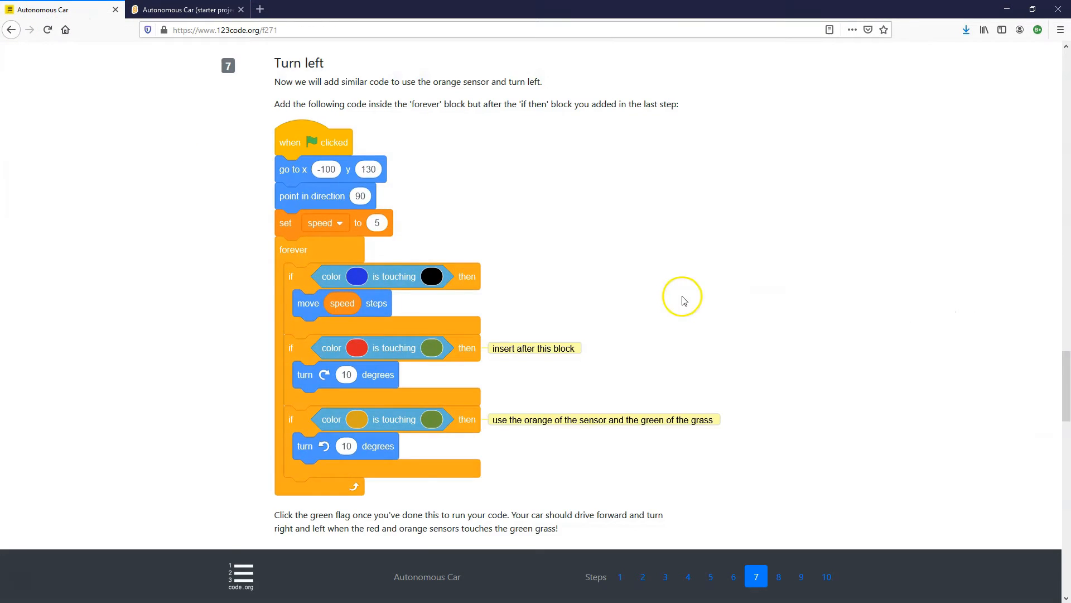
Step: Scroll the lesson to step 8 'Speed up and slow down', then return to Scratch
scroll(down, 3)
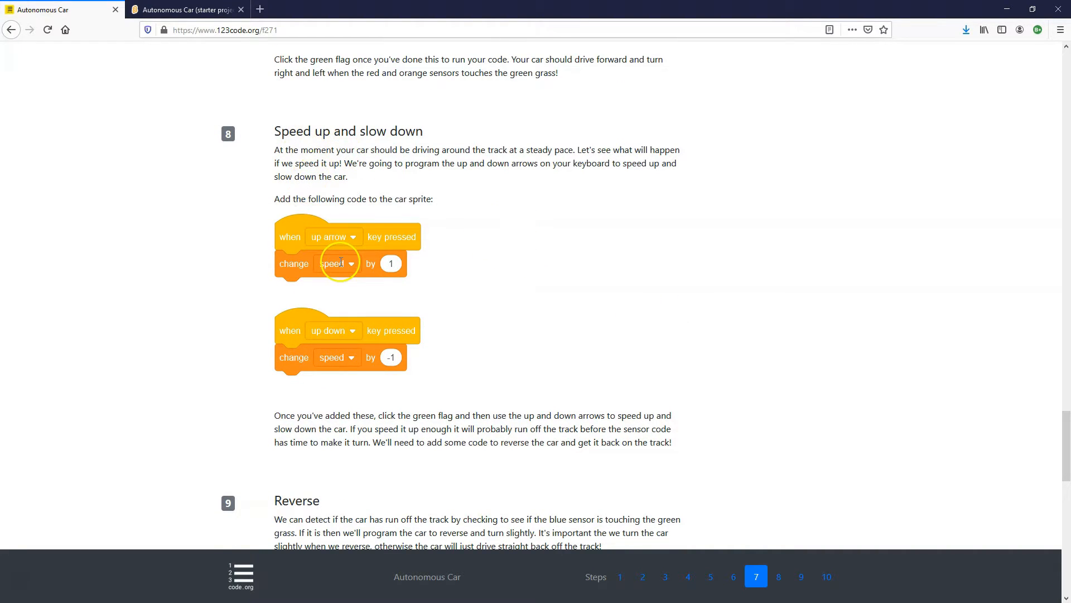
mouse_move(317, 263)
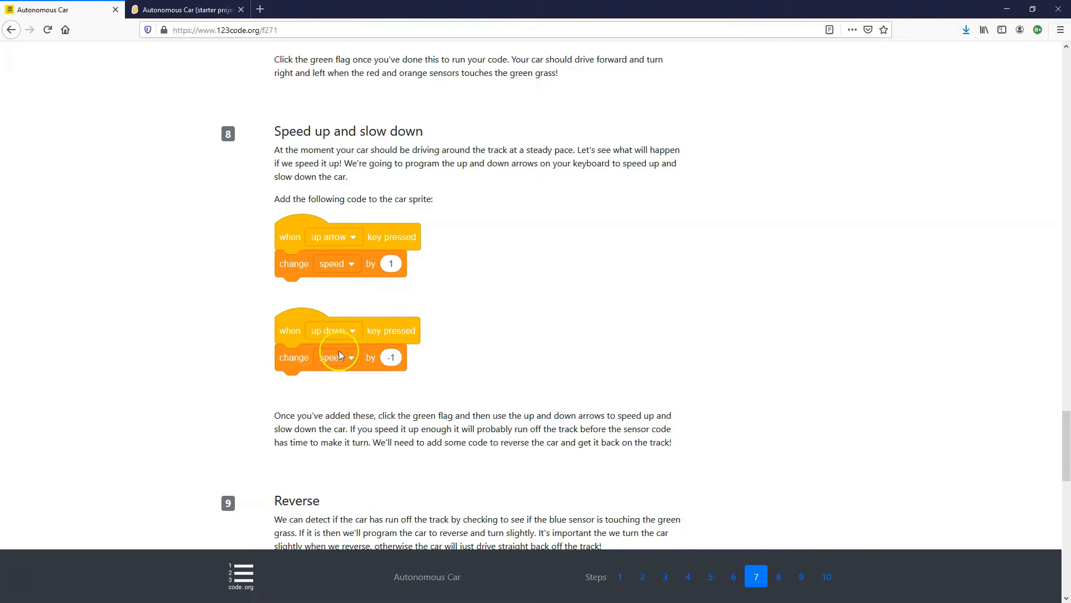
mouse_move(348, 347)
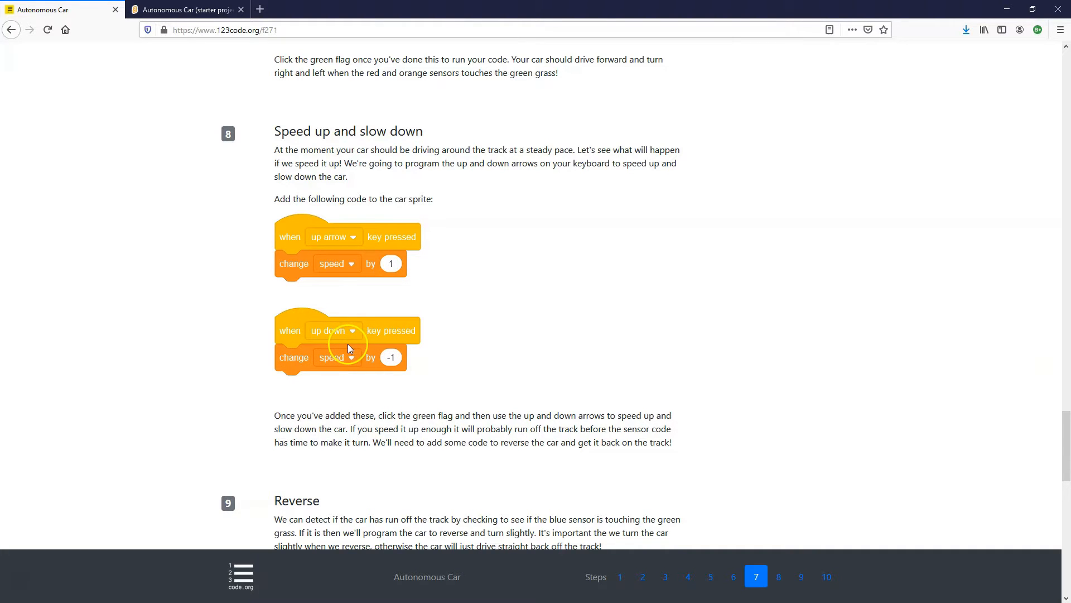
mouse_move(400, 367)
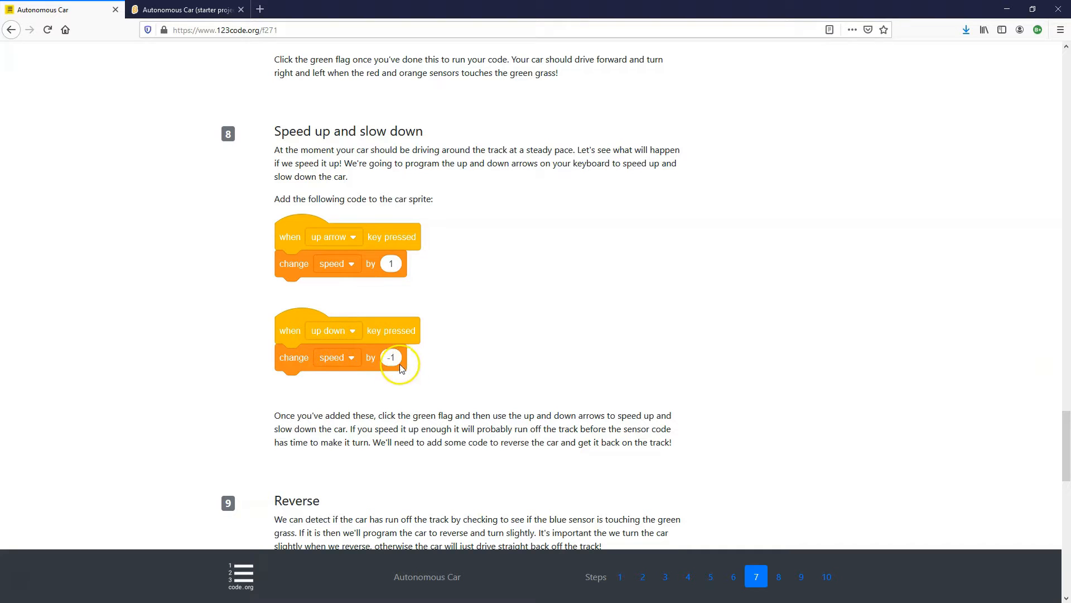
click(187, 9)
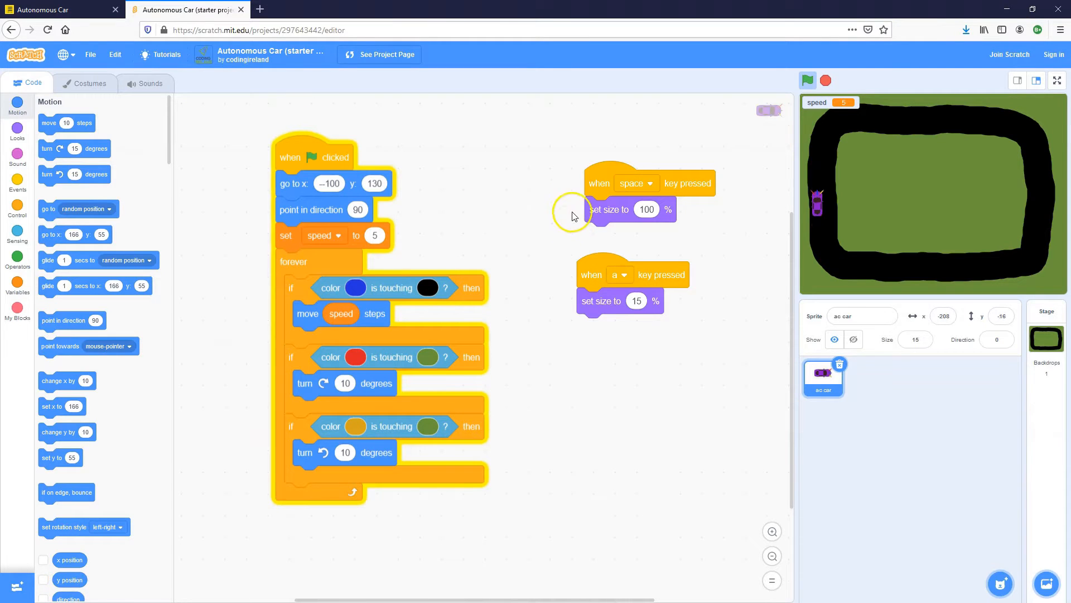
Step: Add up/down arrow key scripts that change speed by 1 and -1
click(18, 180)
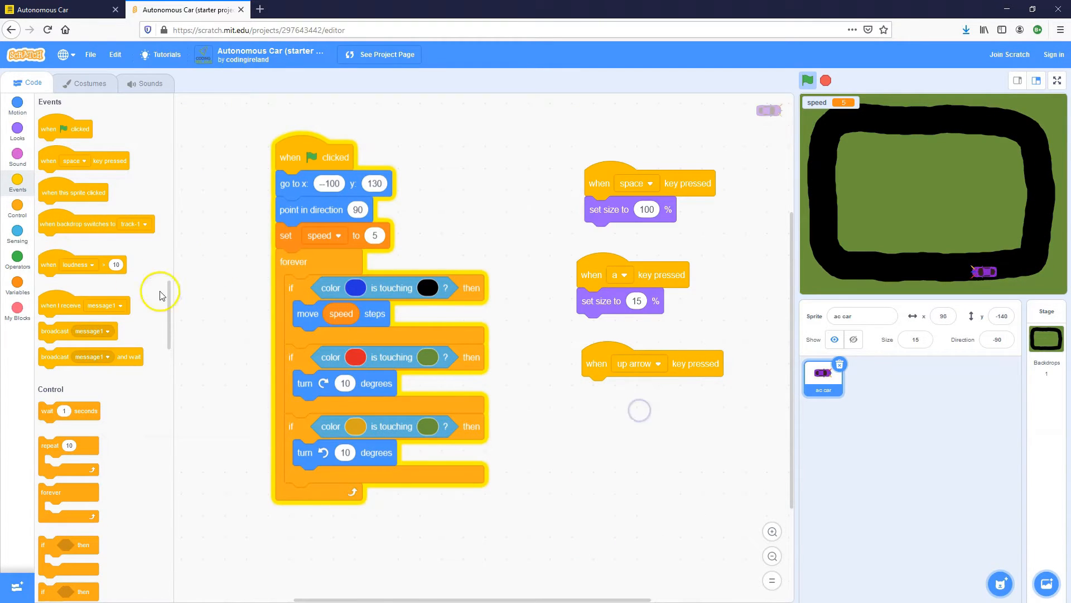
click(18, 283)
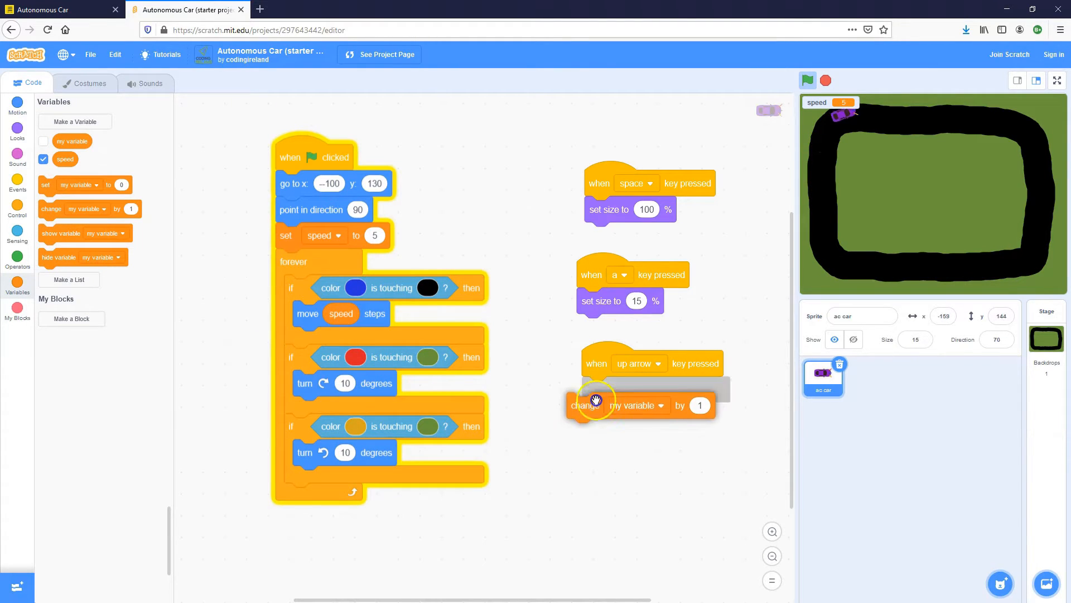
click(652, 390)
text(-1)
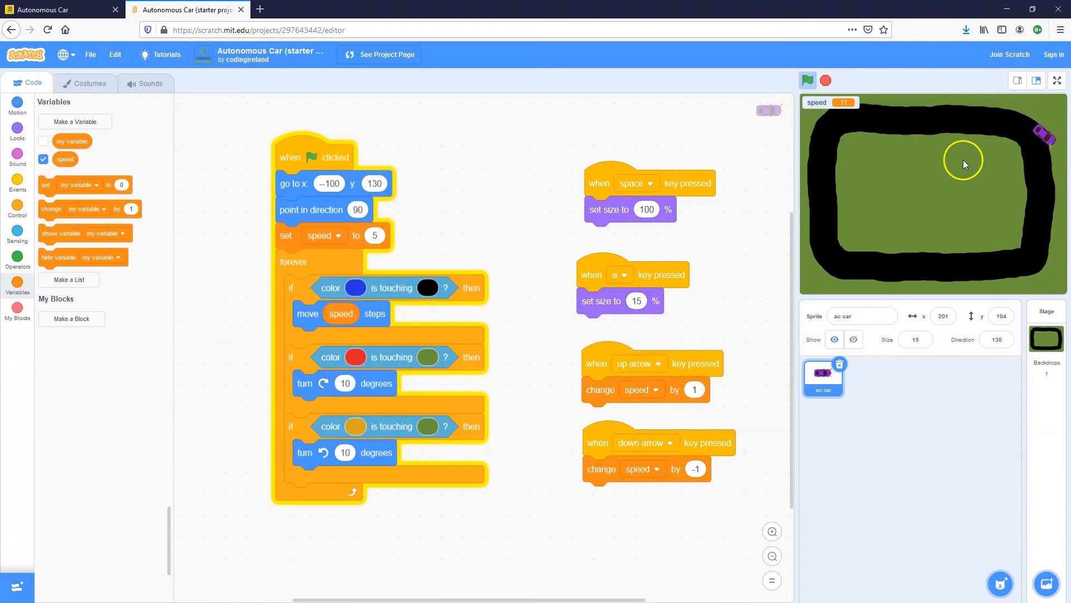
mouse_move(367, 280)
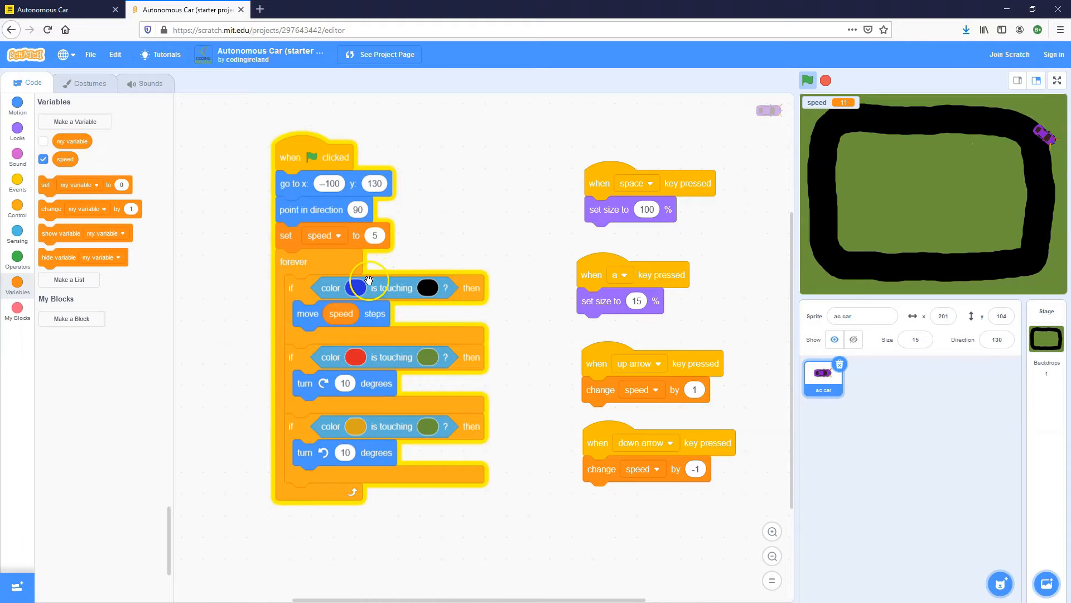
mouse_move(331, 324)
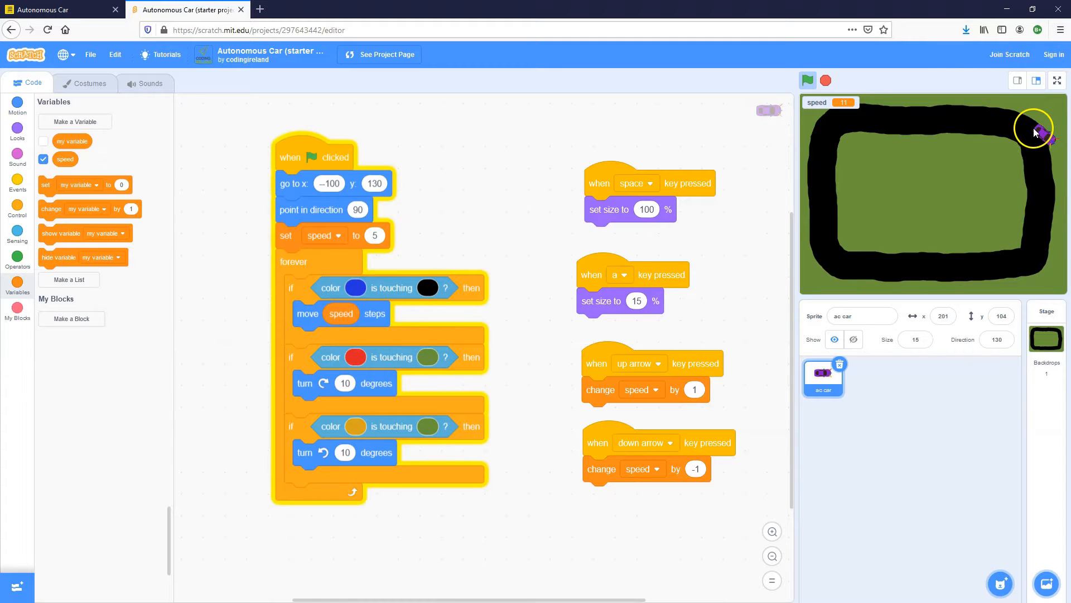
Step: Switch to the 123code.org lesson and scroll down to step 9 'Reverse'
click(61, 9)
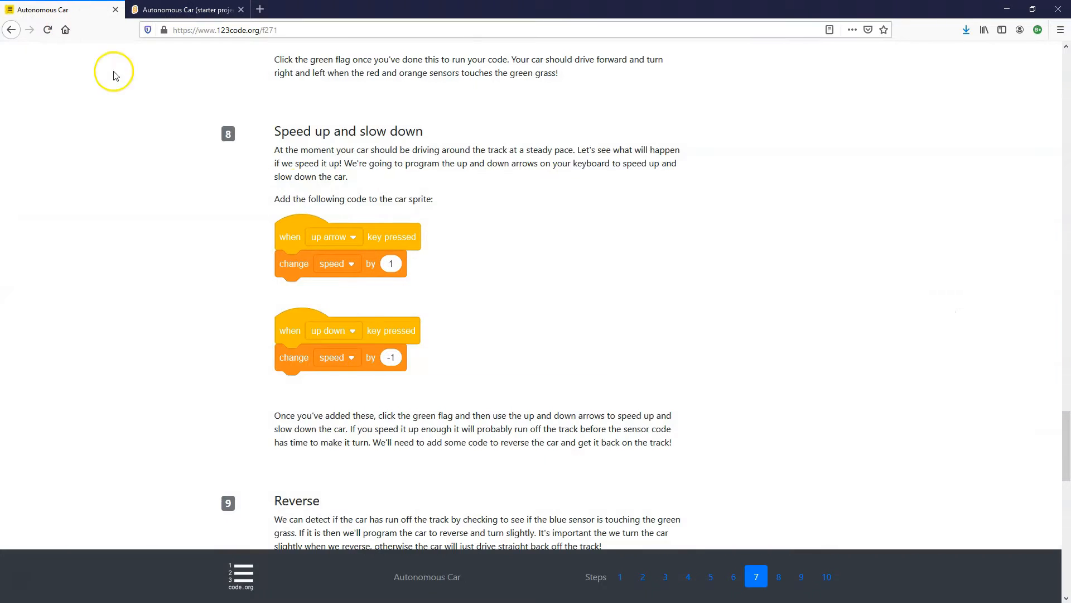
scroll(down, 3)
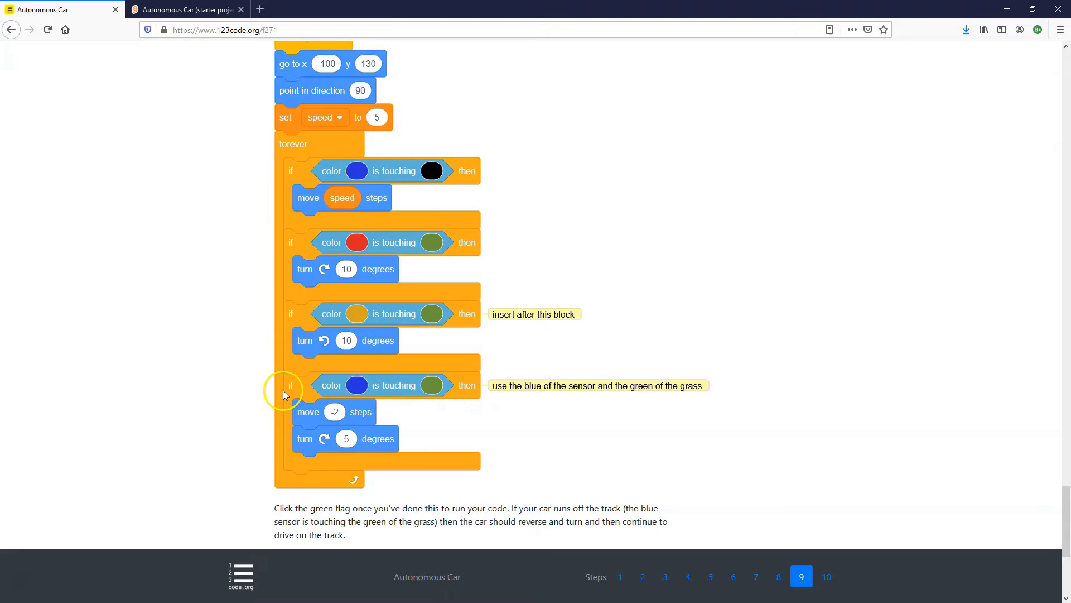
mouse_move(310, 313)
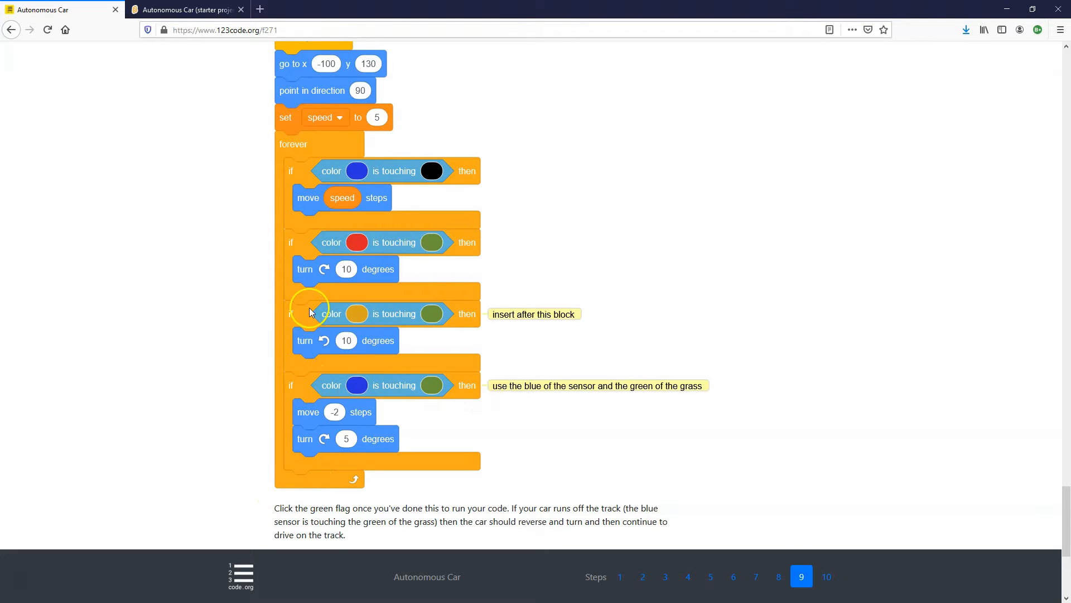
mouse_move(296, 392)
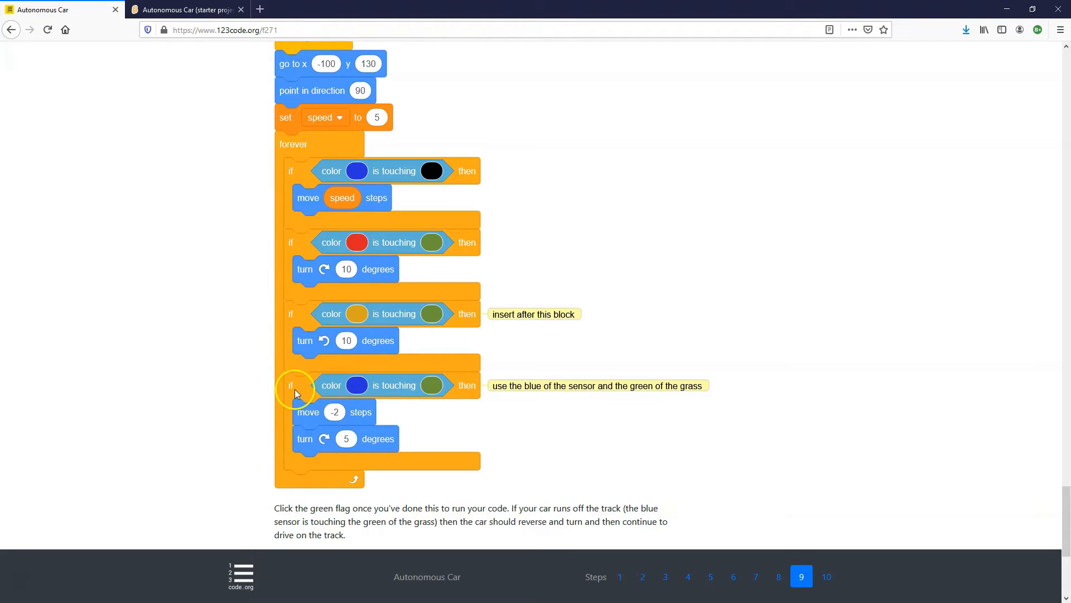
mouse_move(422, 399)
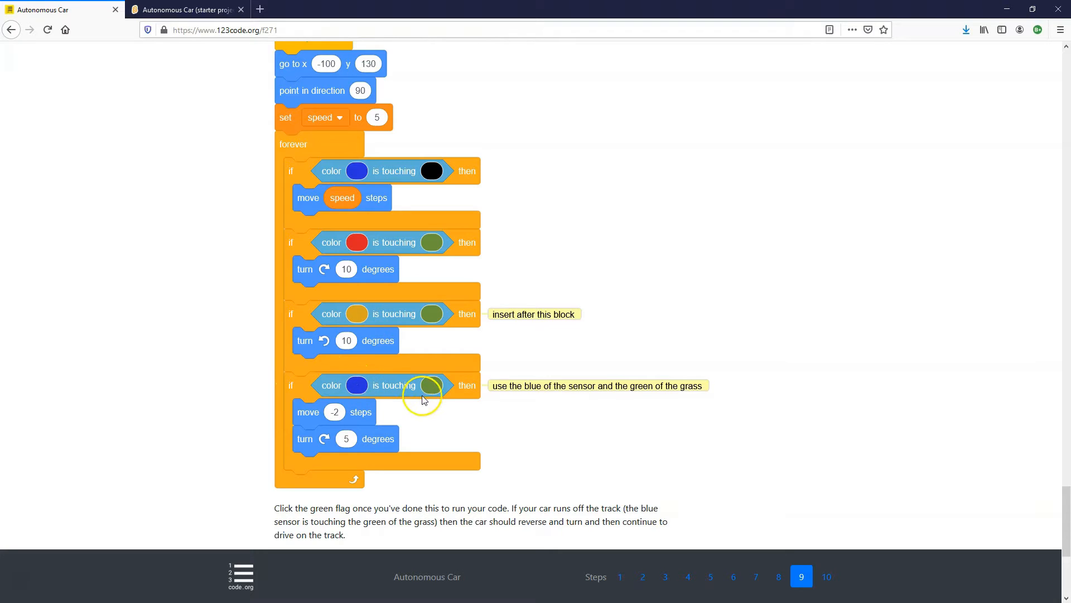
mouse_move(373, 423)
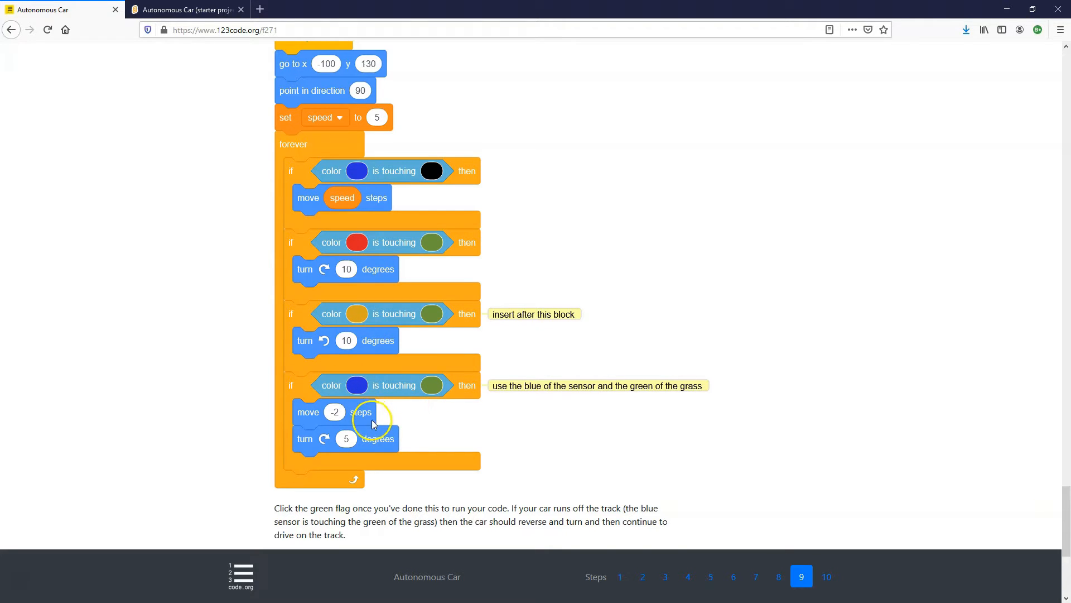
mouse_move(331, 419)
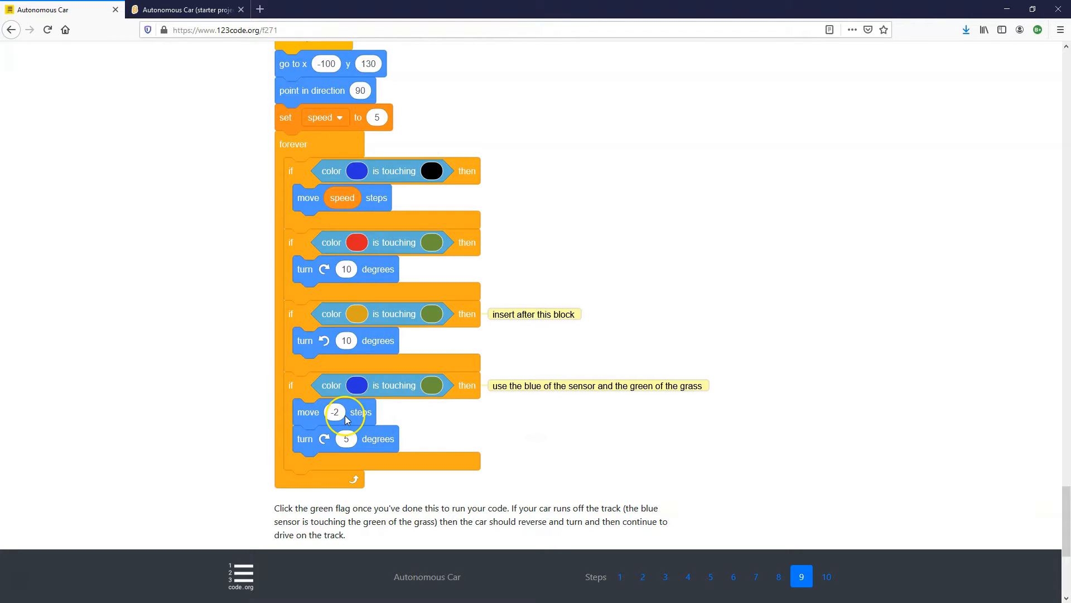
mouse_move(323, 439)
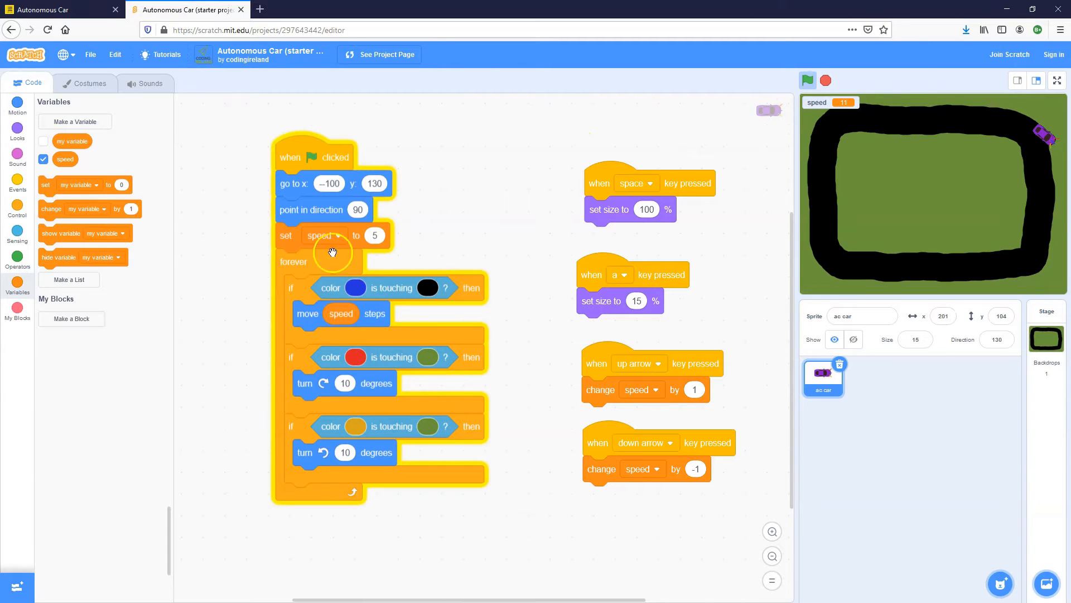
Step: Duplicate the if block, sample the blue sensor colour, and fill it with move -2, turn 5
right_click(294, 434)
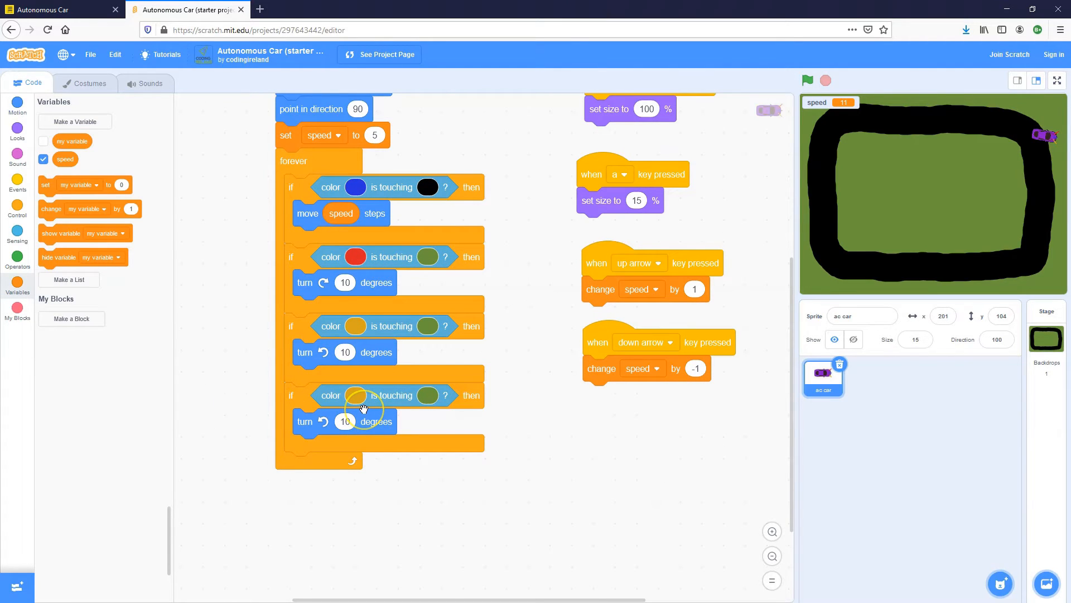
mouse_move(355, 395)
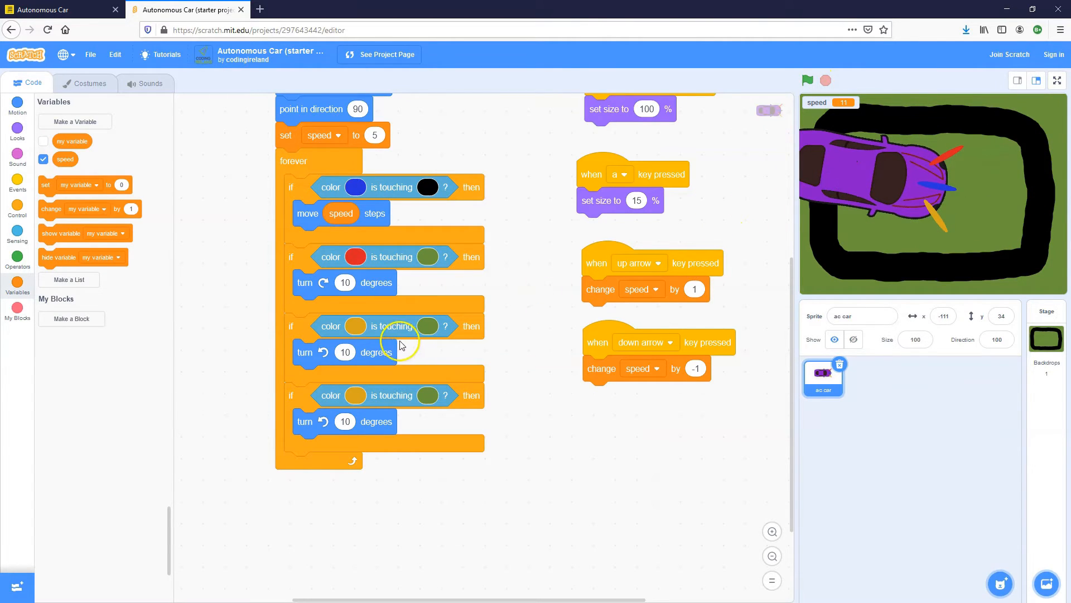
click(355, 395)
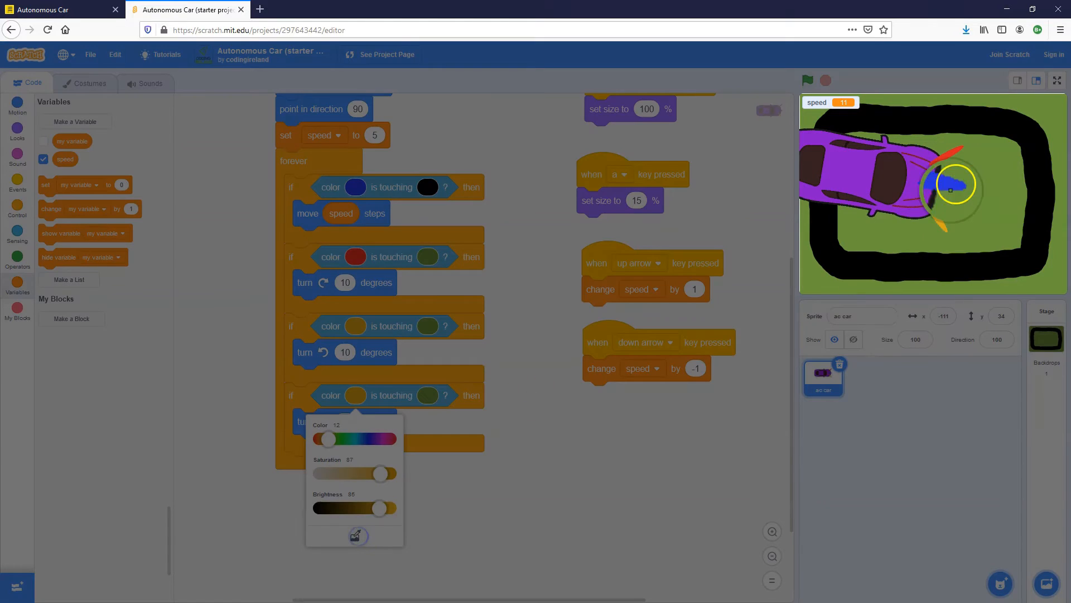
click(356, 395)
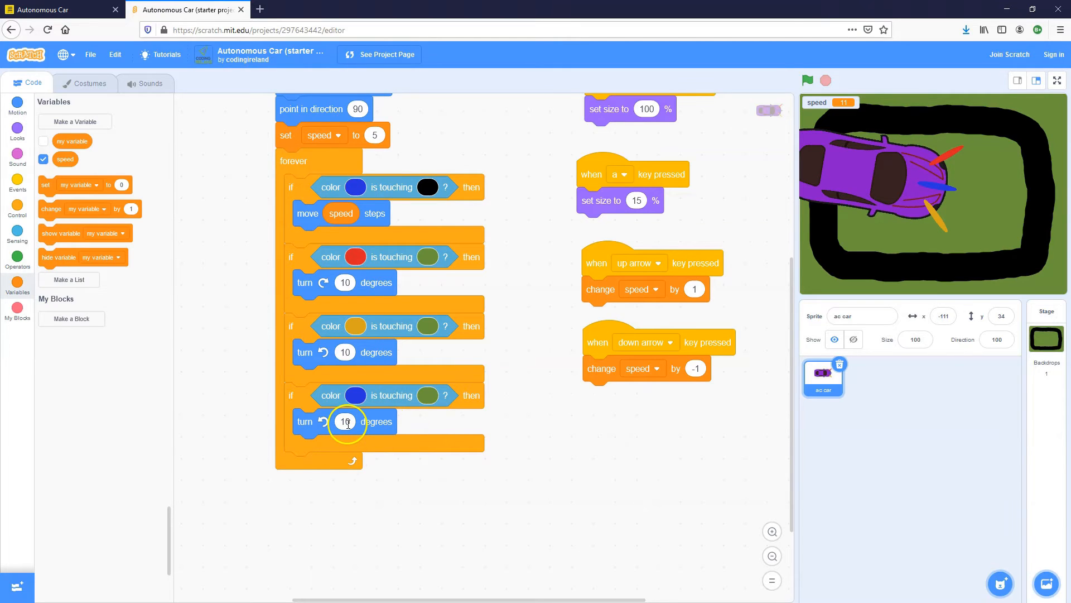
click(18, 106)
text(5)
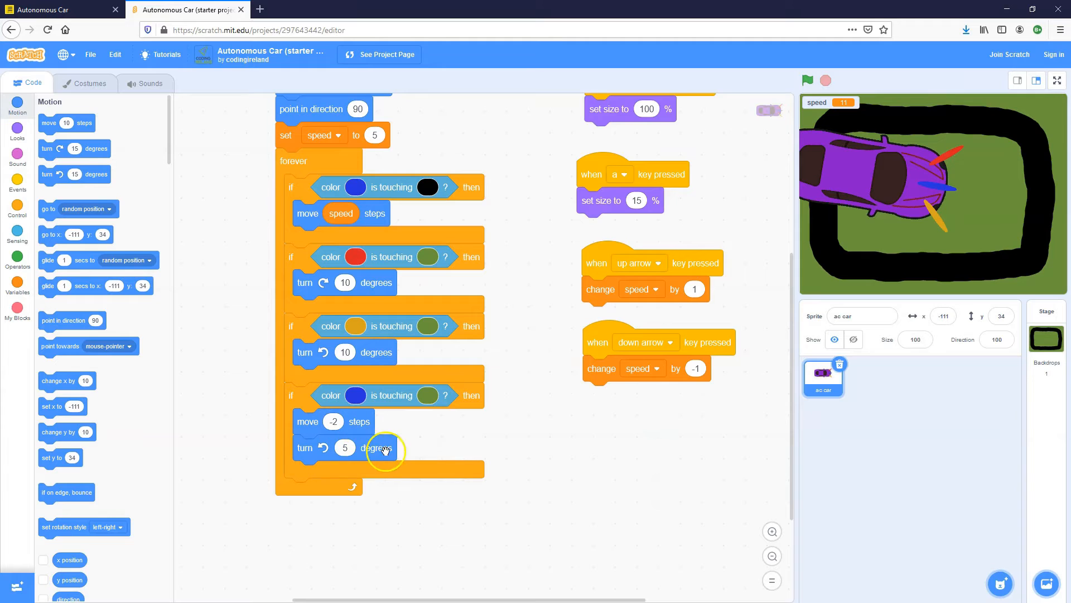
mouse_move(785, 233)
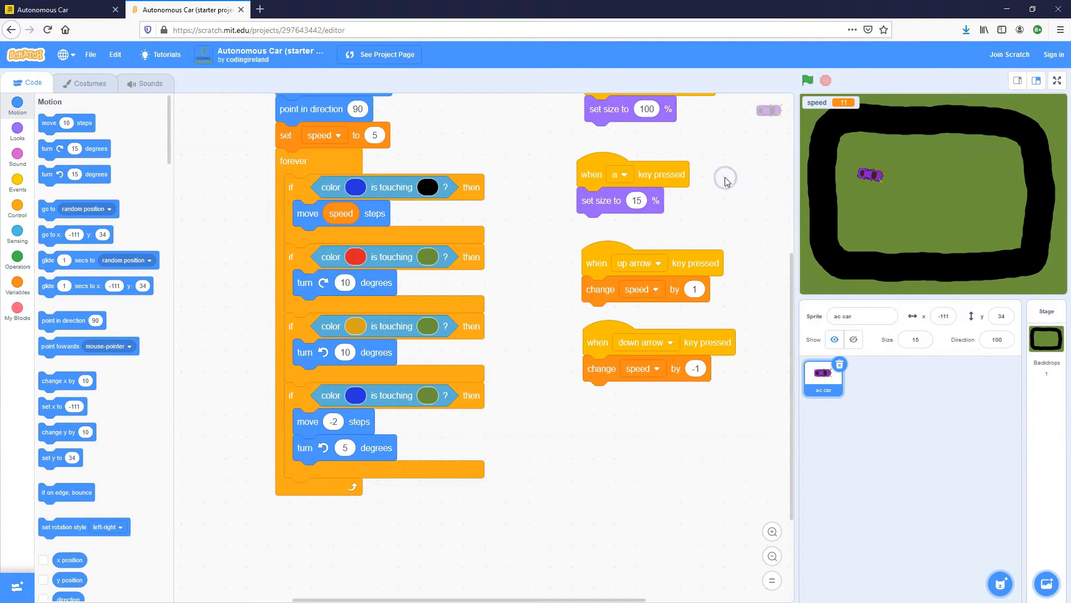
Step: Run the car project repeatedly, repositioning the car, to watch it steer back onto the track
click(807, 81)
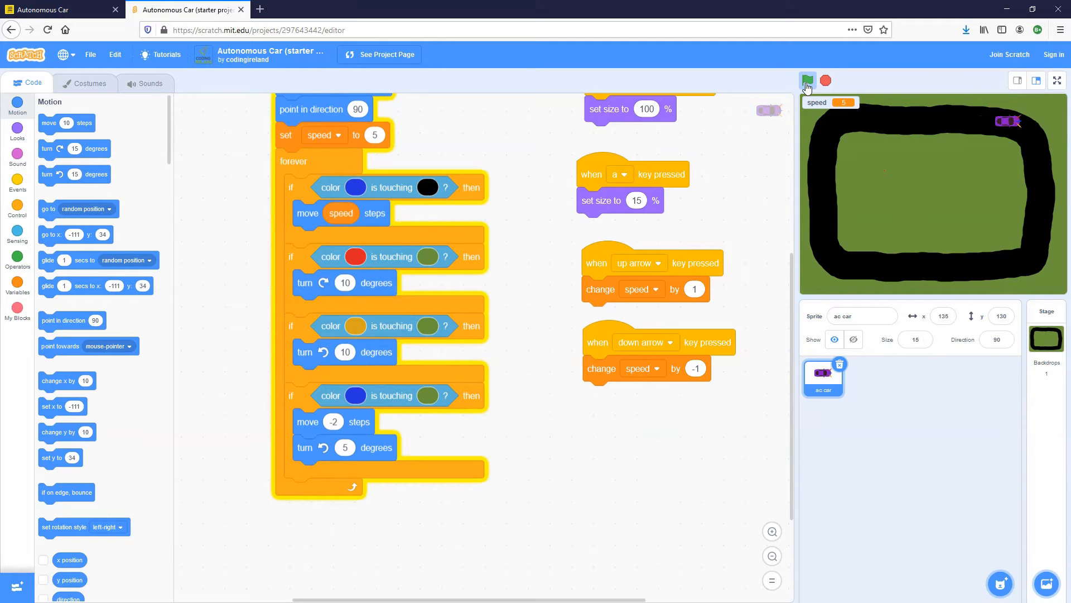
click(807, 82)
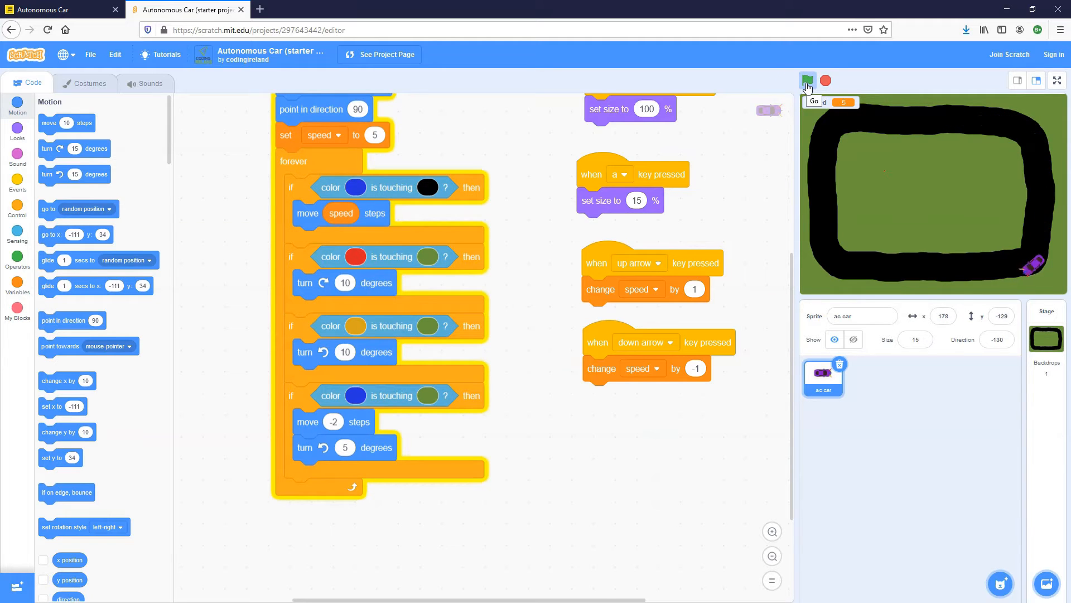
click(807, 80)
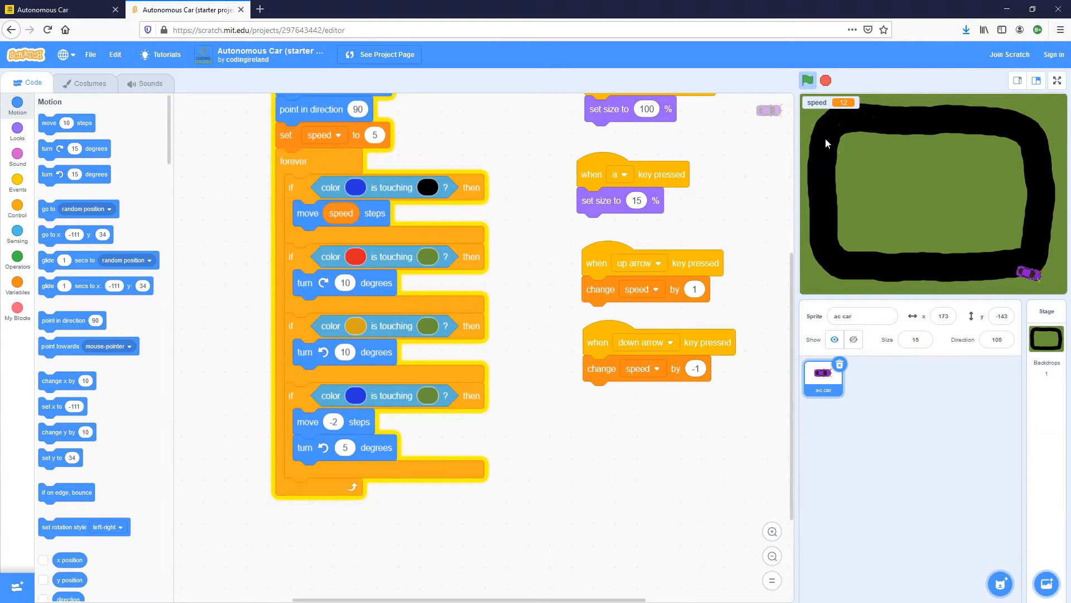
click(807, 79)
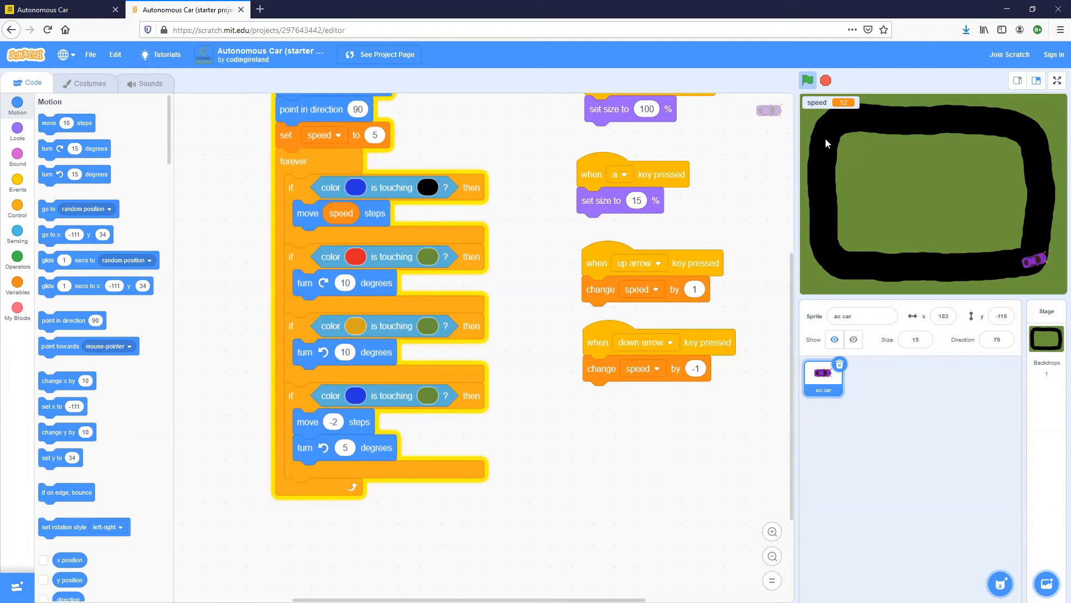
drag(1037, 259, 827, 130)
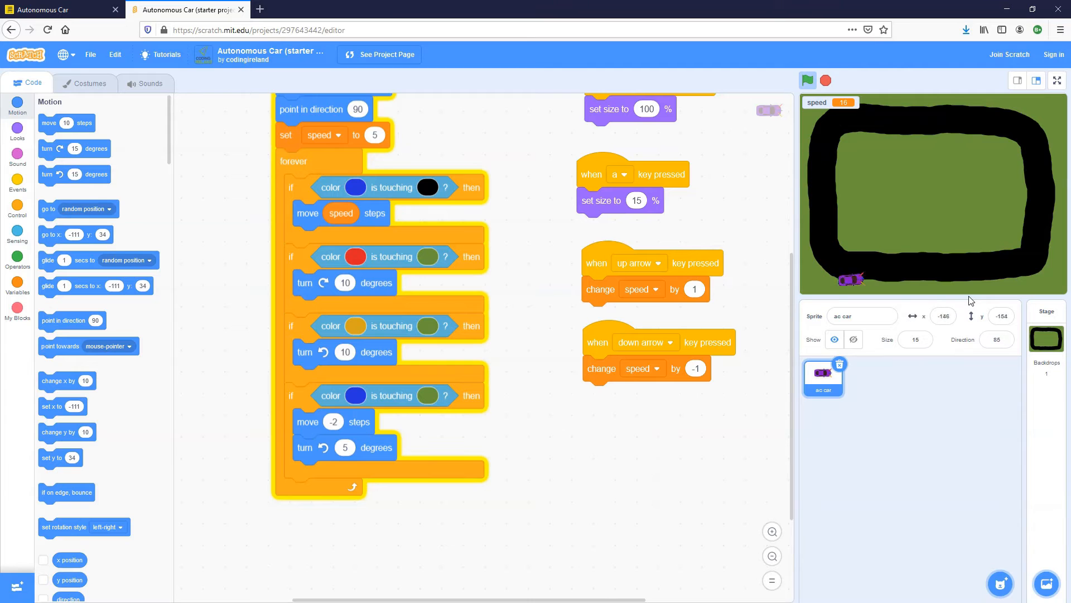
click(807, 80)
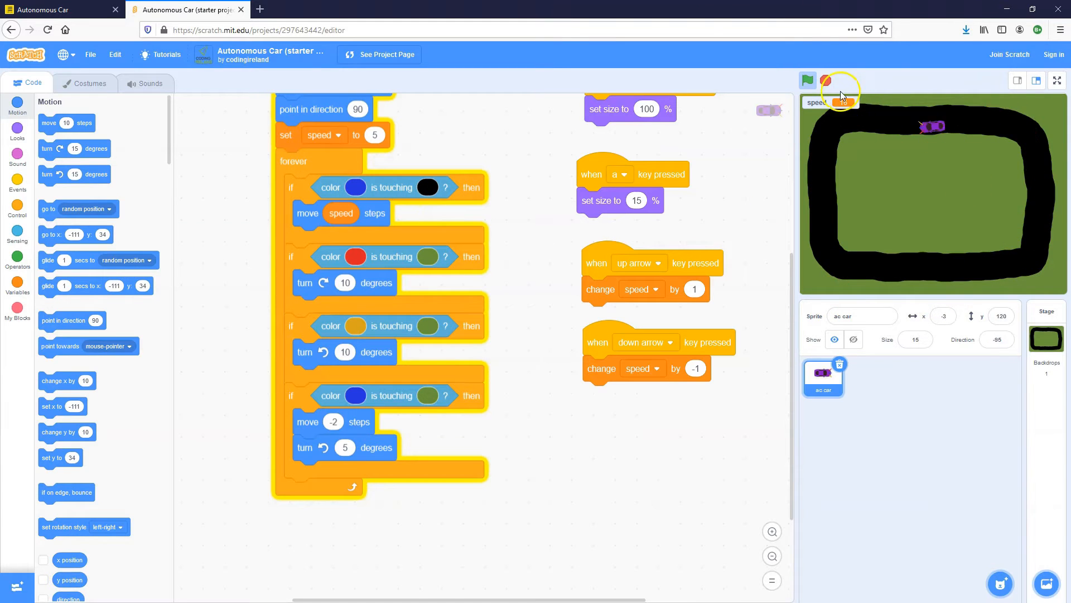
click(807, 80)
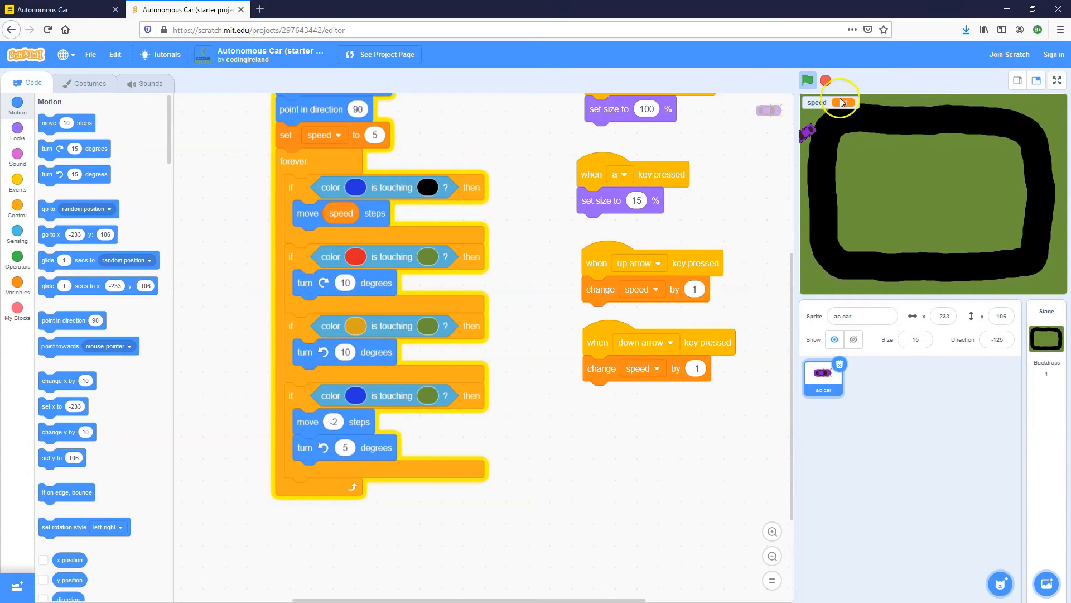
click(58, 9)
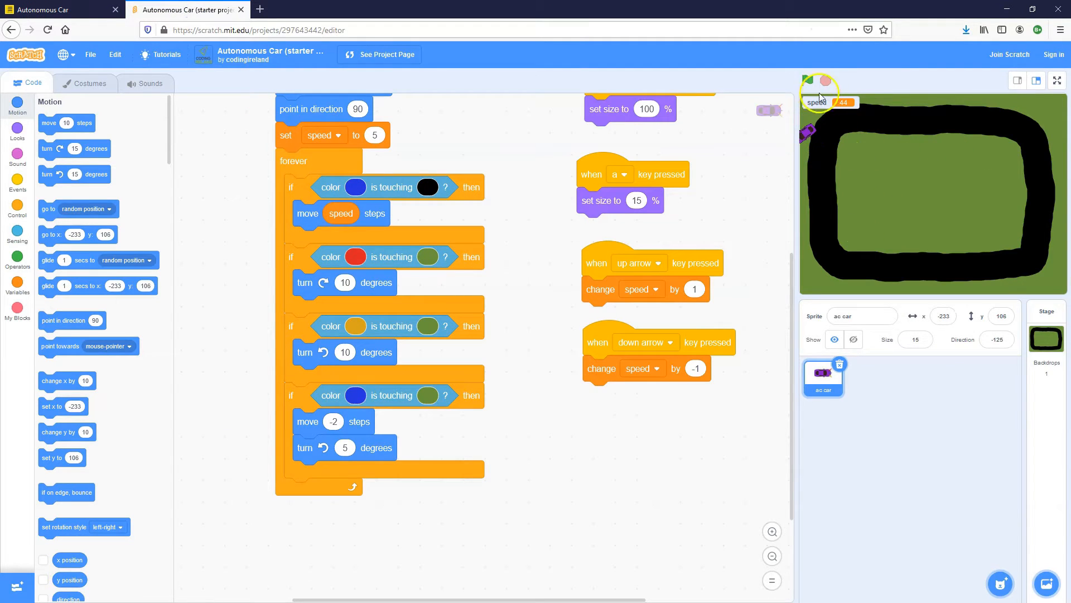
click(806, 81)
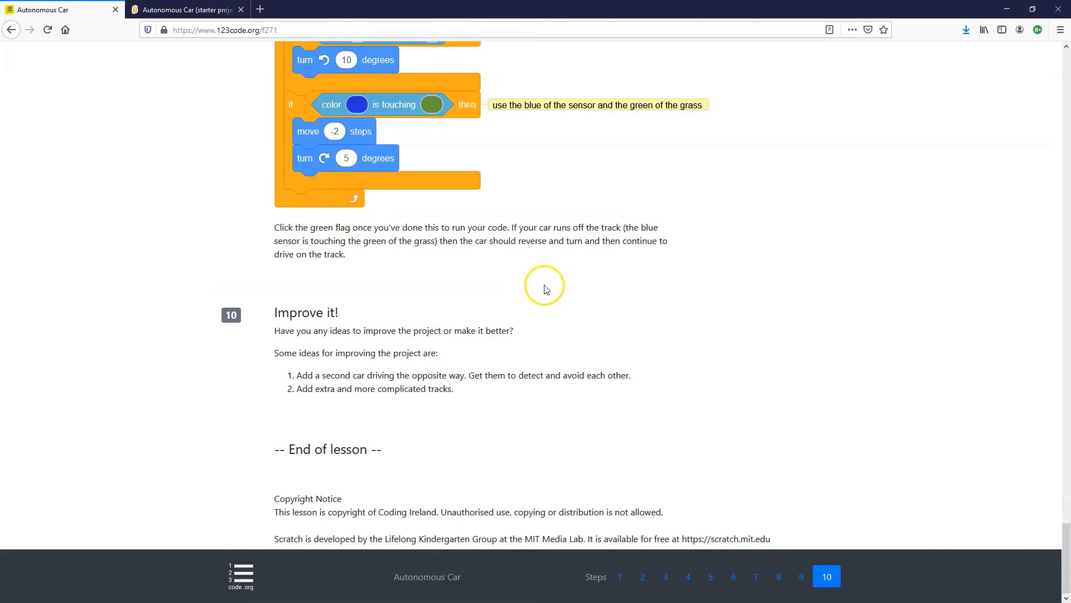
mouse_move(517, 347)
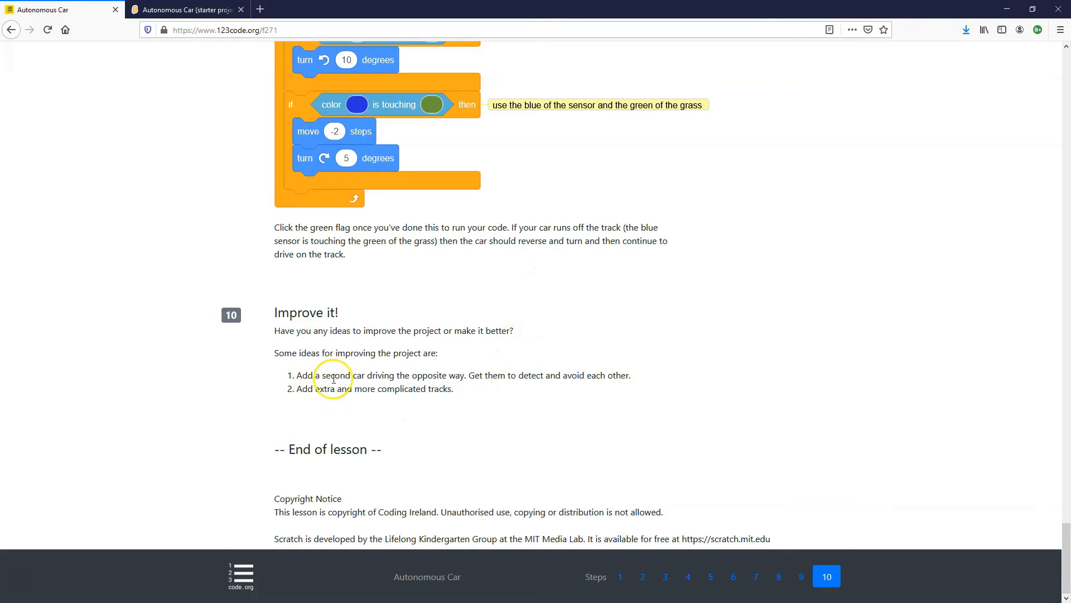
mouse_move(484, 375)
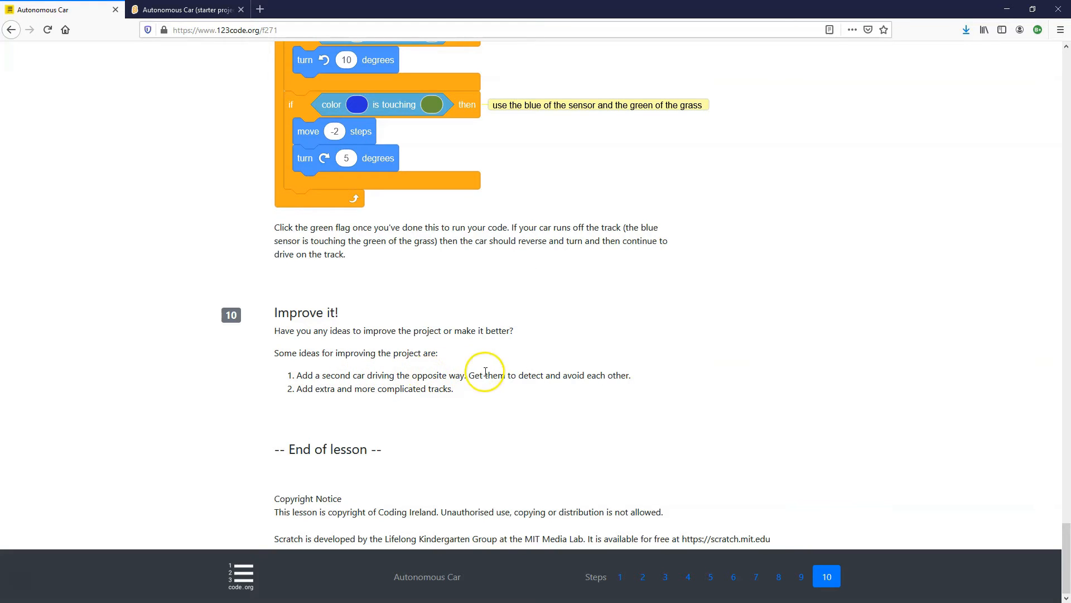
mouse_move(559, 374)
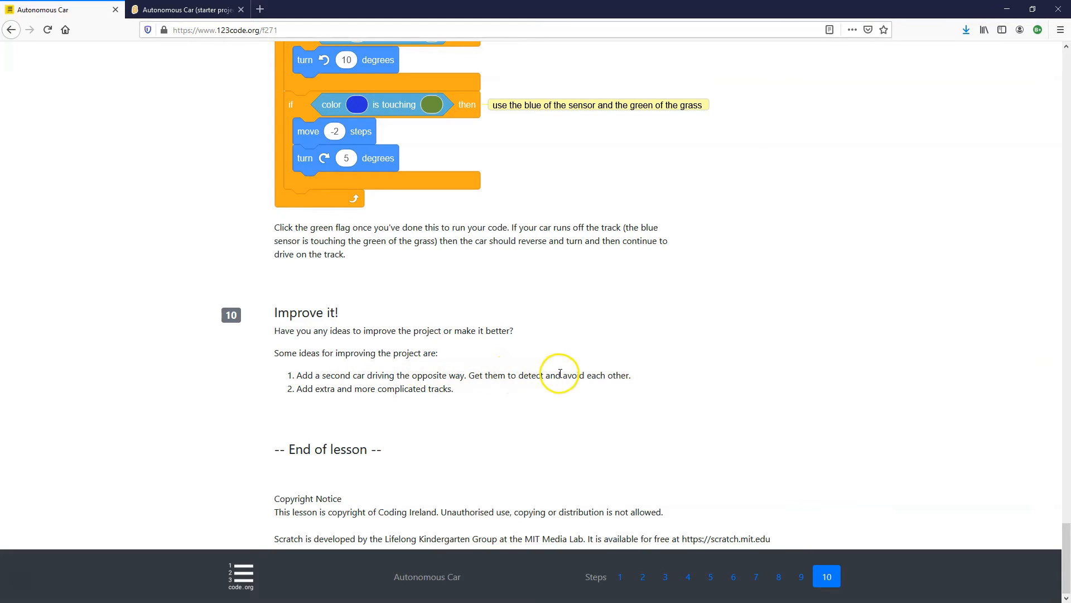
mouse_move(654, 389)
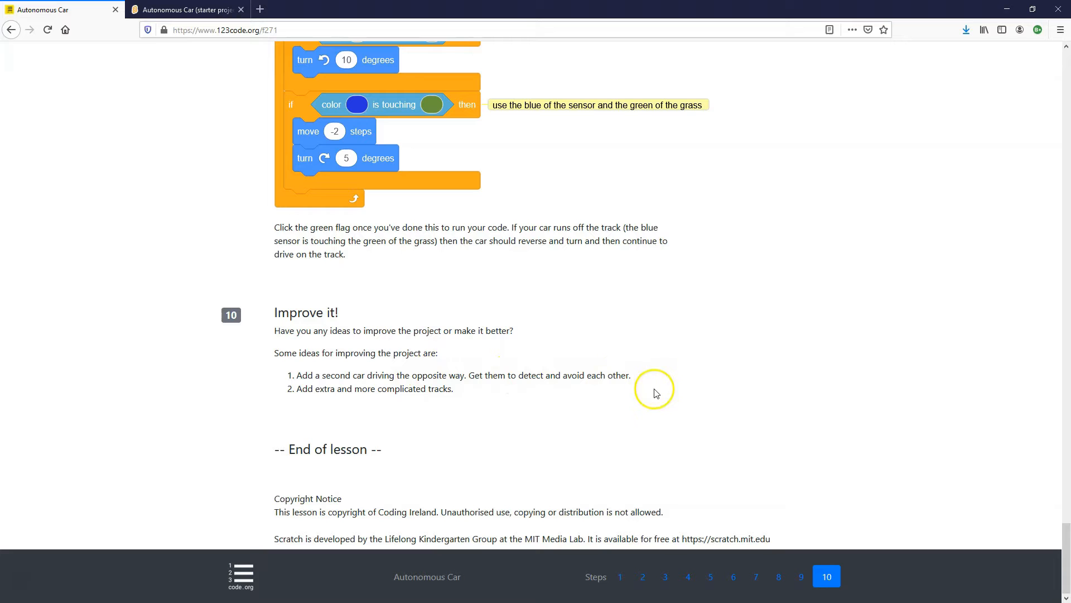
mouse_move(377, 399)
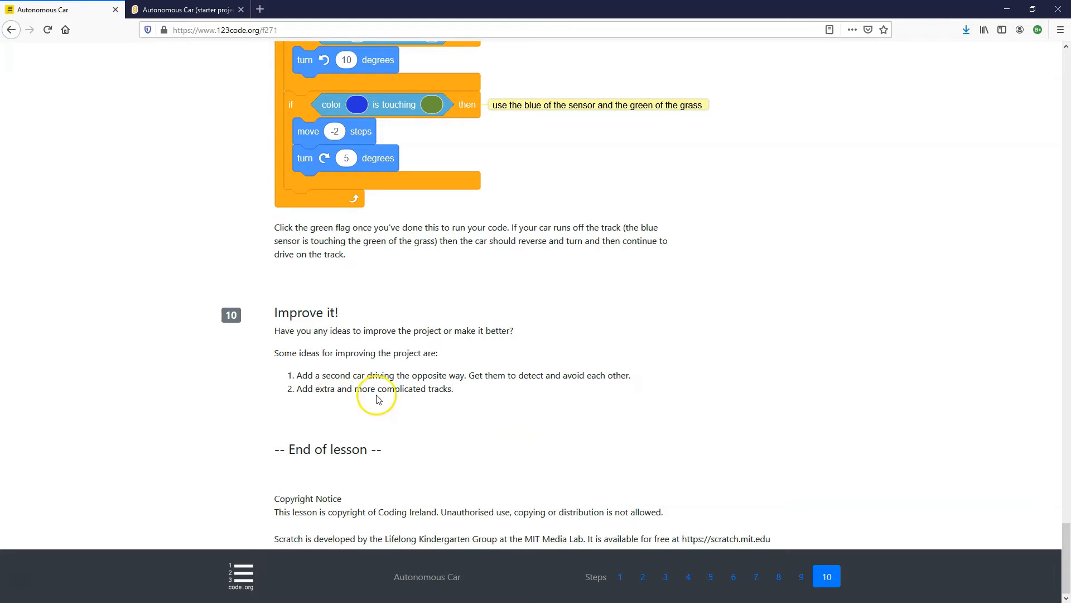
Step: Switch to the 123code.org lesson to read step 10, Improve it!
click(186, 9)
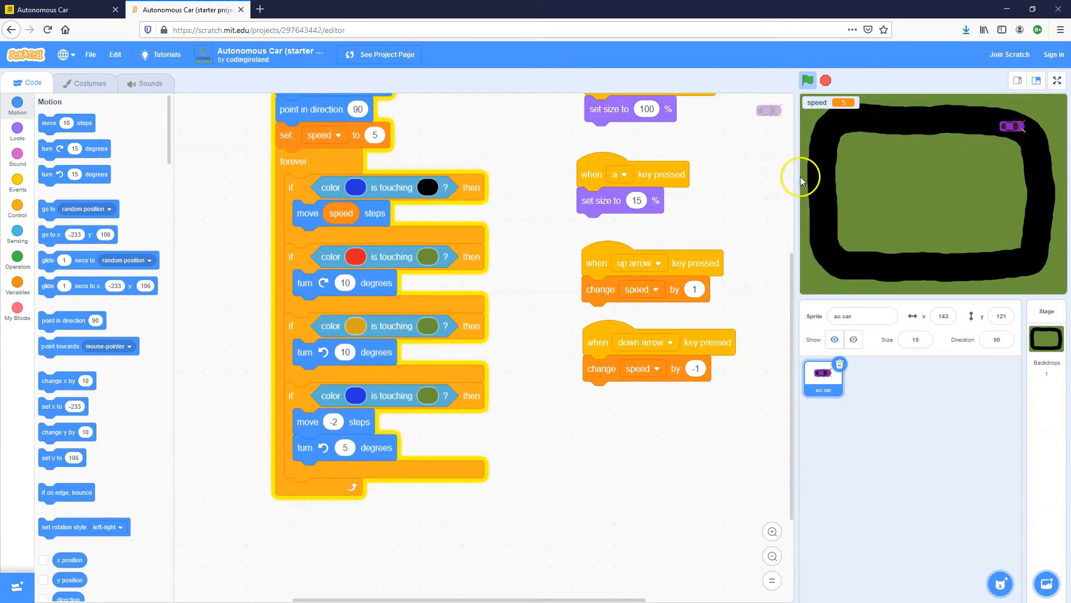
Step: Stop the car, select the Stage, and add a new blank painted backdrop
click(825, 80)
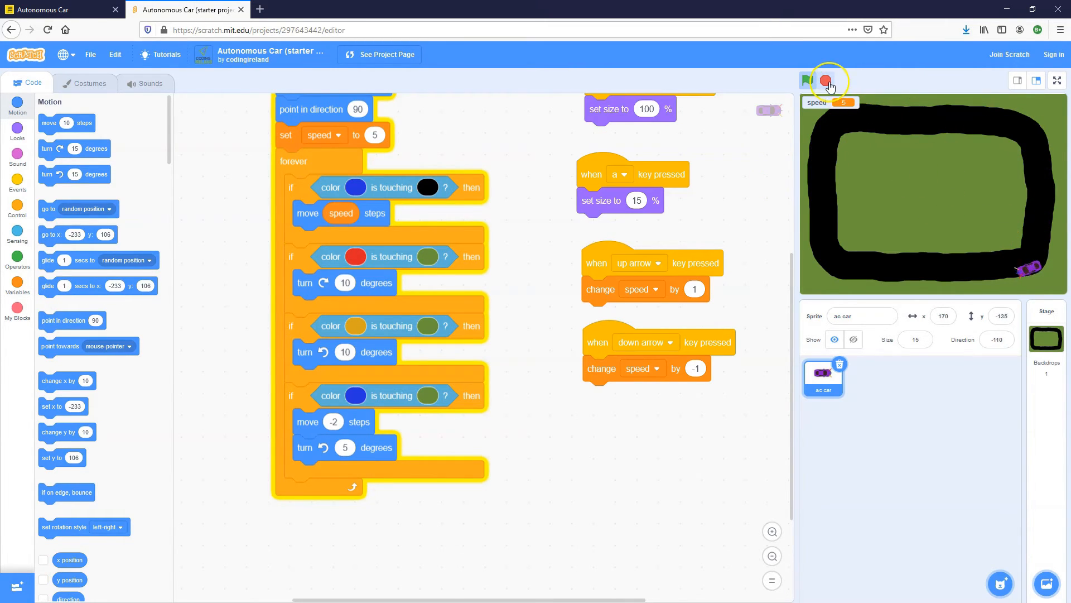
click(807, 80)
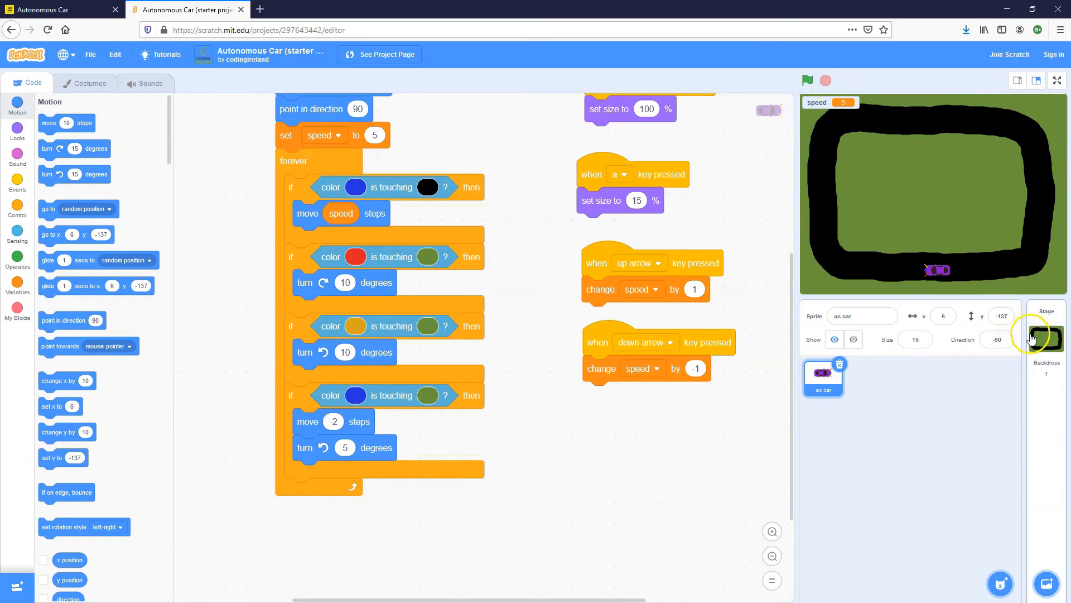
click(1046, 326)
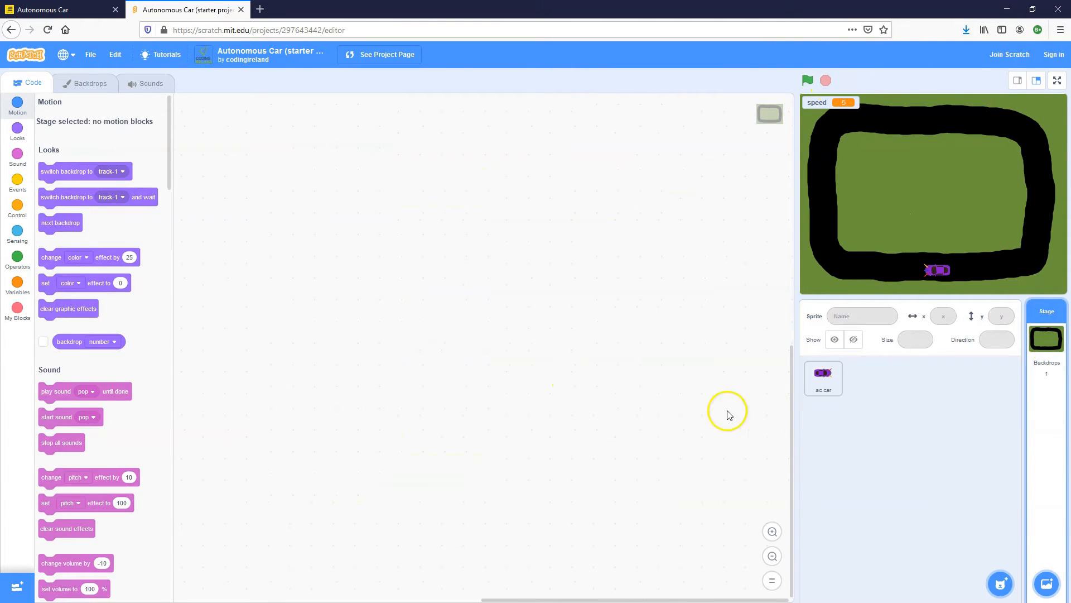
mouse_move(1050, 545)
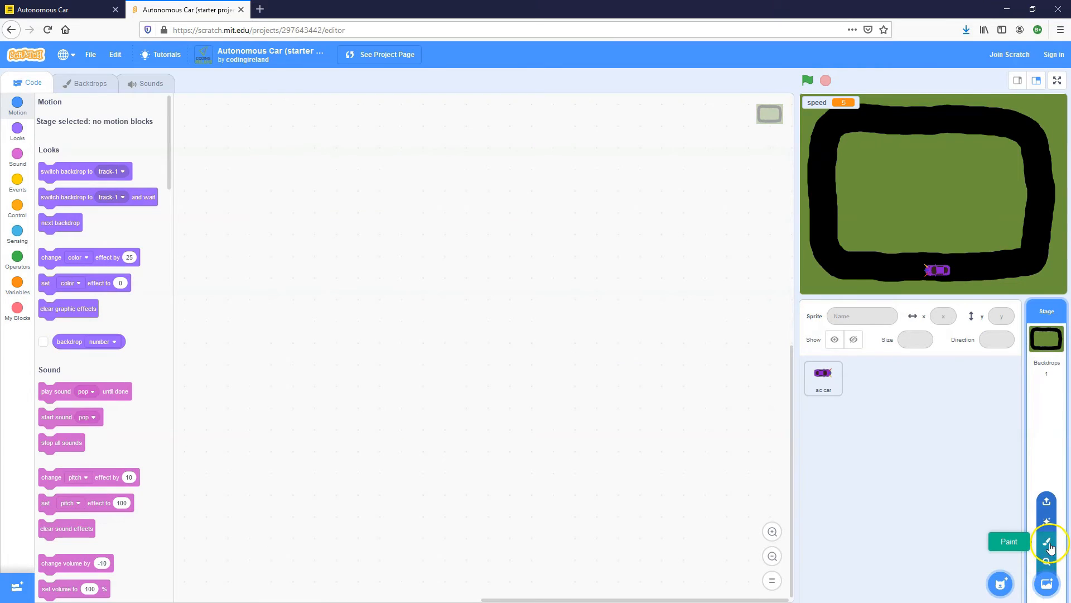
click(1049, 541)
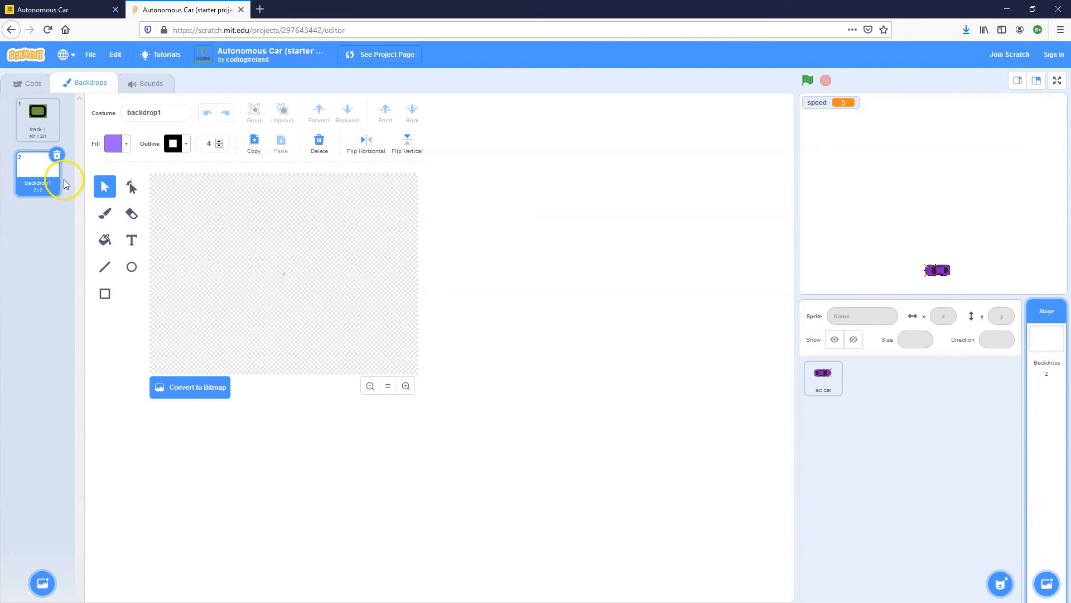
click(38, 116)
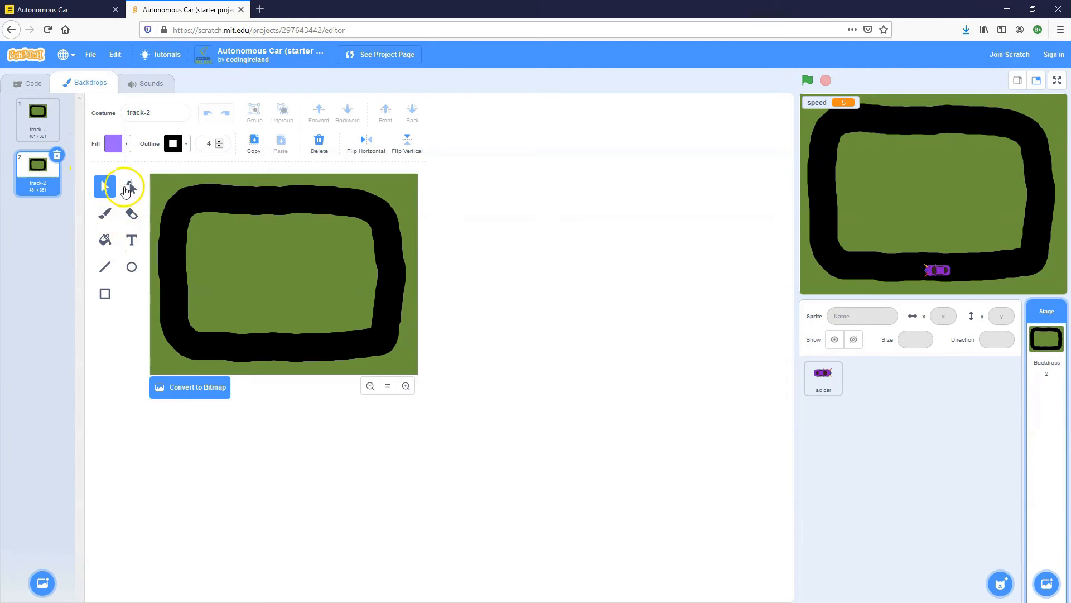
click(112, 144)
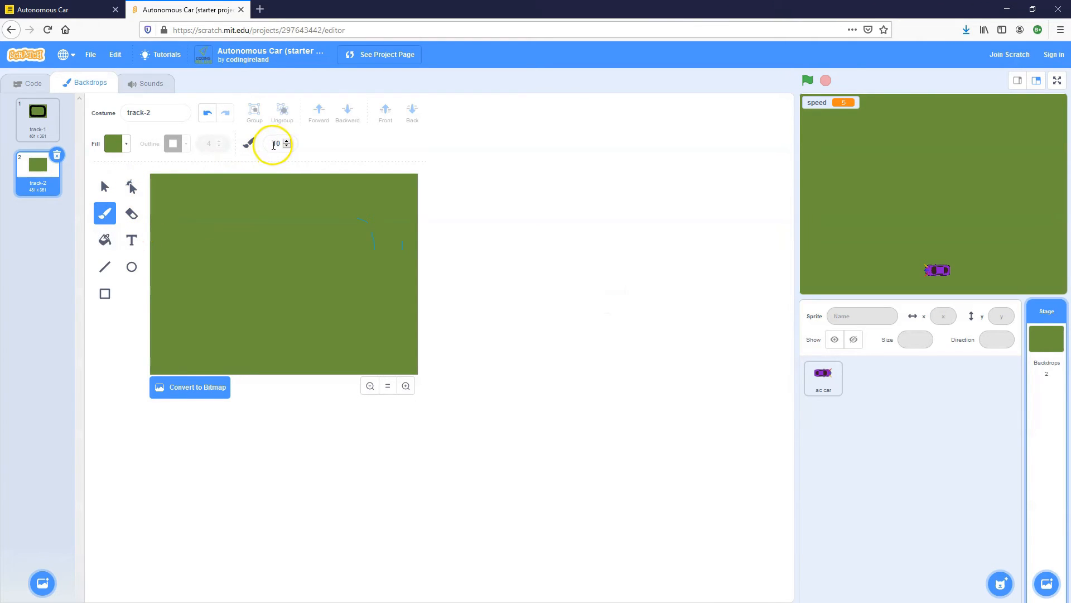
click(277, 143)
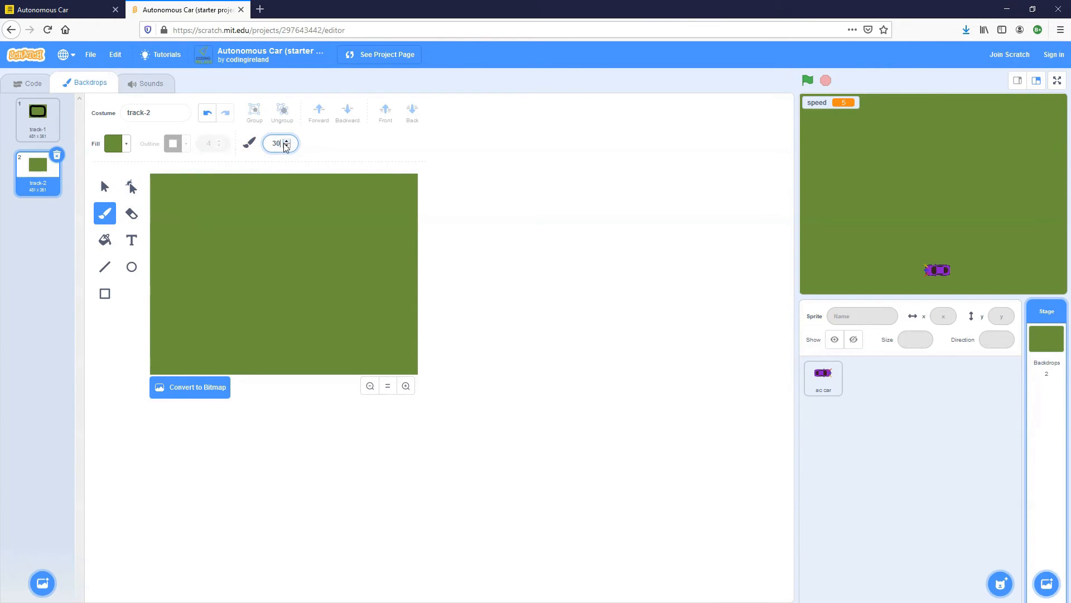
click(116, 143)
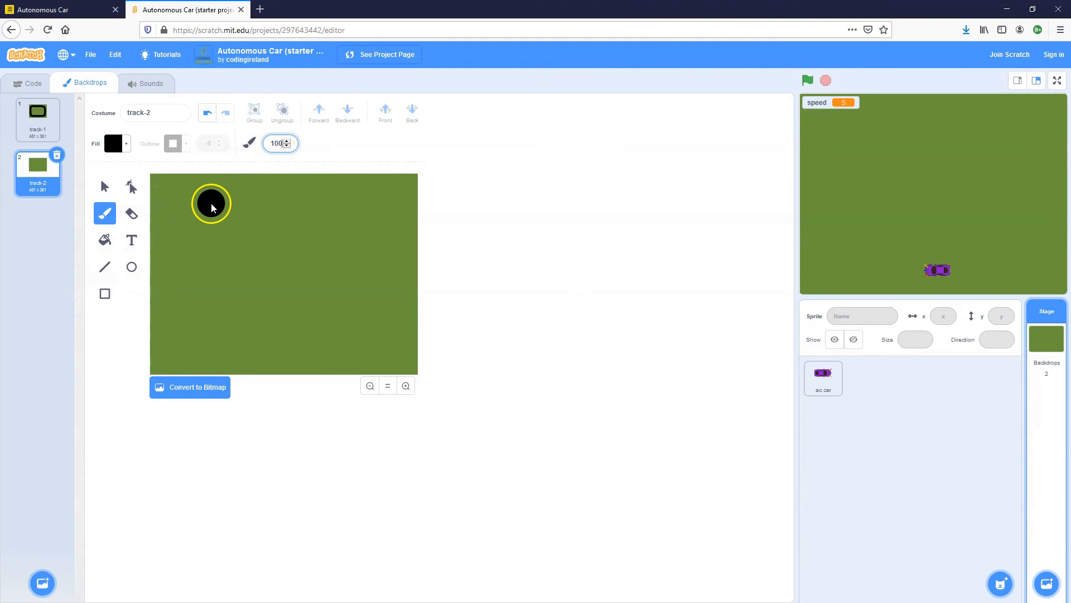
click(276, 143)
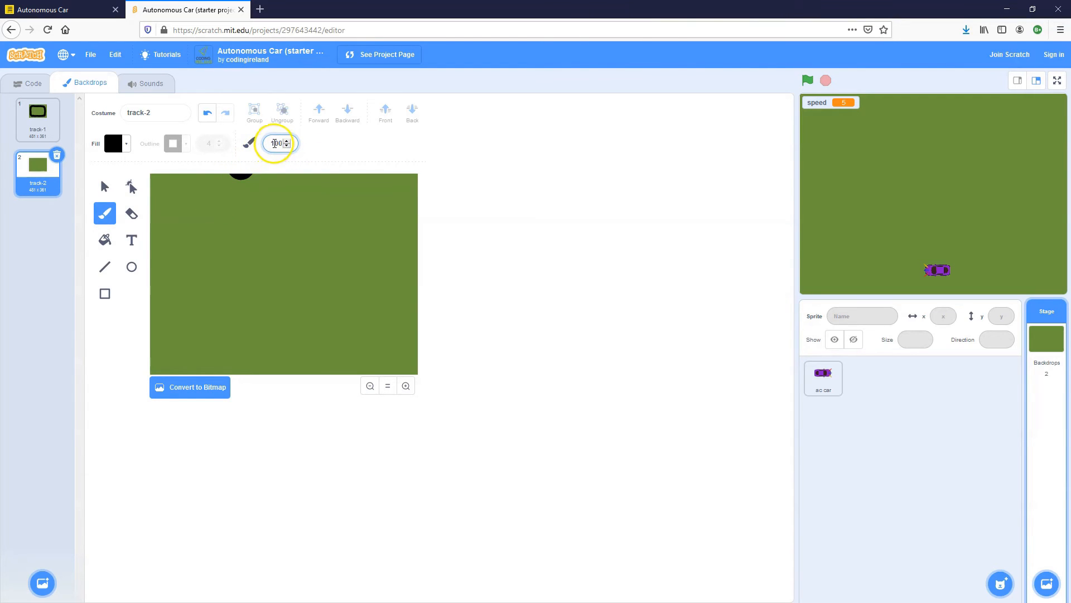
text(120)
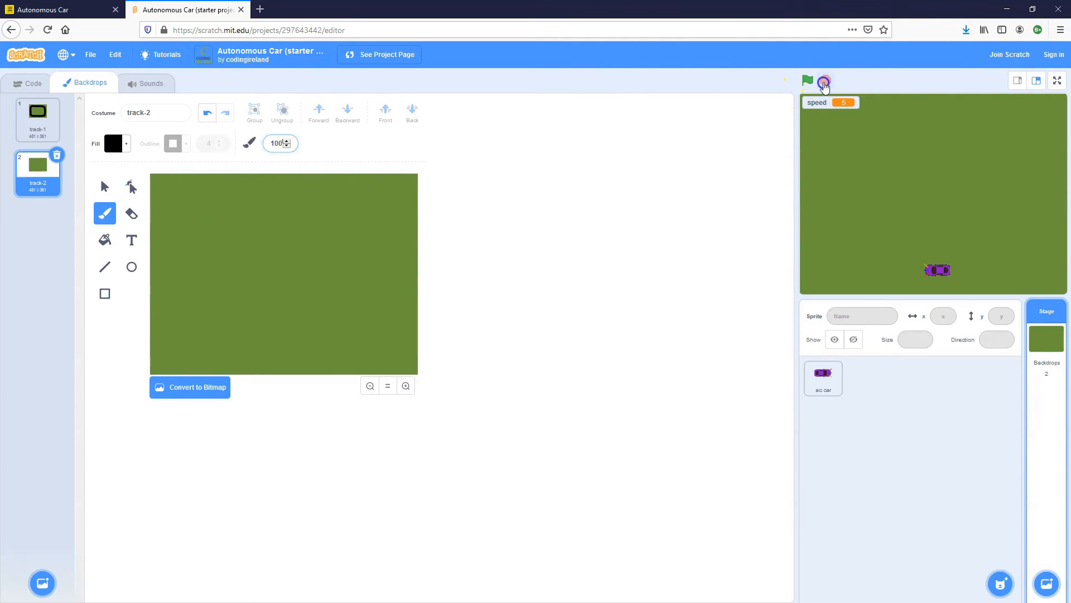
Step: Stop the project and brush a thick winding closed loop track onto track-2
click(825, 82)
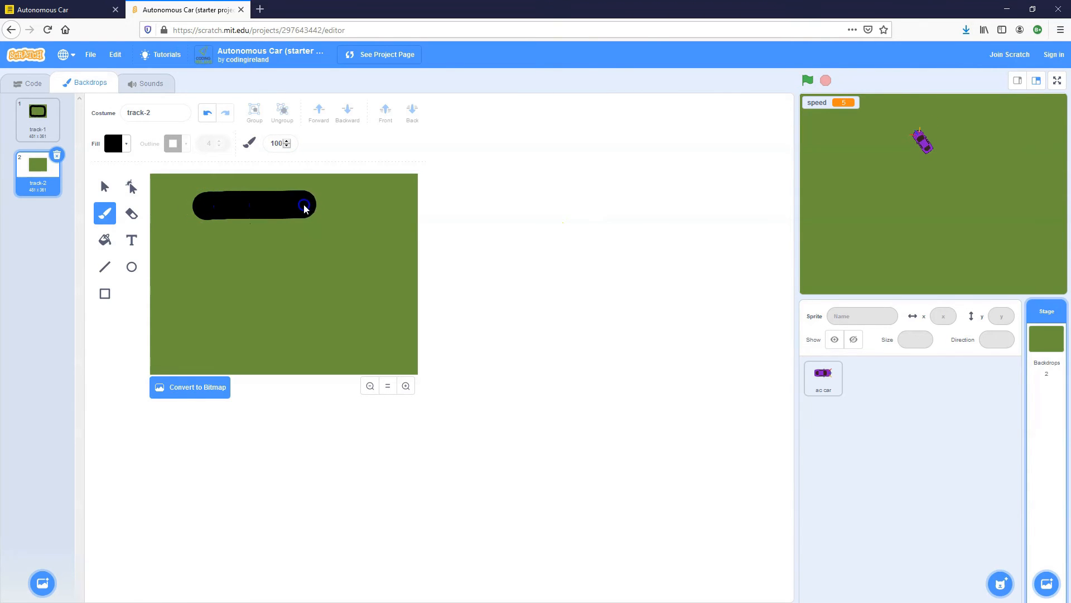
drag(304, 208, 379, 250)
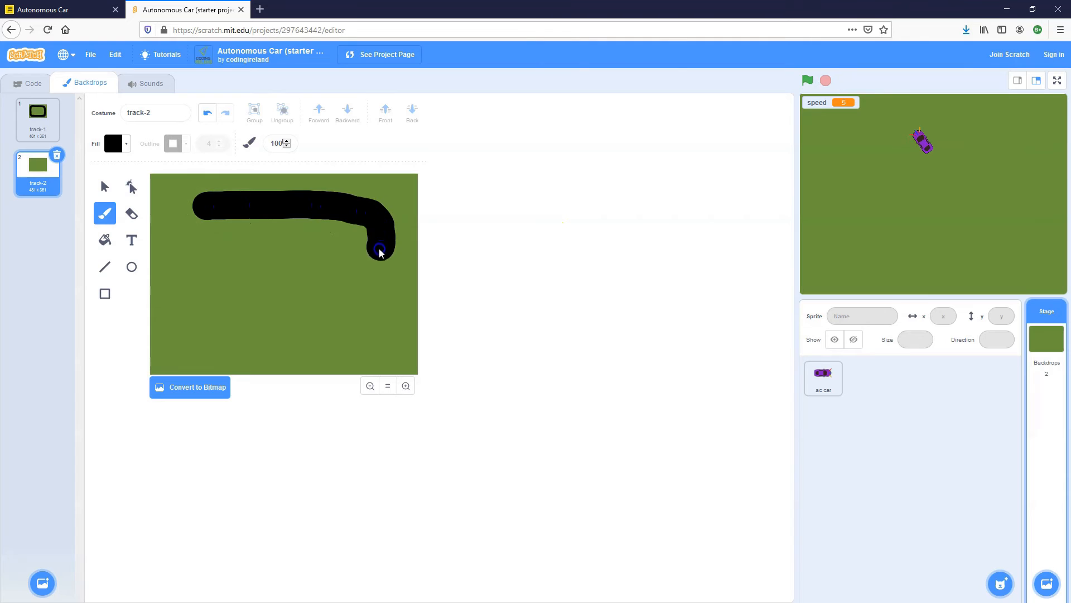
drag(379, 251, 344, 306)
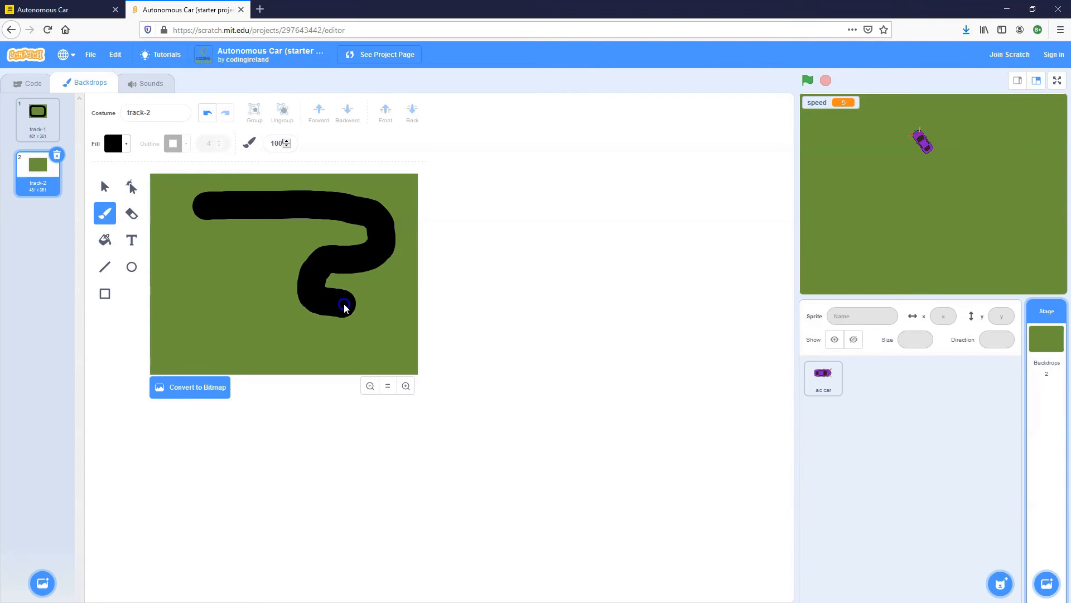
drag(344, 307, 348, 352)
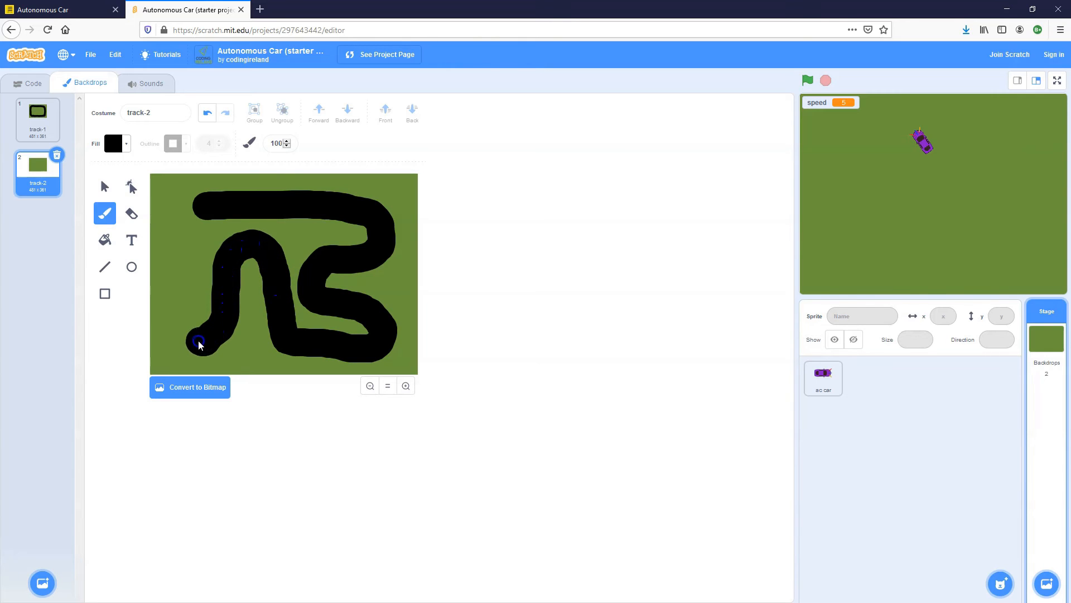
drag(198, 341, 188, 205)
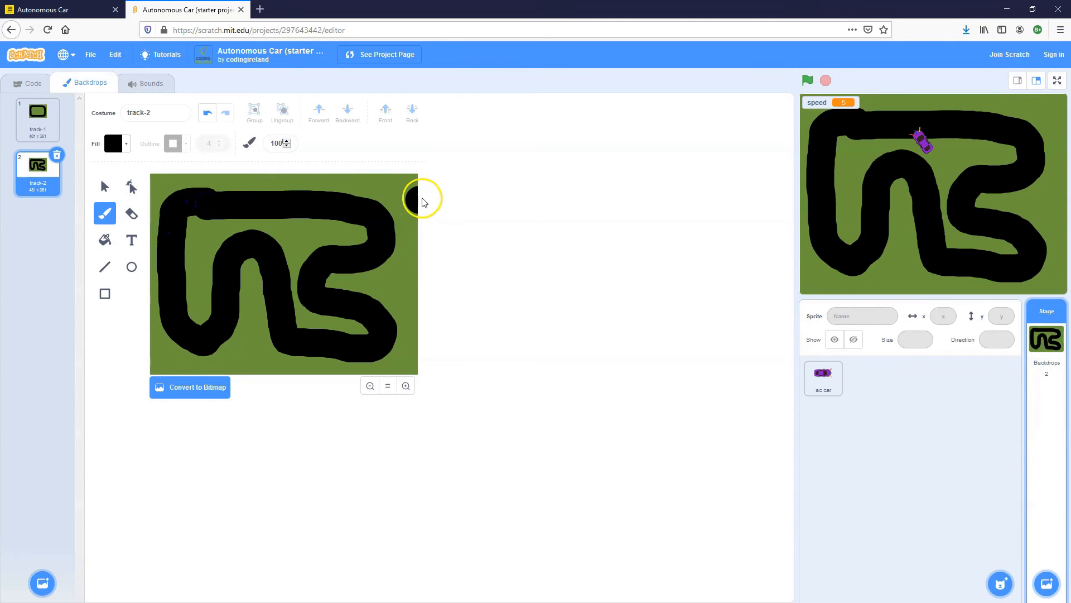
Step: Run the car on the new twisty track
click(807, 80)
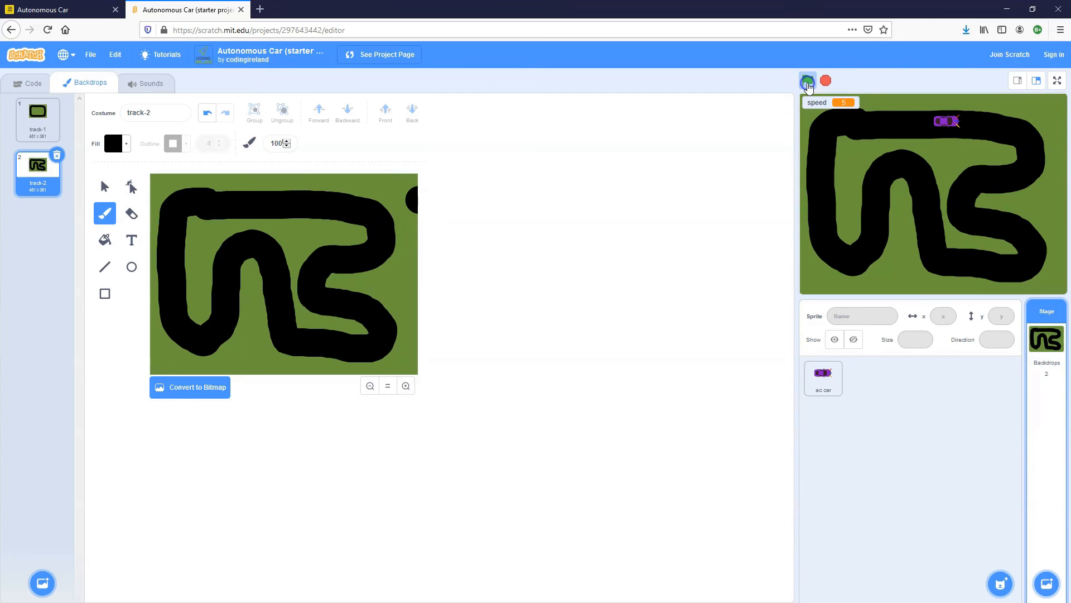
click(808, 80)
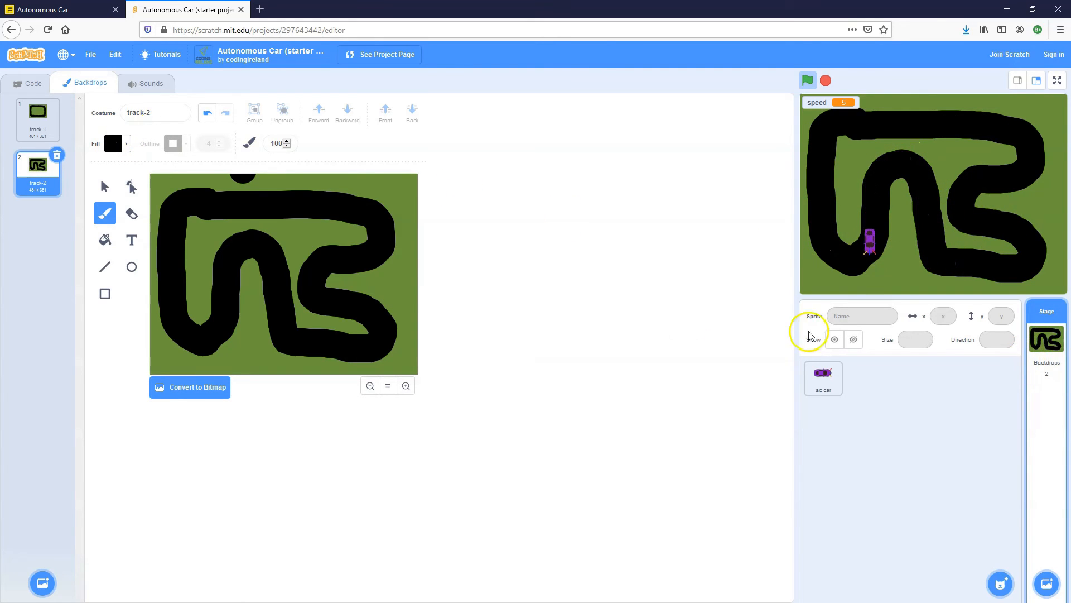
click(32, 82)
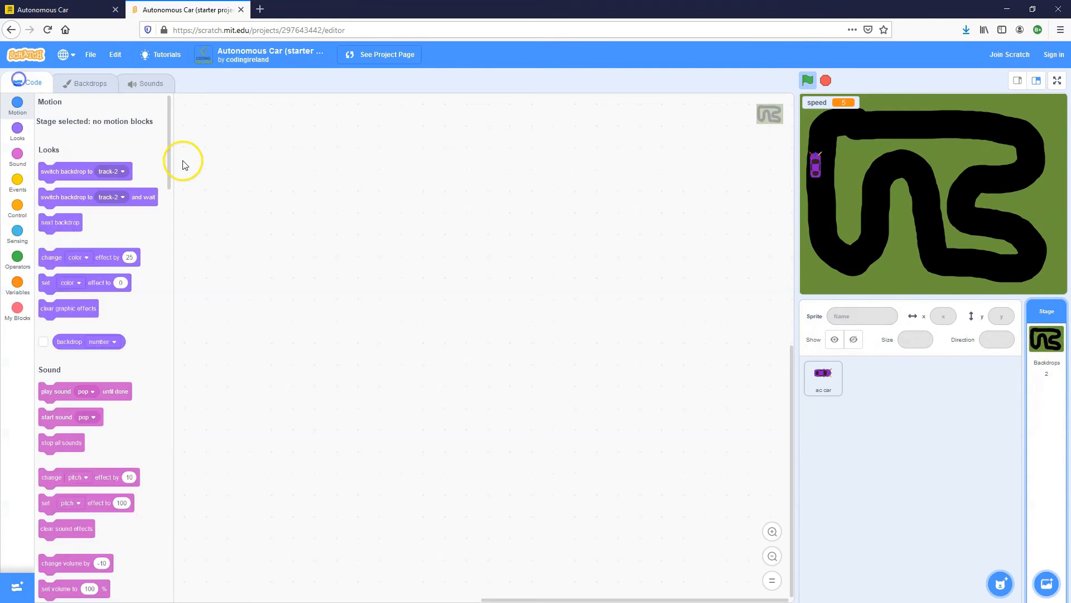
Step: Give the car sprite a 'when t key pressed' script that runs 'next backdrop'
click(823, 378)
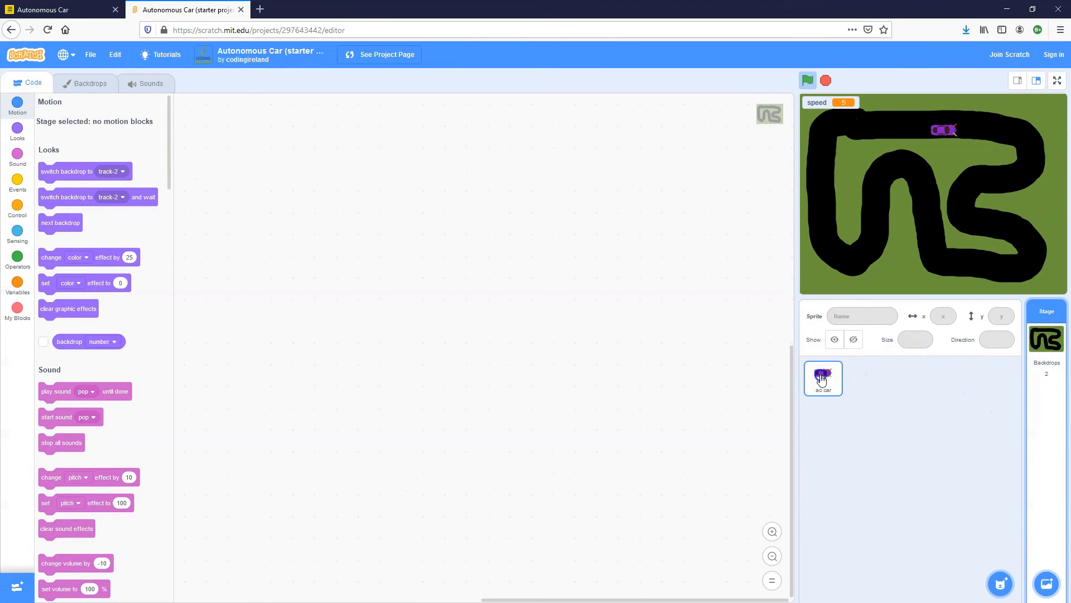
click(824, 378)
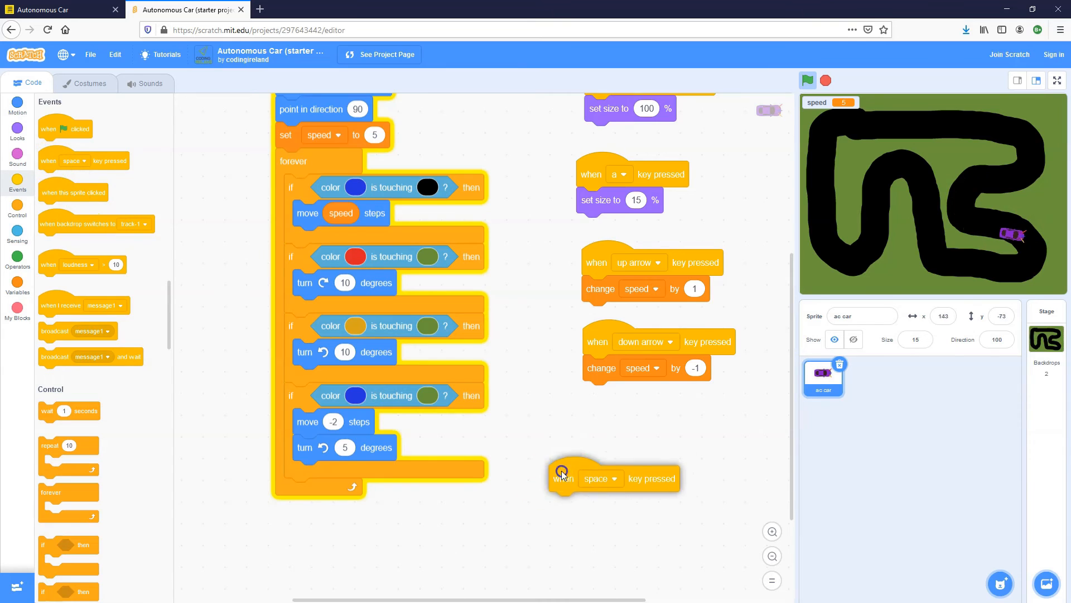
click(614, 478)
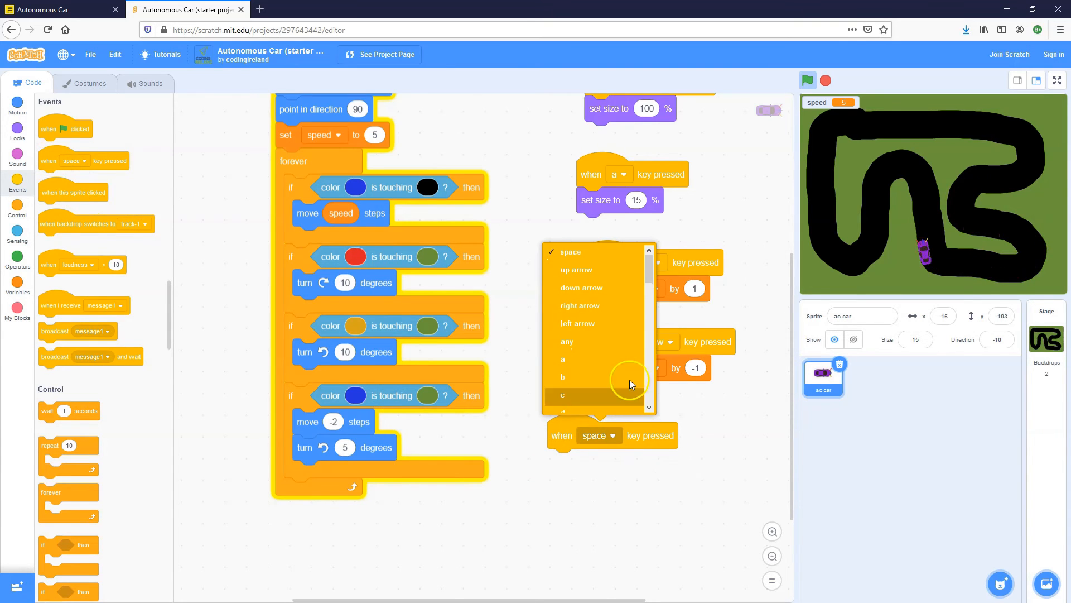
click(562, 312)
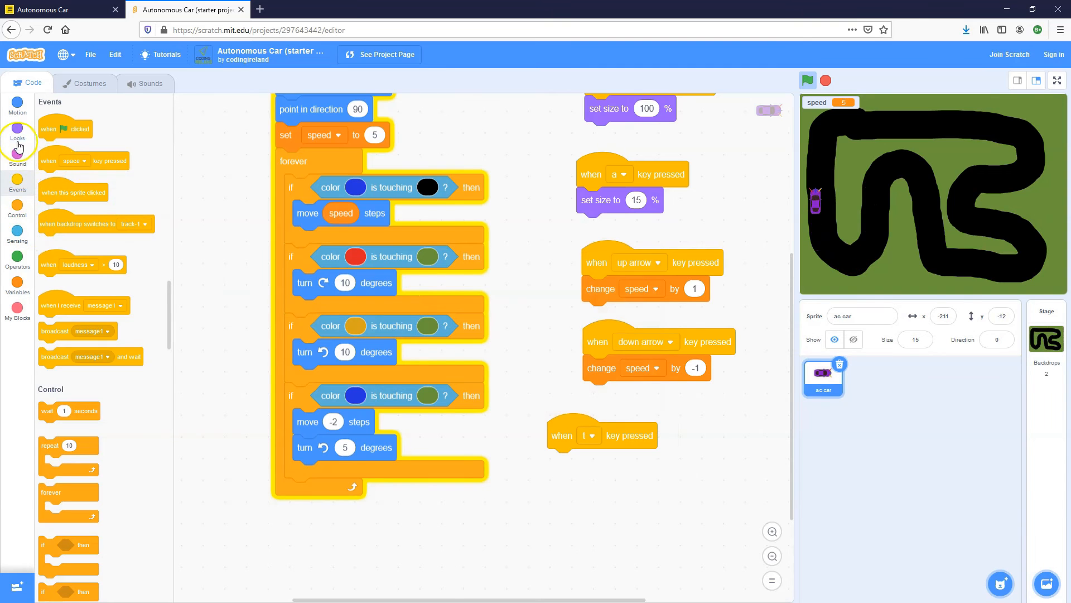
click(17, 127)
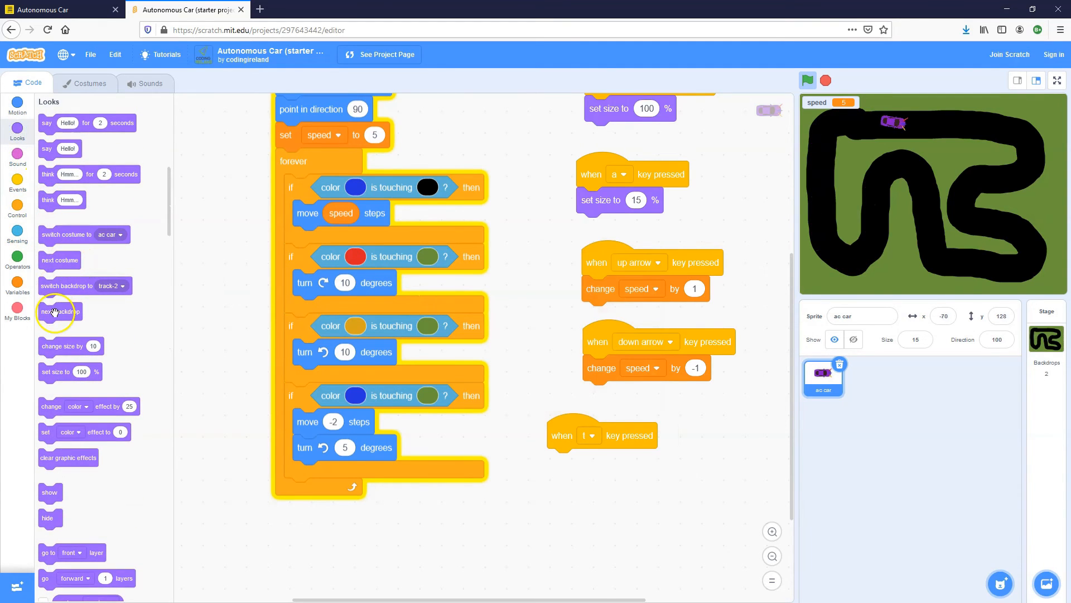
drag(60, 311, 578, 461)
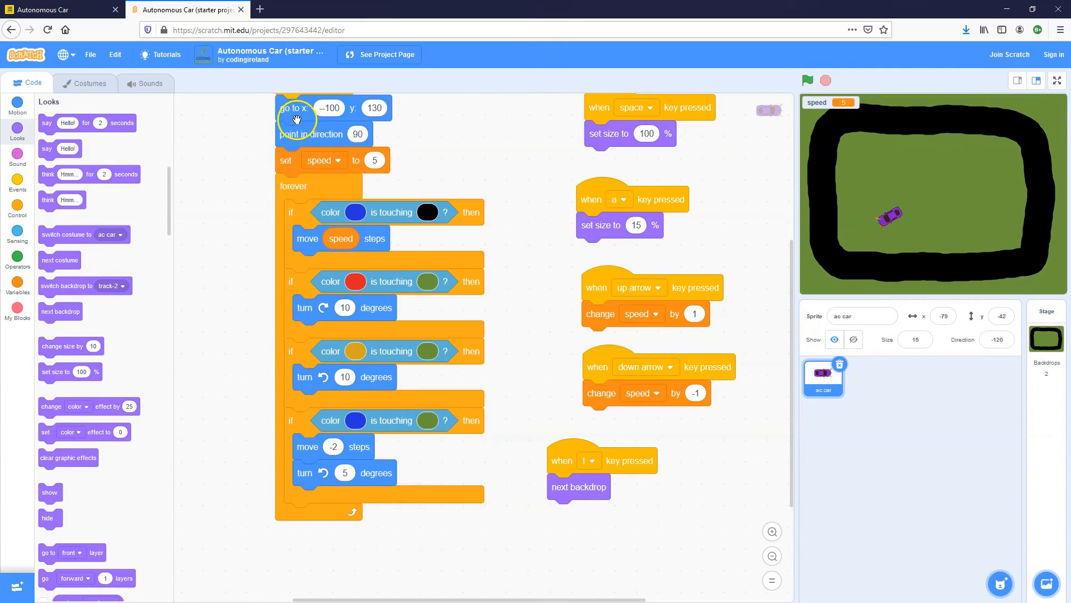
Step: Insert 'go to x: -100 y: 130' above 'next backdrop' in the t-key script
drag(297, 107, 256, 174)
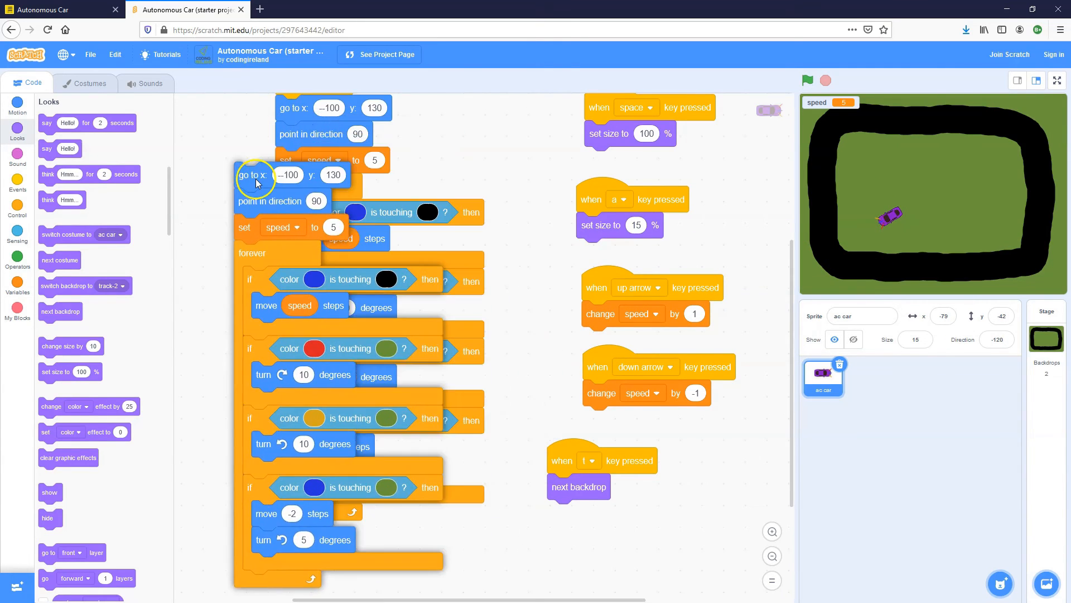
click(807, 80)
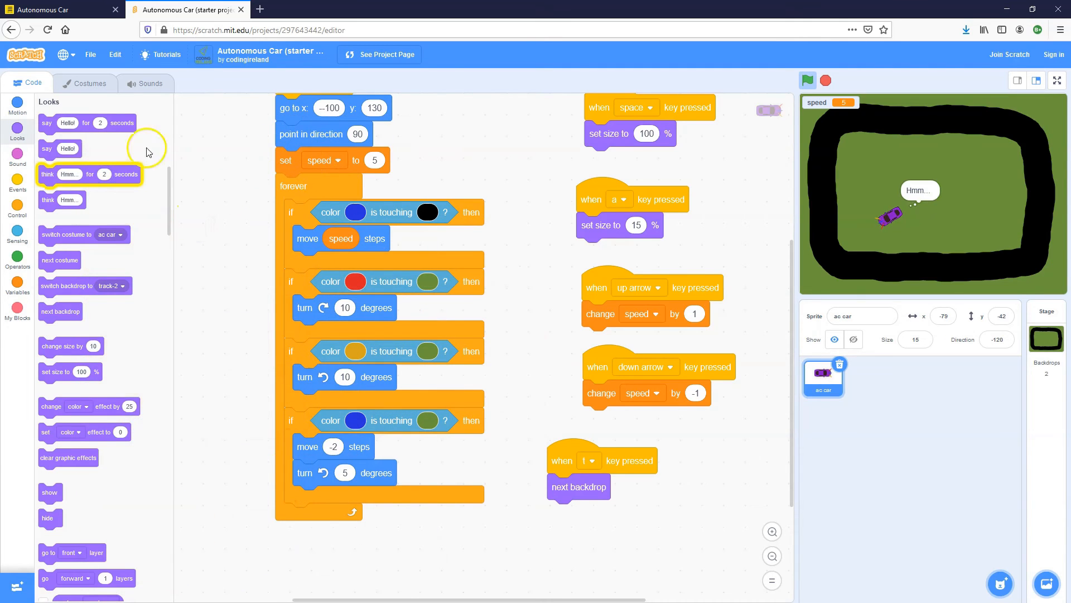
click(17, 106)
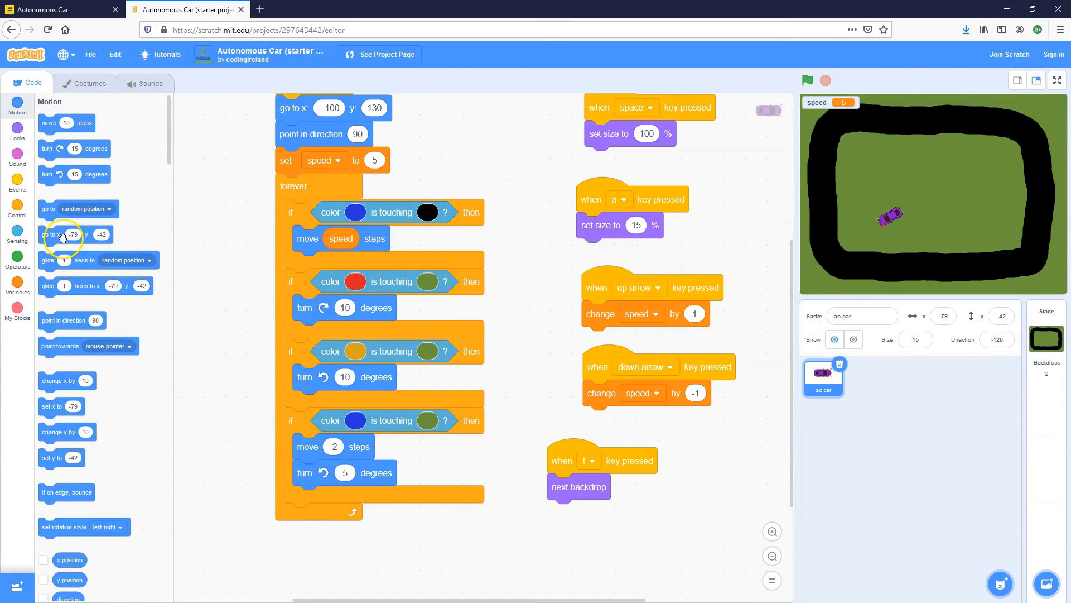
drag(61, 234, 485, 547)
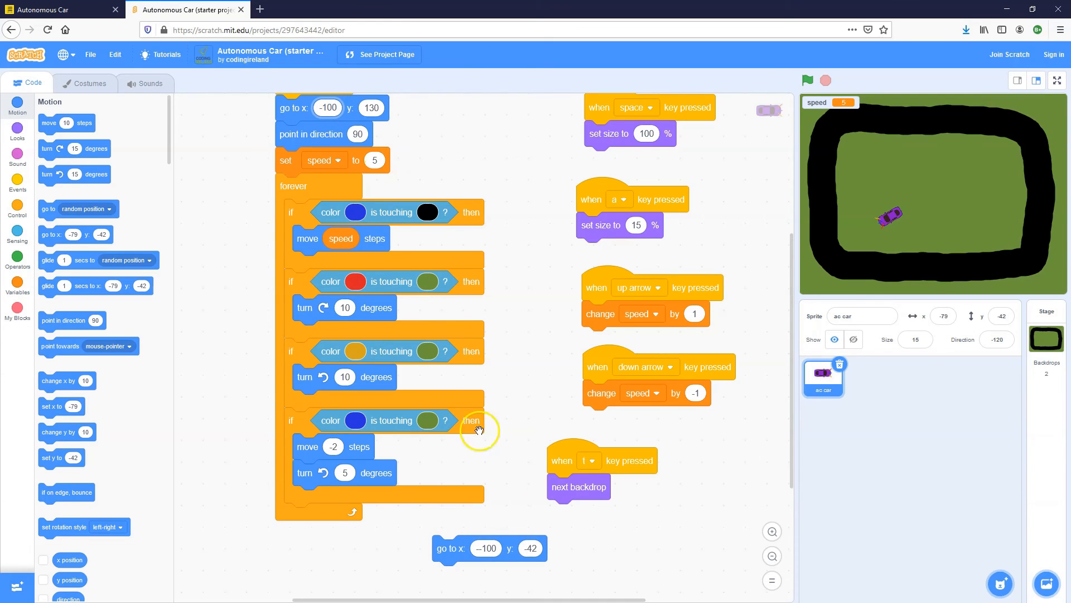
click(529, 547)
text(130)
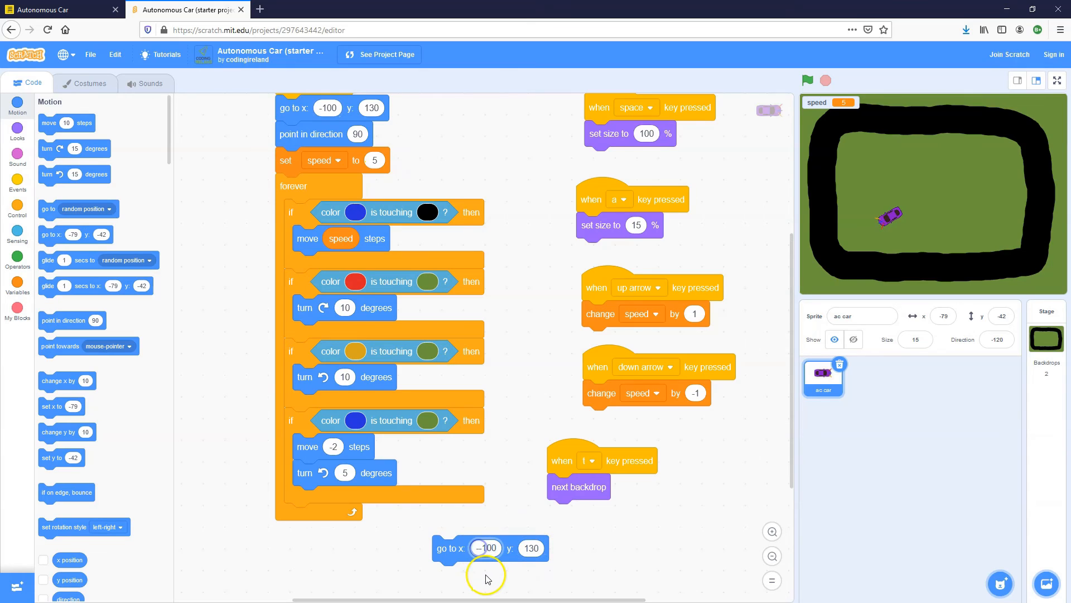
click(485, 548)
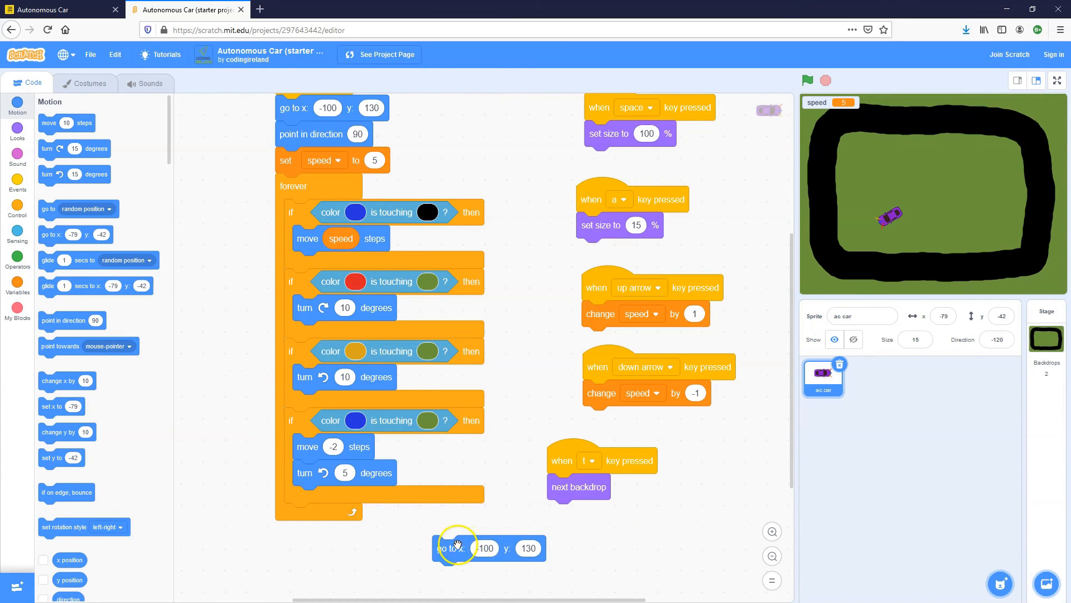
drag(457, 547, 594, 552)
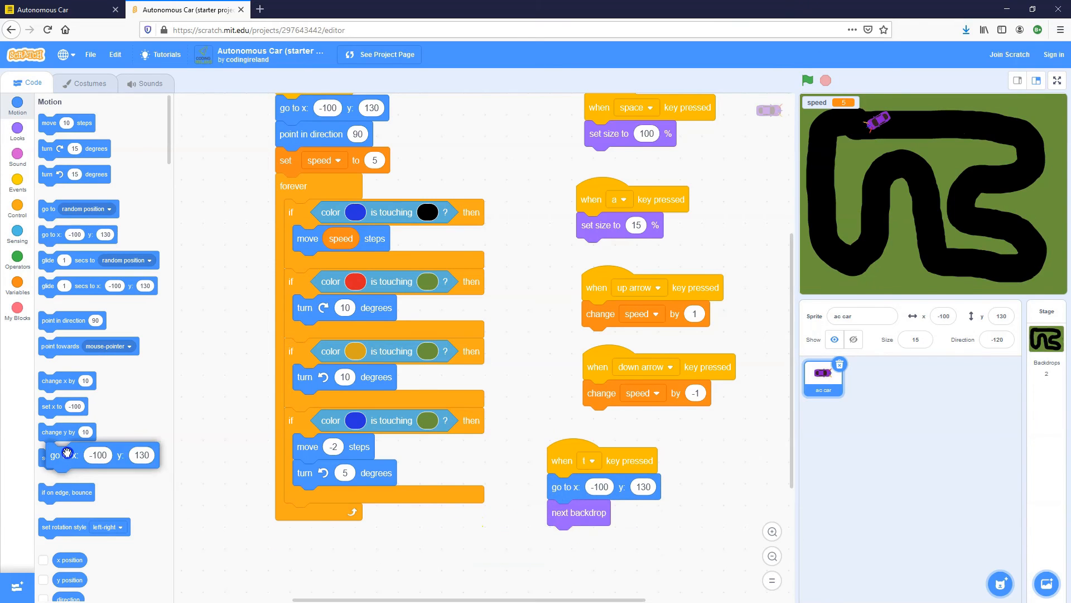
Step: Start and stop the project to test the car on the winding track
click(806, 80)
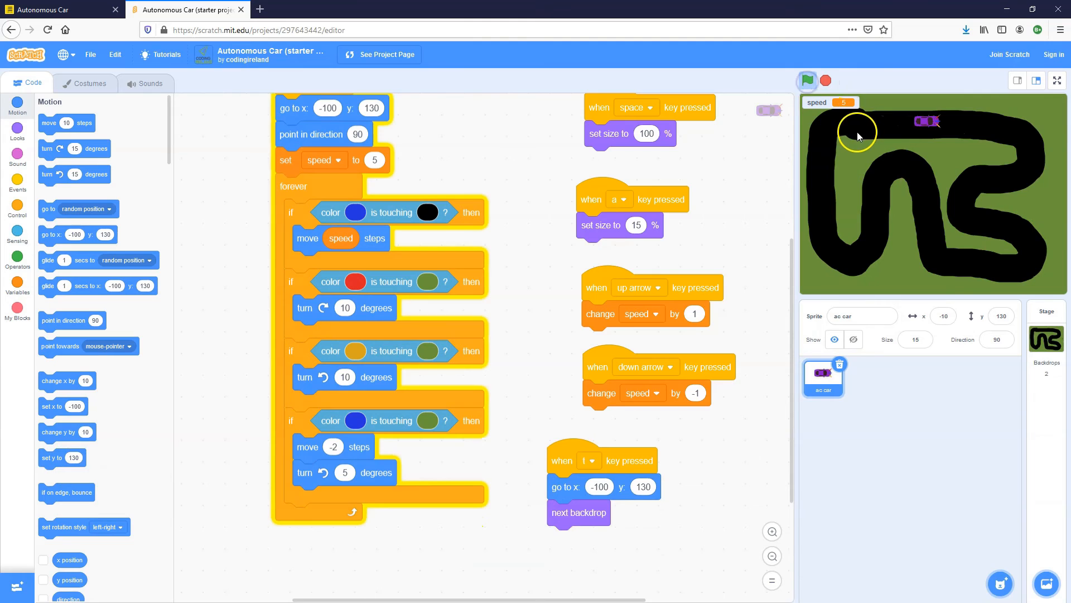
click(807, 80)
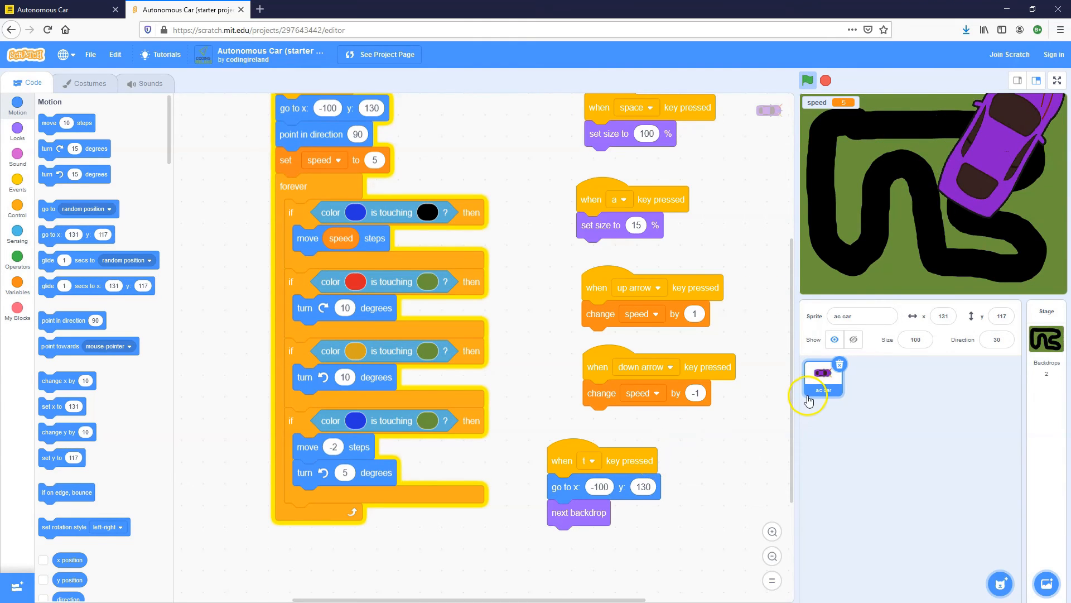
click(807, 80)
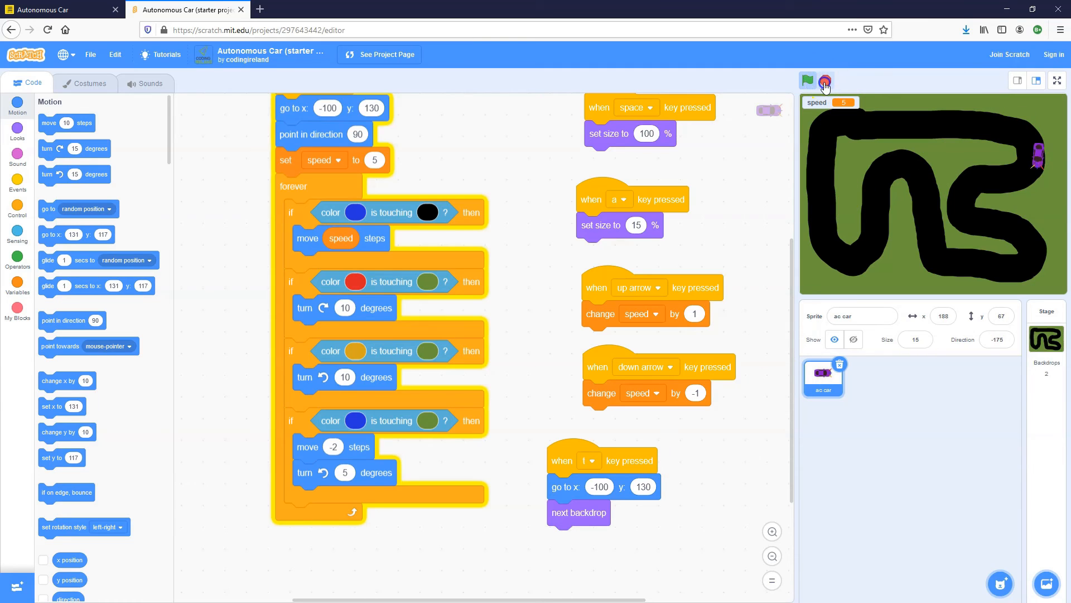
click(807, 80)
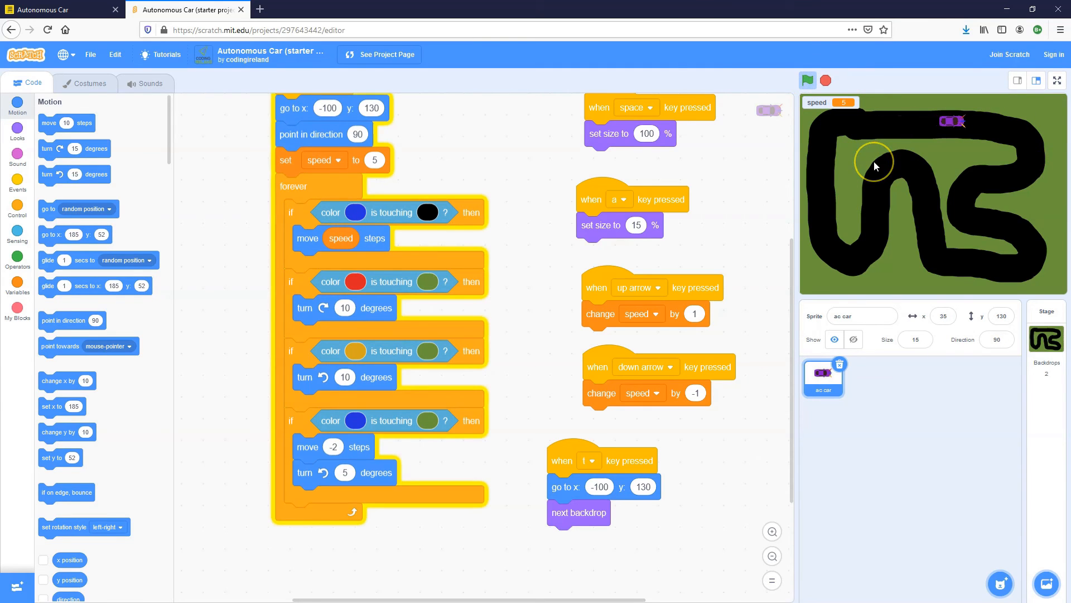